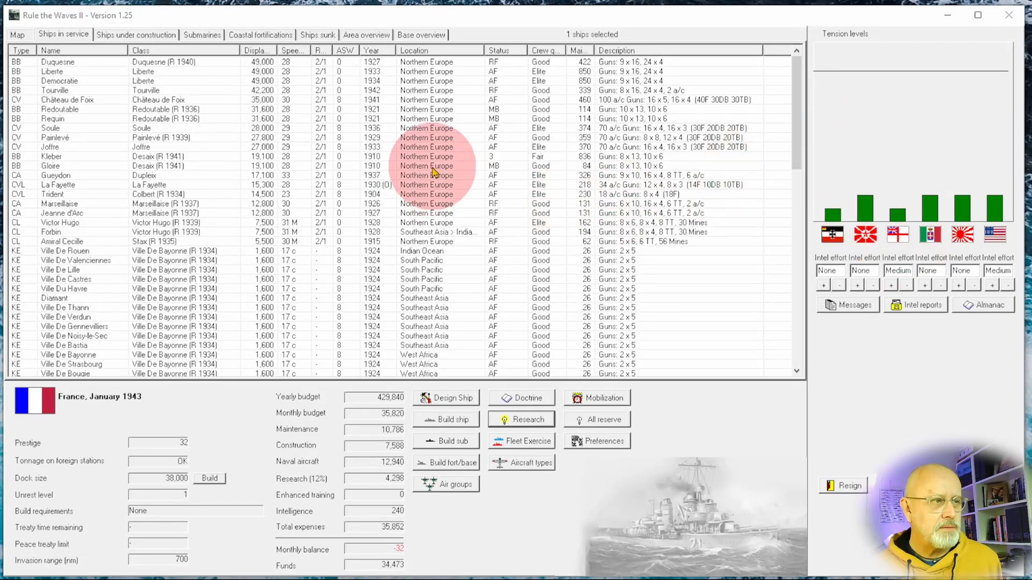
mouse_move(301, 226)
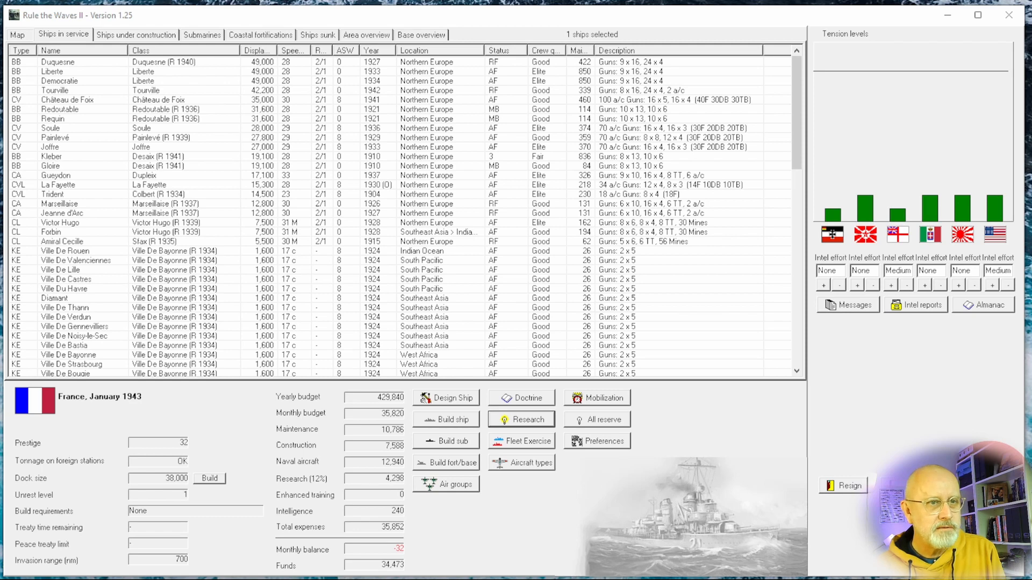
mouse_move(733, 248)
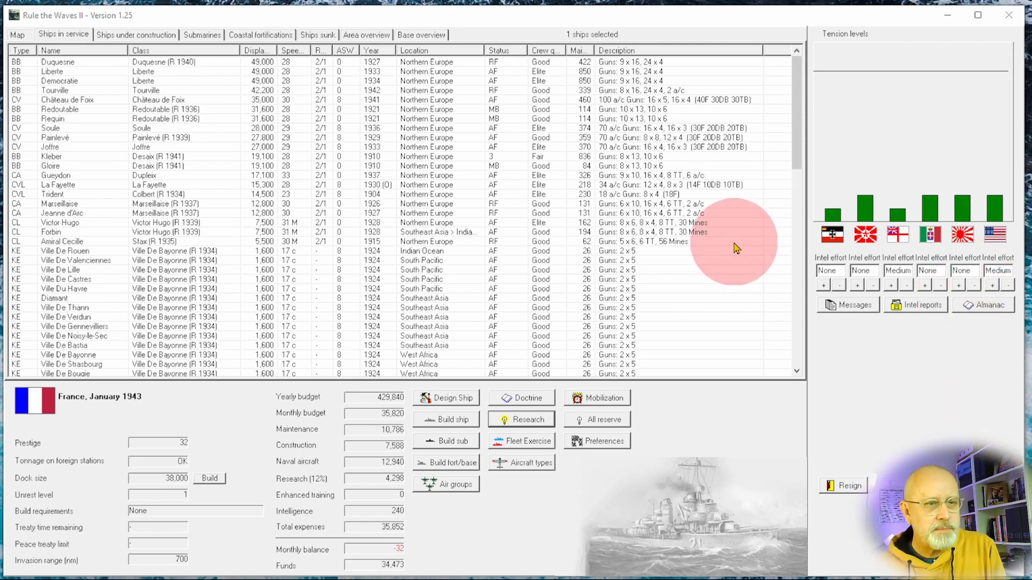
mouse_move(983, 305)
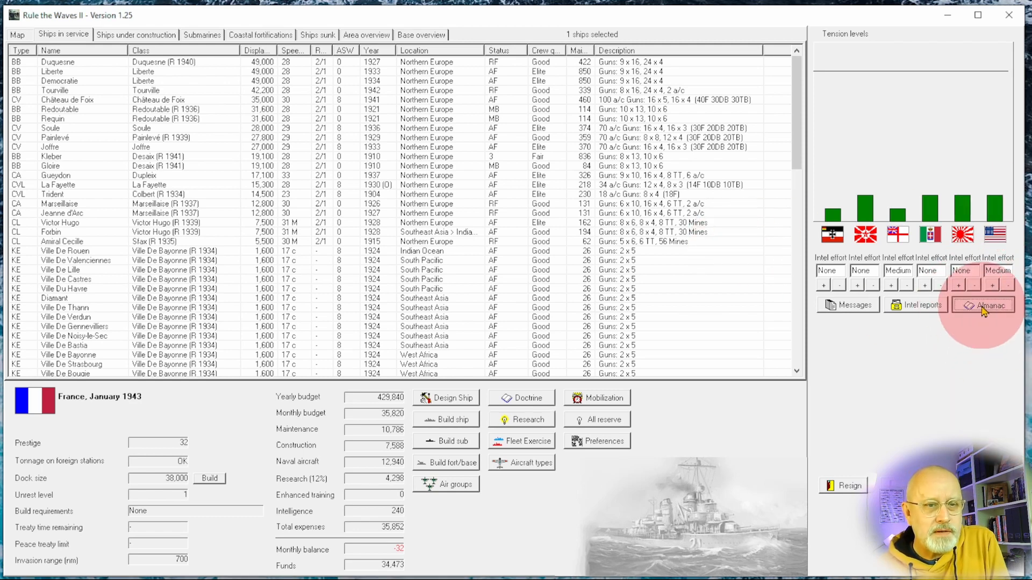
- Glance at the nation naval comparison, then zoom the world fleet map out to all regions
click(981, 304)
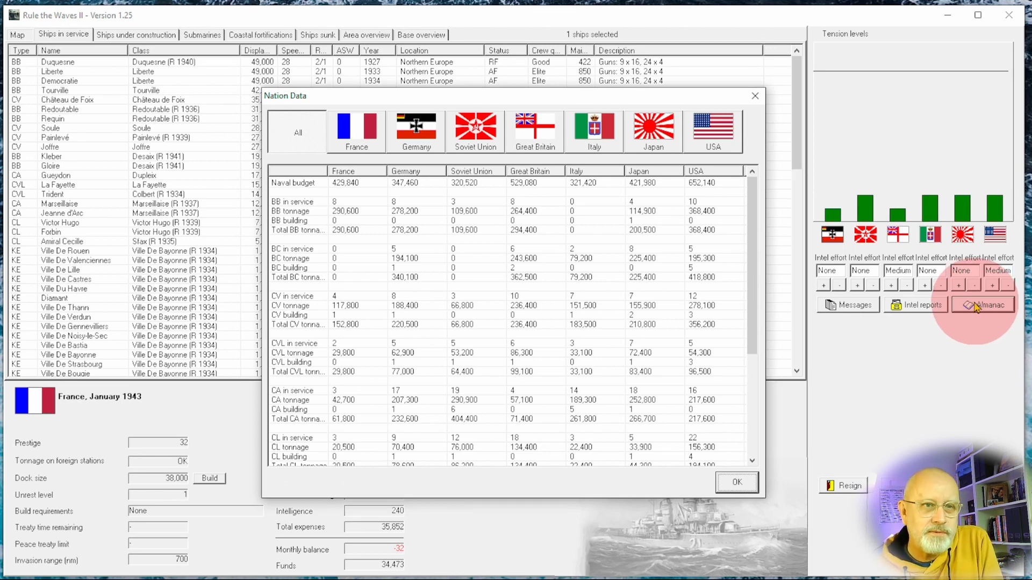
mouse_move(724, 214)
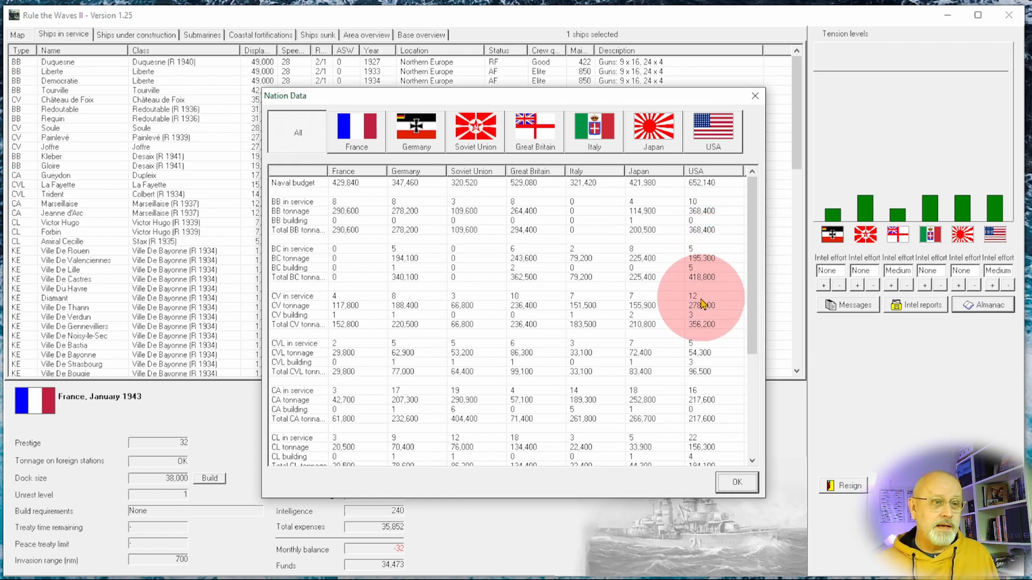
click(736, 482)
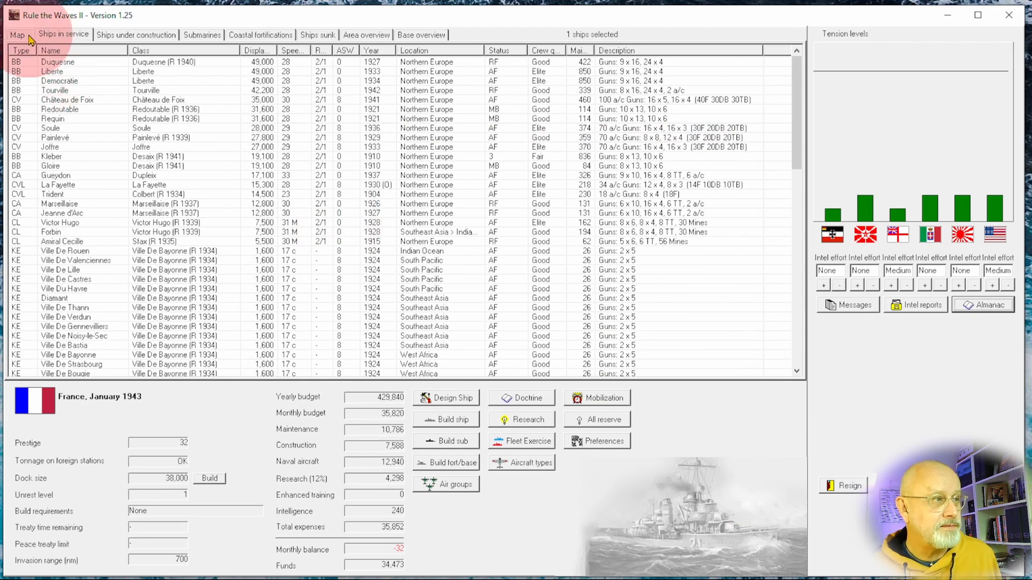
click(17, 35)
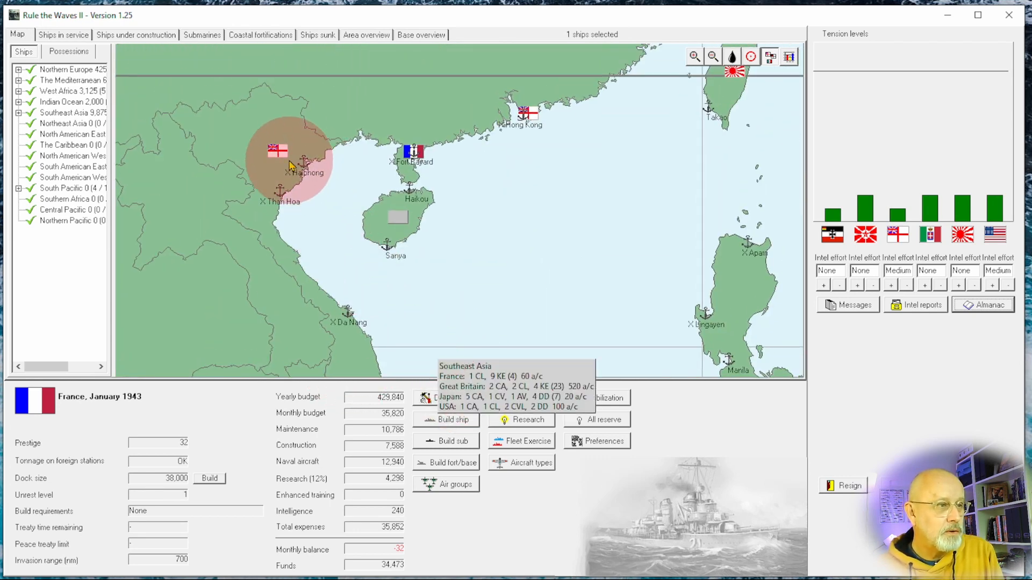
click(582, 309)
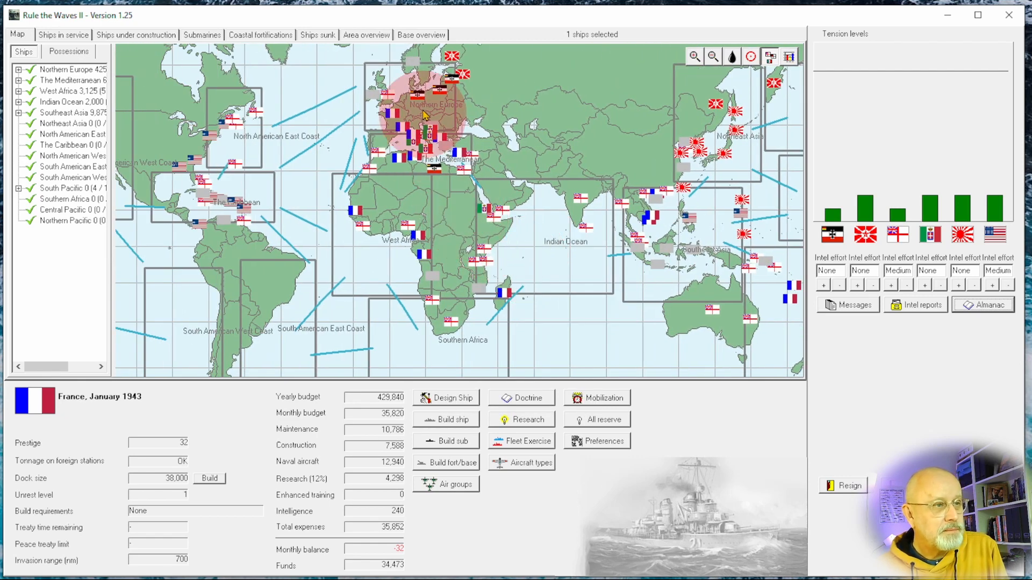
mouse_move(392, 178)
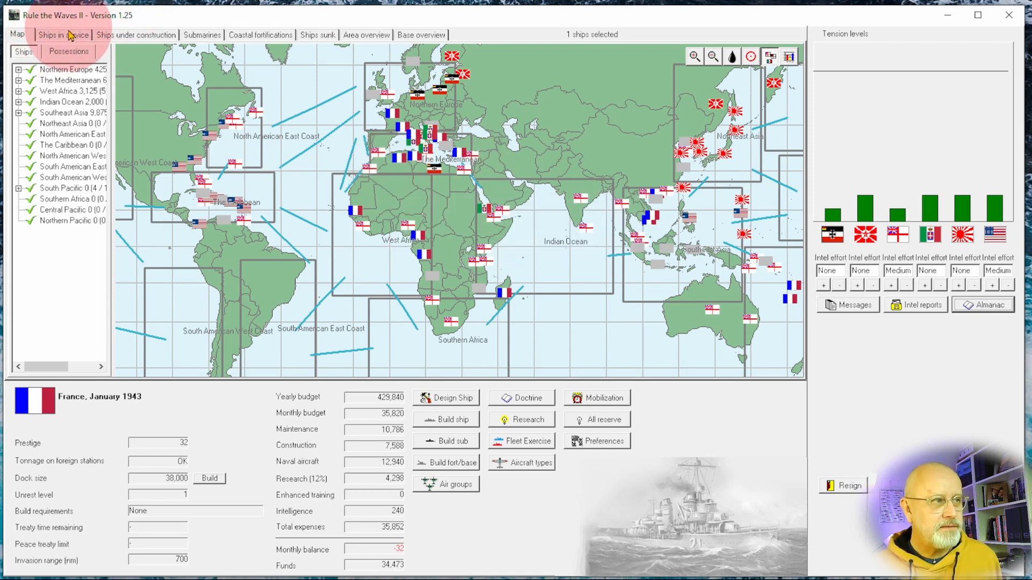
- From Ships in service, review tonnage by nation in Nation Data, then close it
click(63, 35)
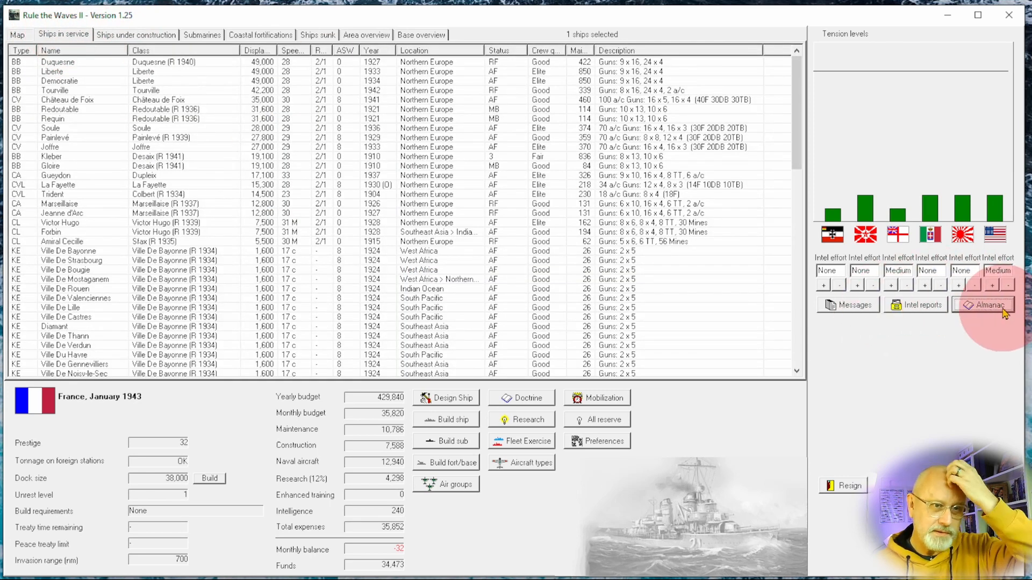
click(981, 305)
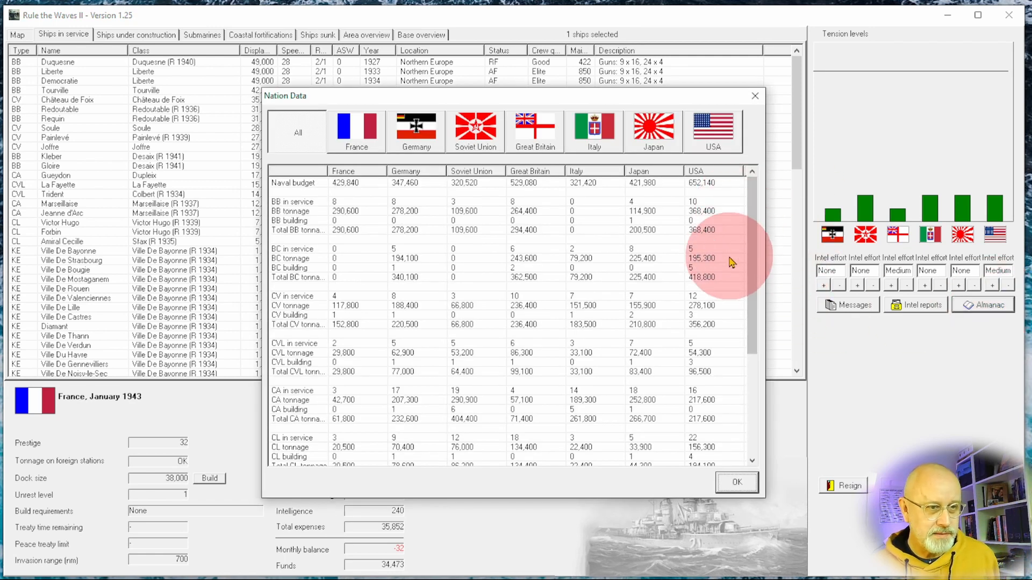
mouse_move(724, 270)
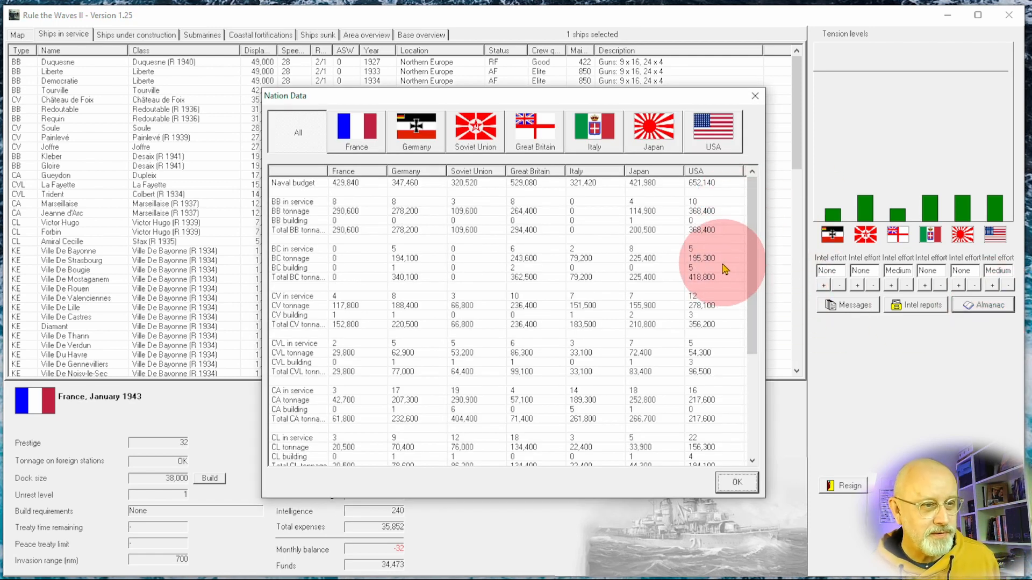
mouse_move(711, 320)
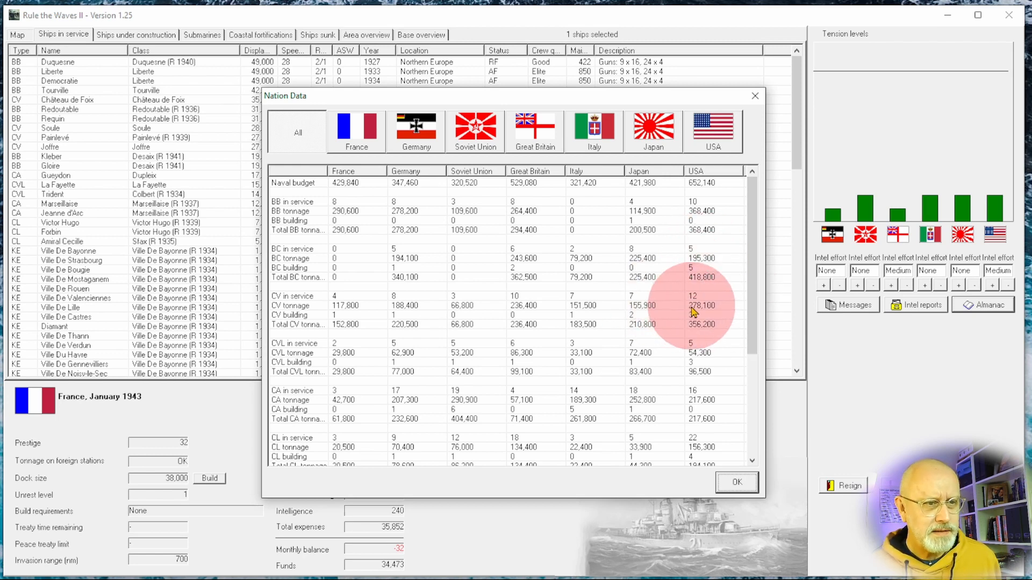
mouse_move(398, 341)
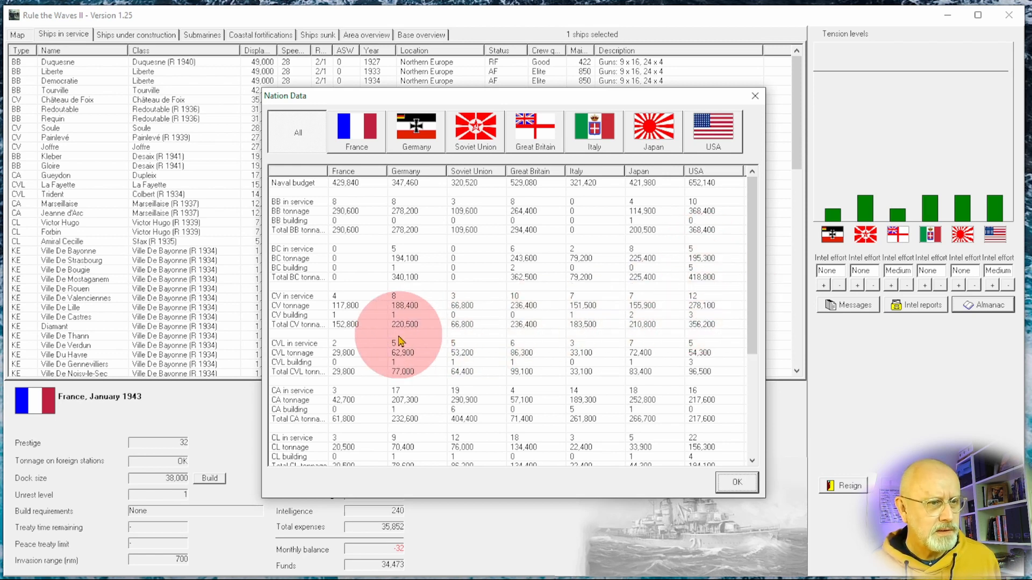
mouse_move(362, 310)
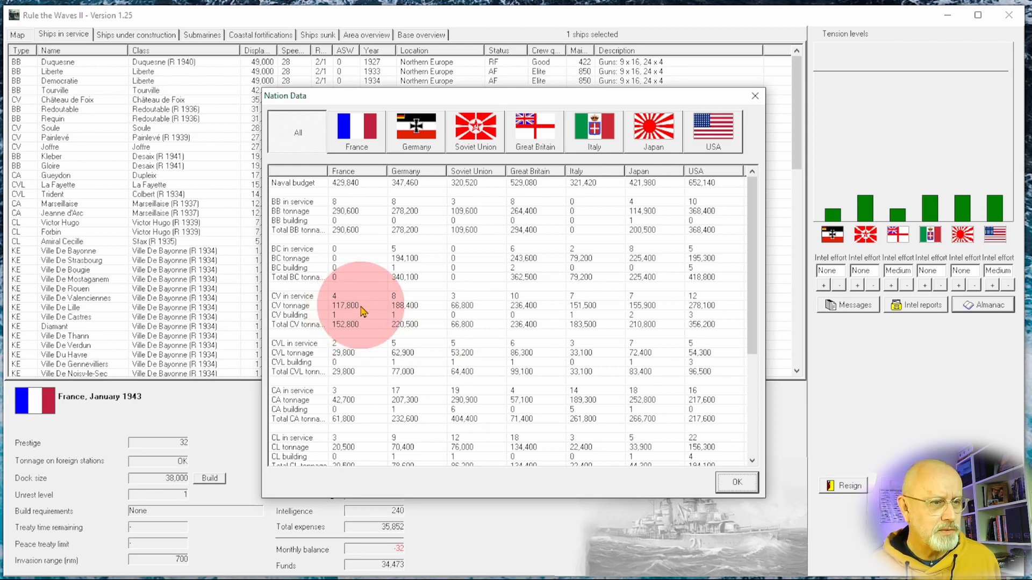
mouse_move(467, 332)
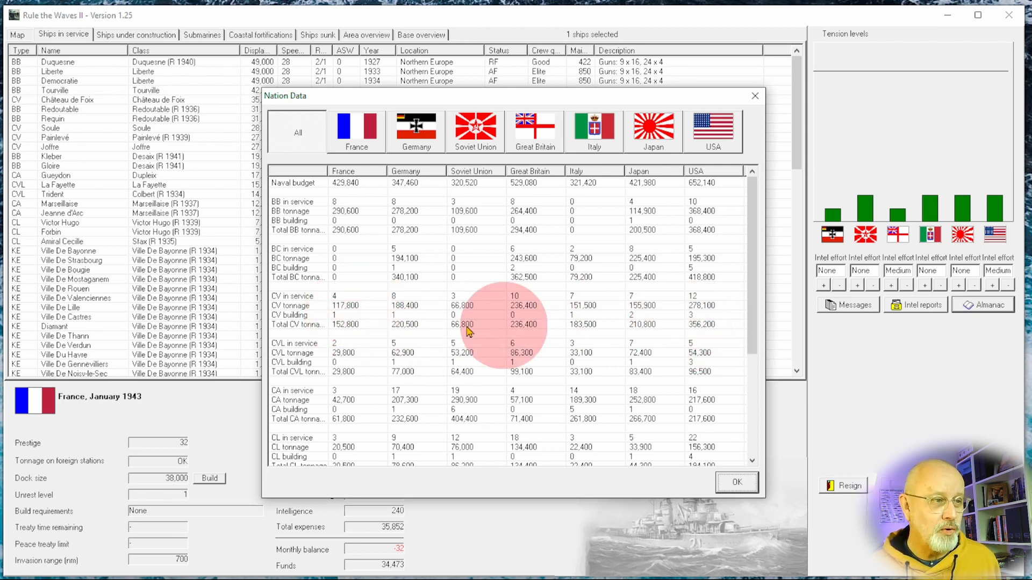
mouse_move(691, 332)
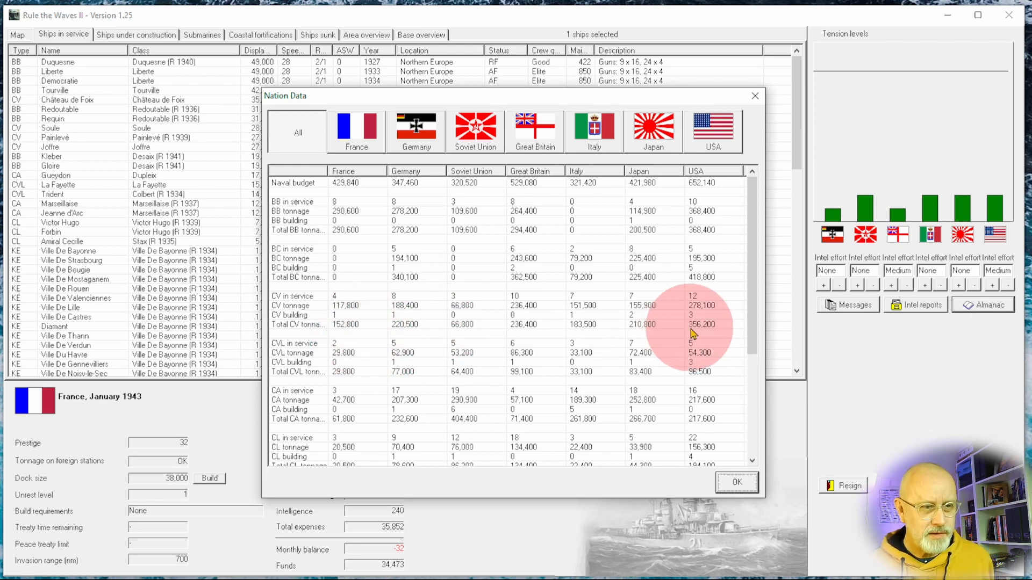
mouse_move(372, 332)
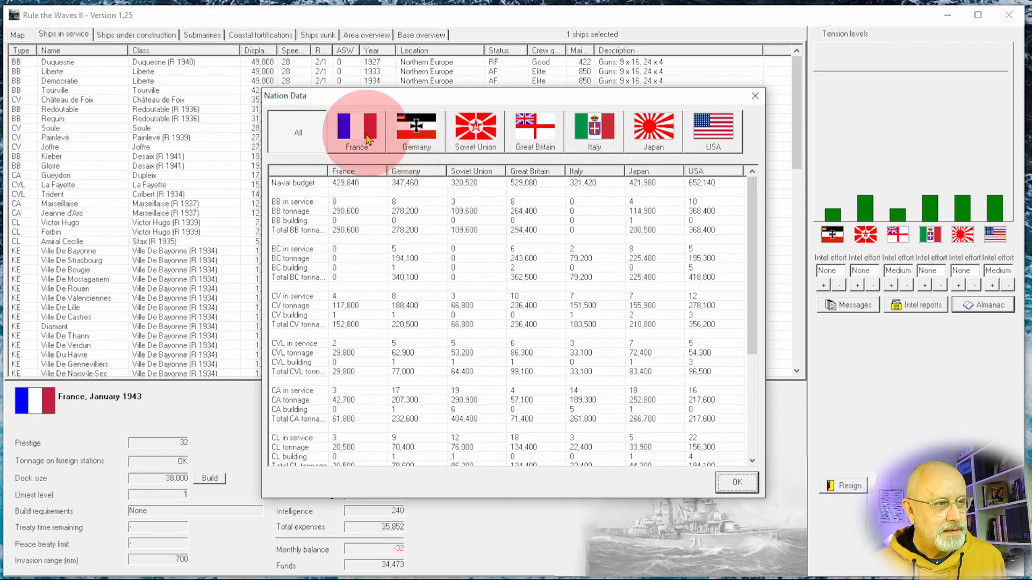
mouse_move(653, 132)
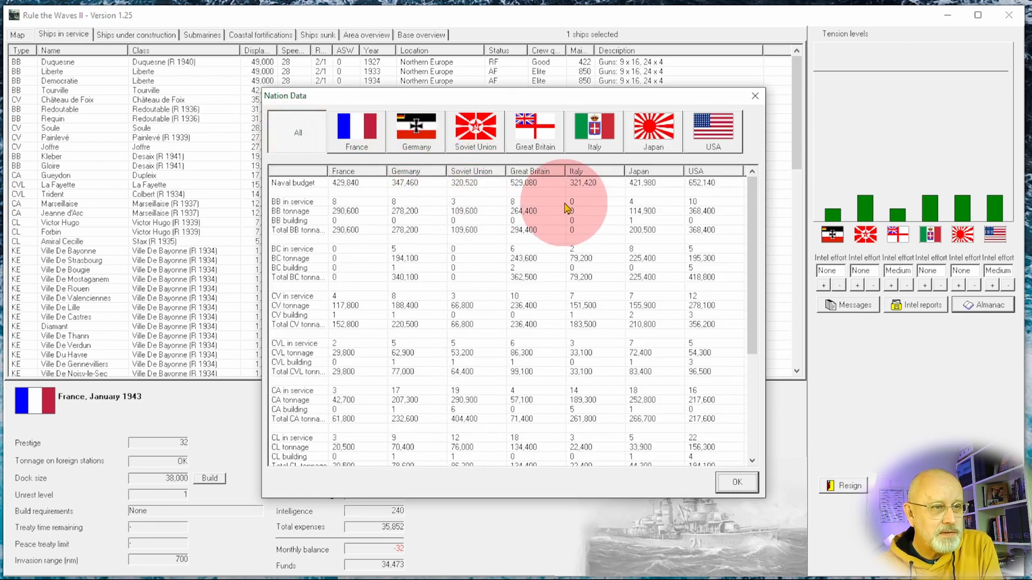
mouse_move(638, 263)
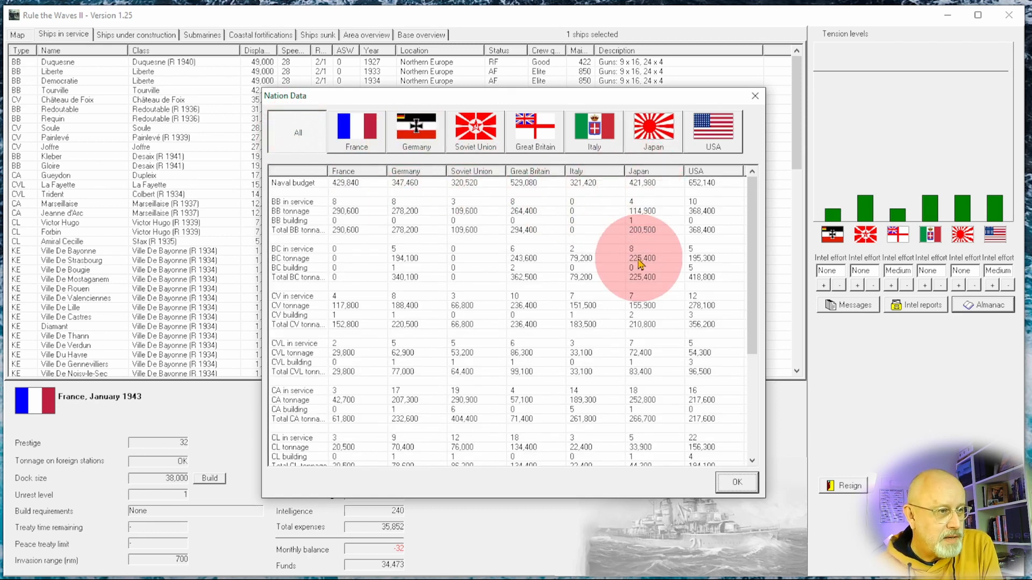
mouse_move(643, 306)
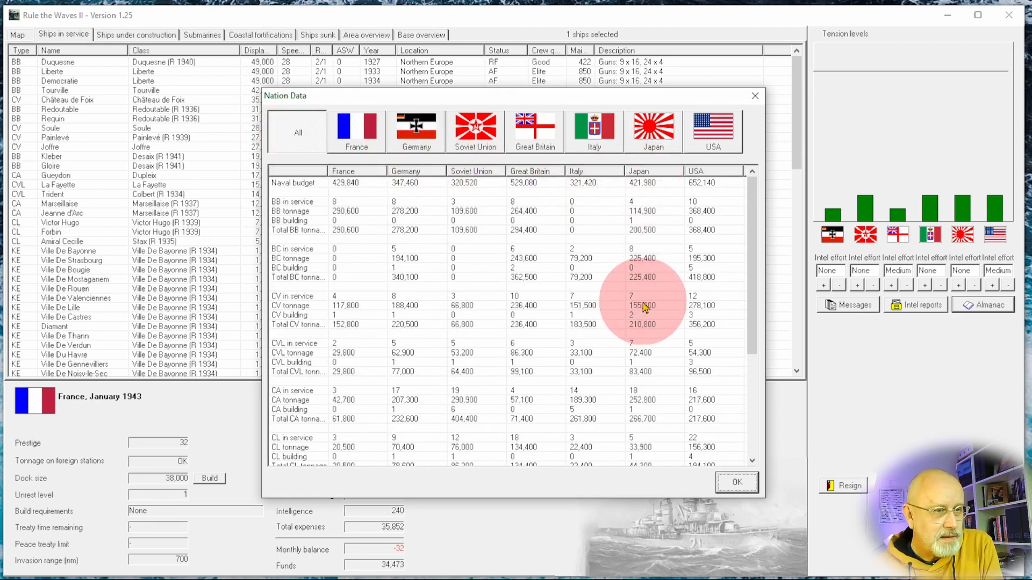
mouse_move(648, 332)
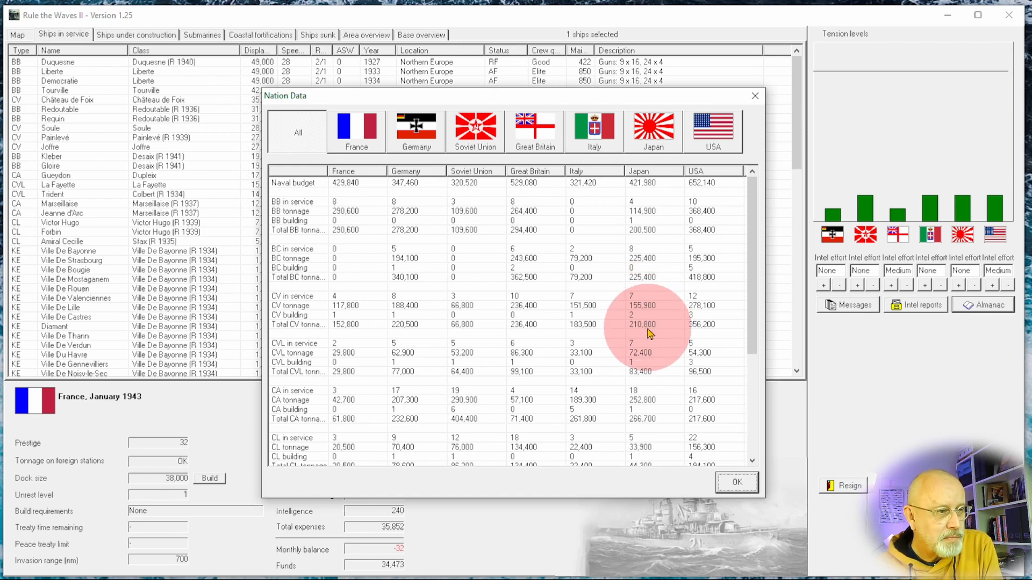
mouse_move(372, 341)
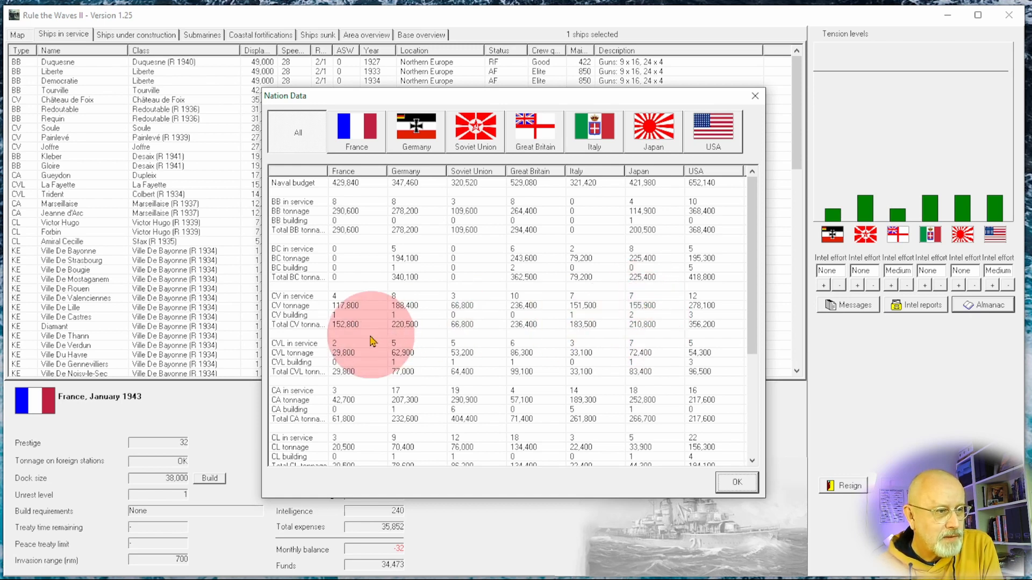
mouse_move(324, 338)
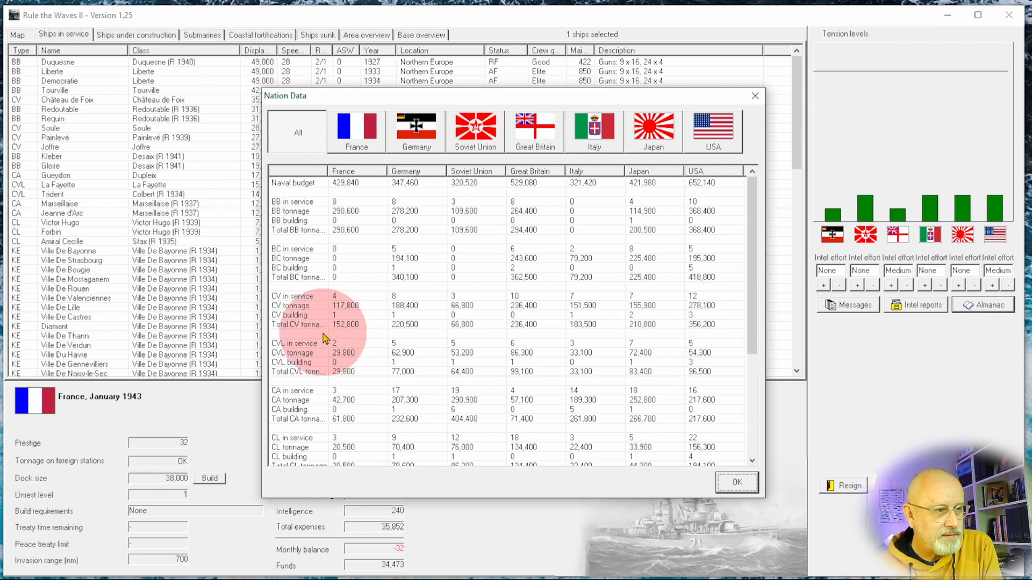
mouse_move(657, 380)
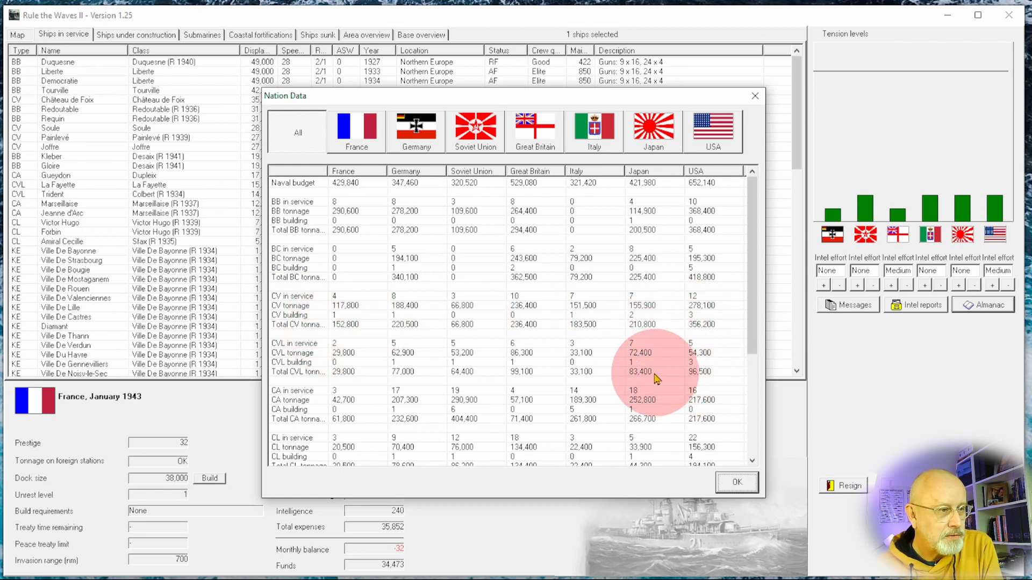
mouse_move(559, 125)
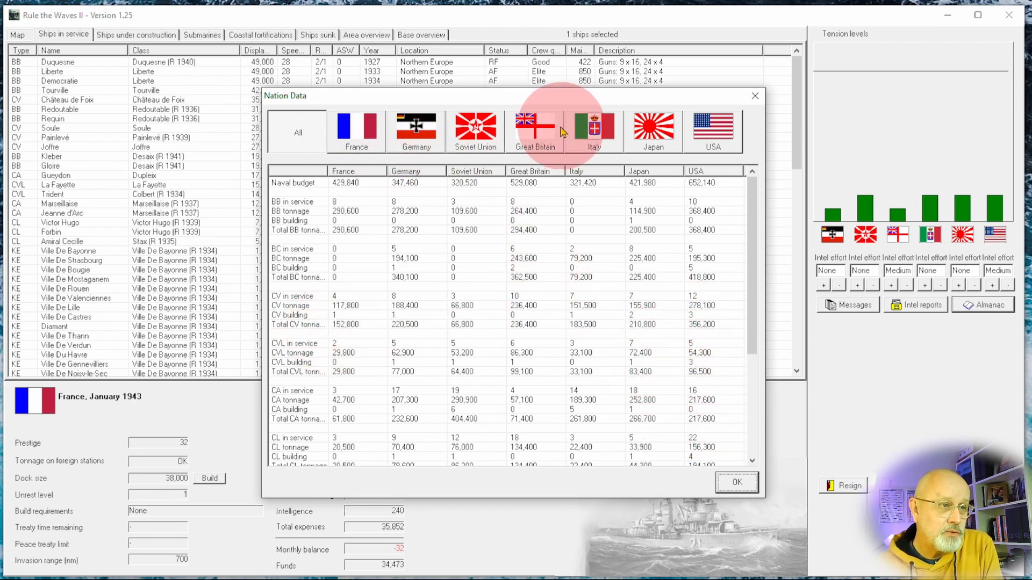
click(736, 483)
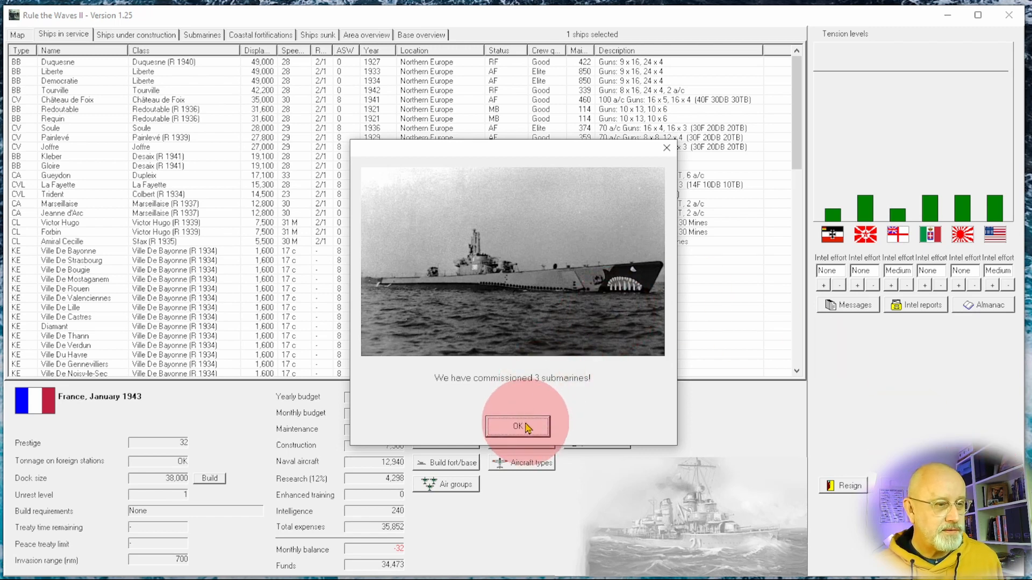
- Dismiss the submarine notice and the Fleet tactics and Shipboard aircraft operation breakthroughs
click(517, 426)
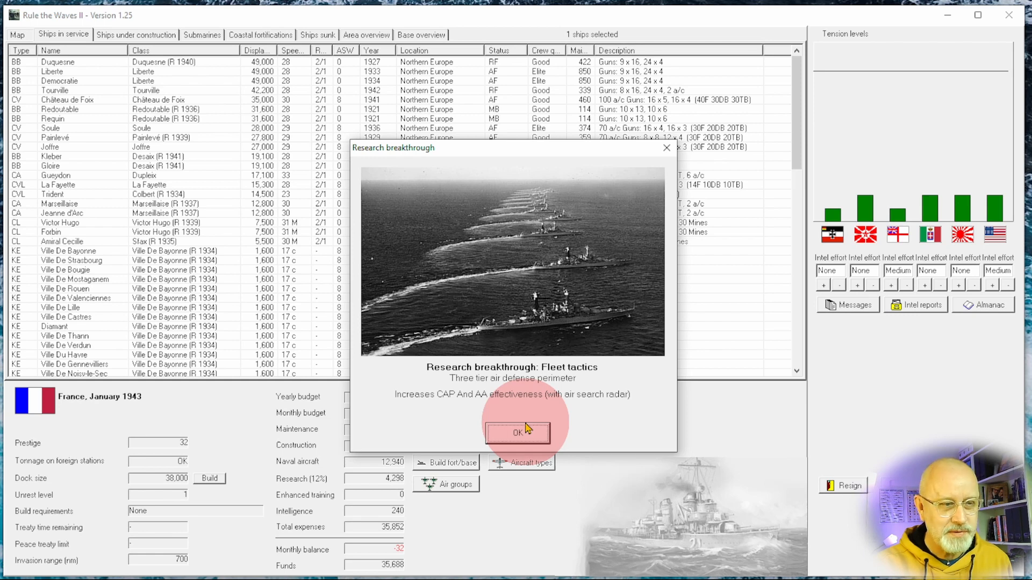
click(517, 433)
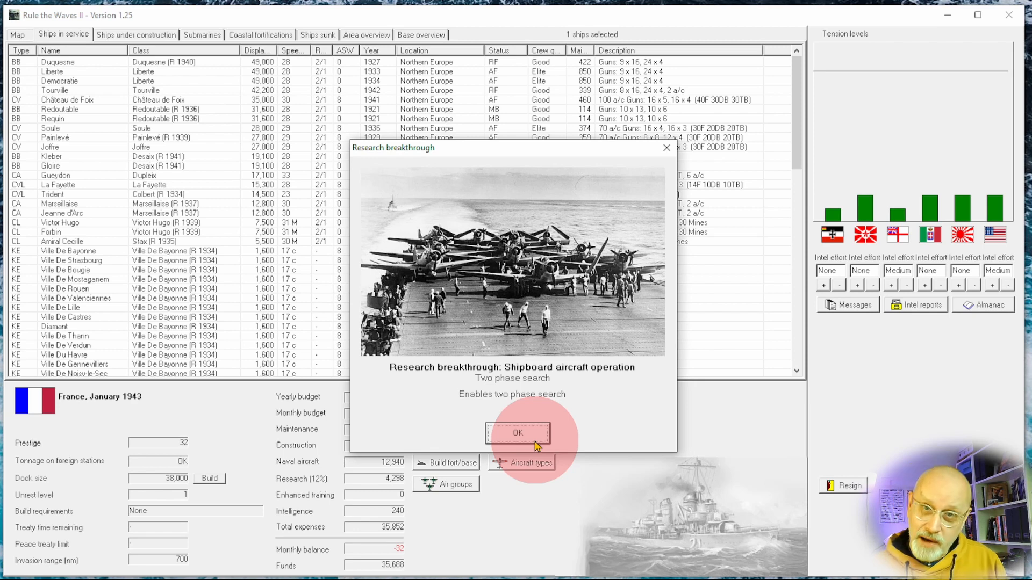
click(516, 433)
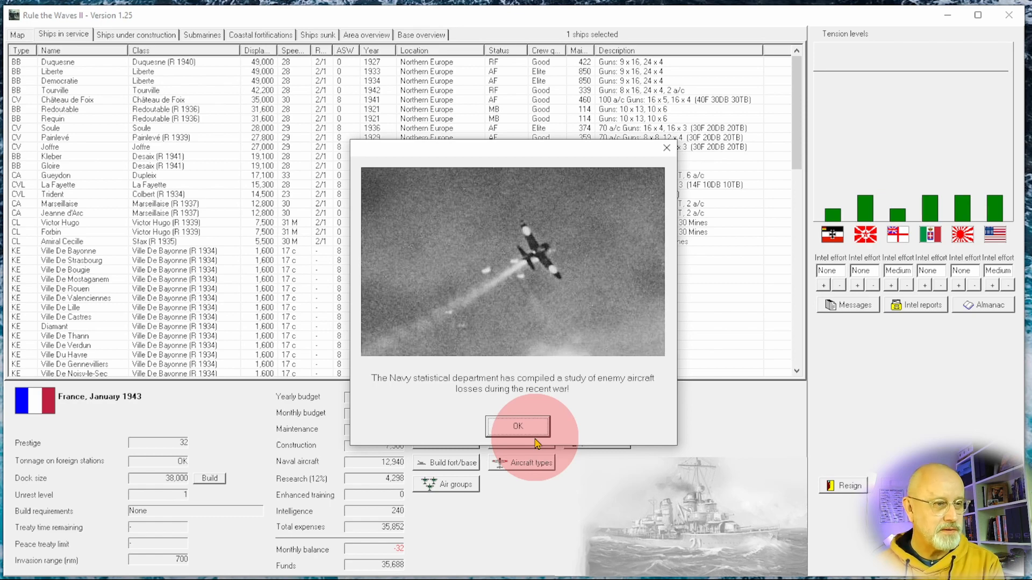
click(516, 426)
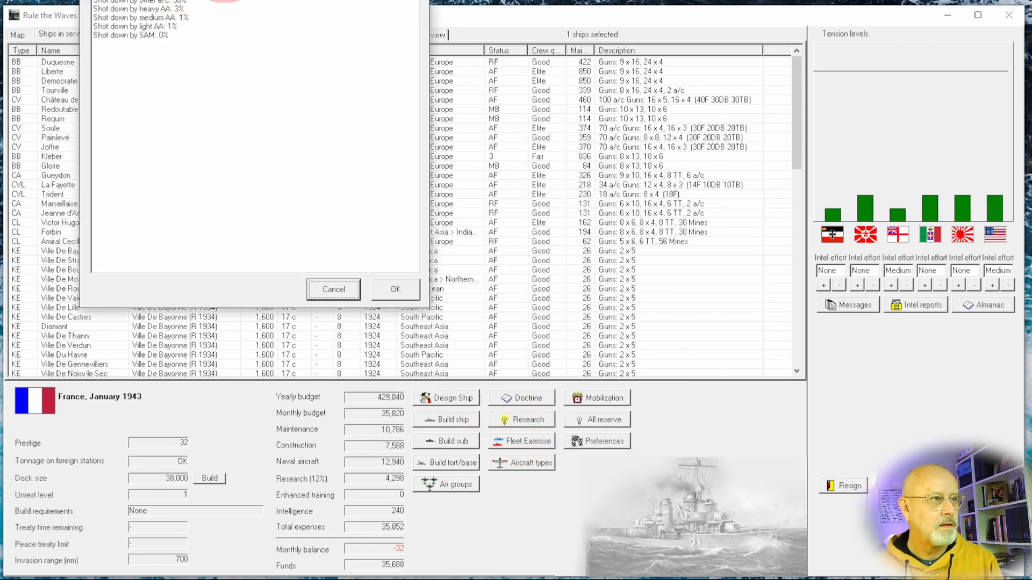
click(395, 290)
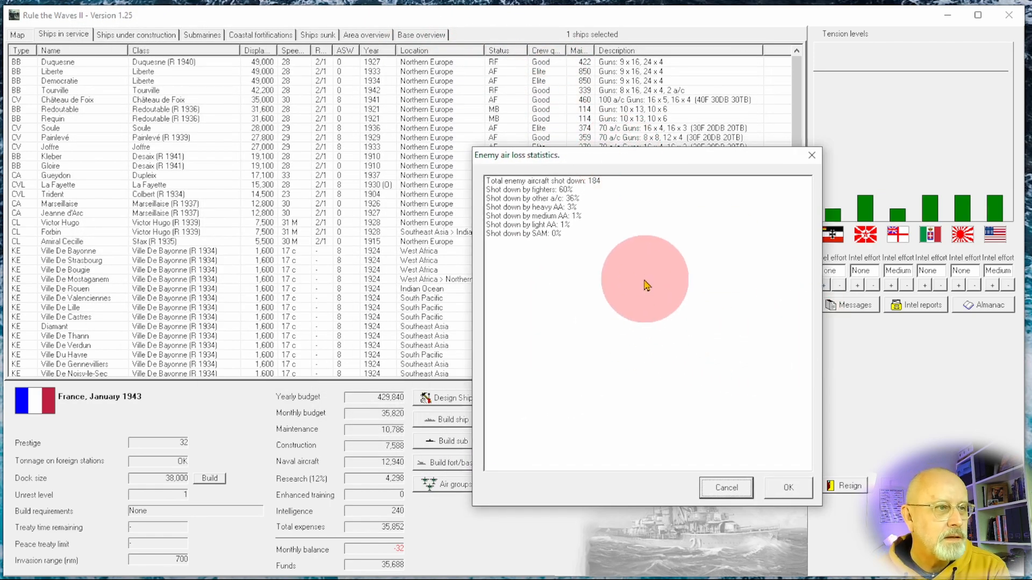
mouse_move(655, 257)
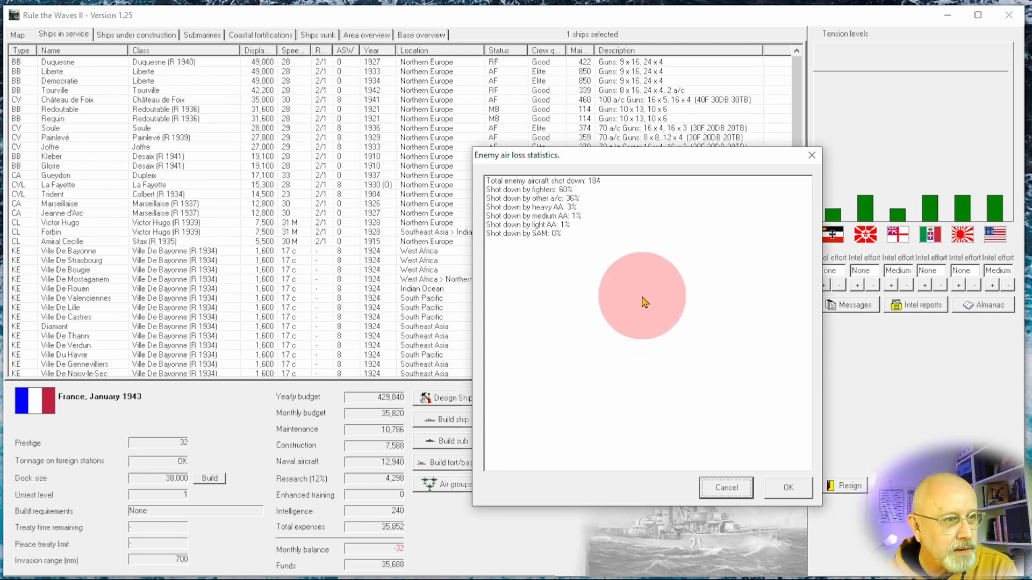
mouse_move(637, 194)
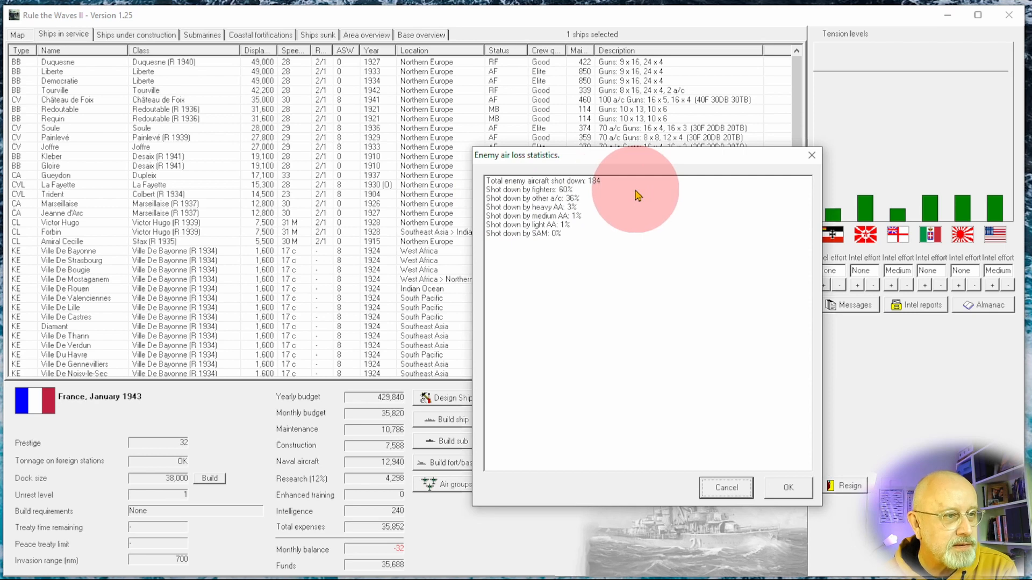
mouse_move(471, 206)
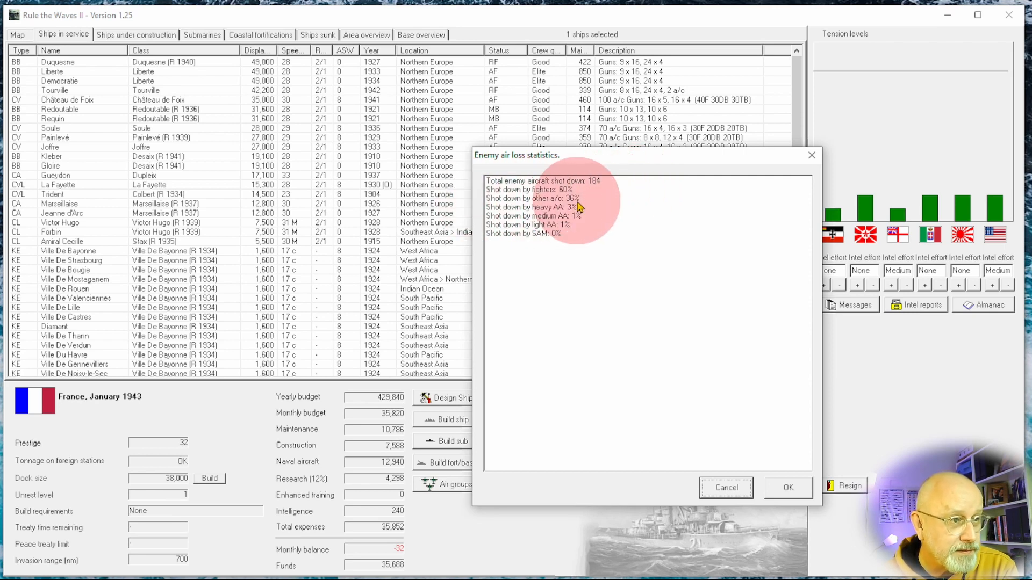
mouse_move(592, 206)
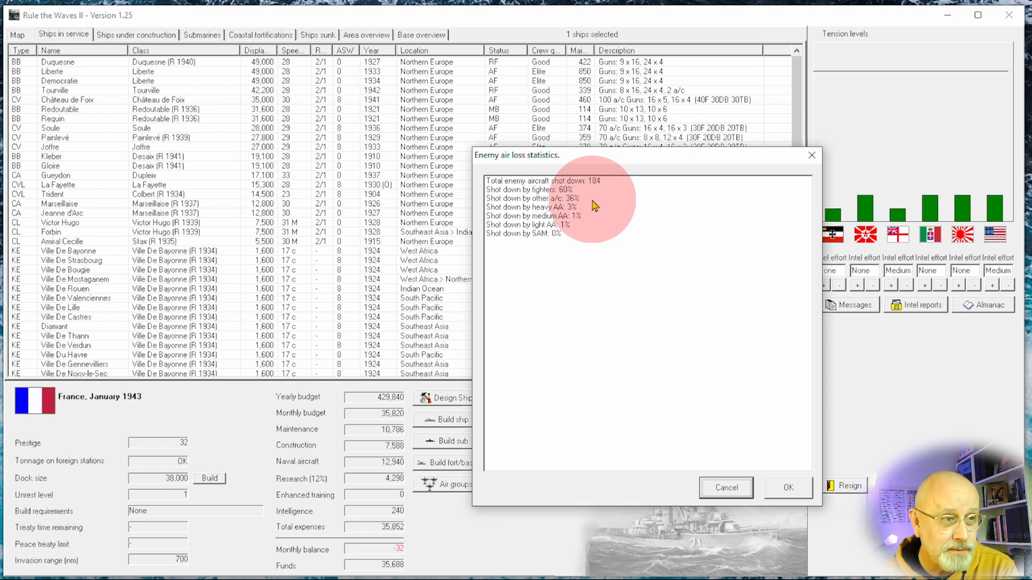
mouse_move(586, 216)
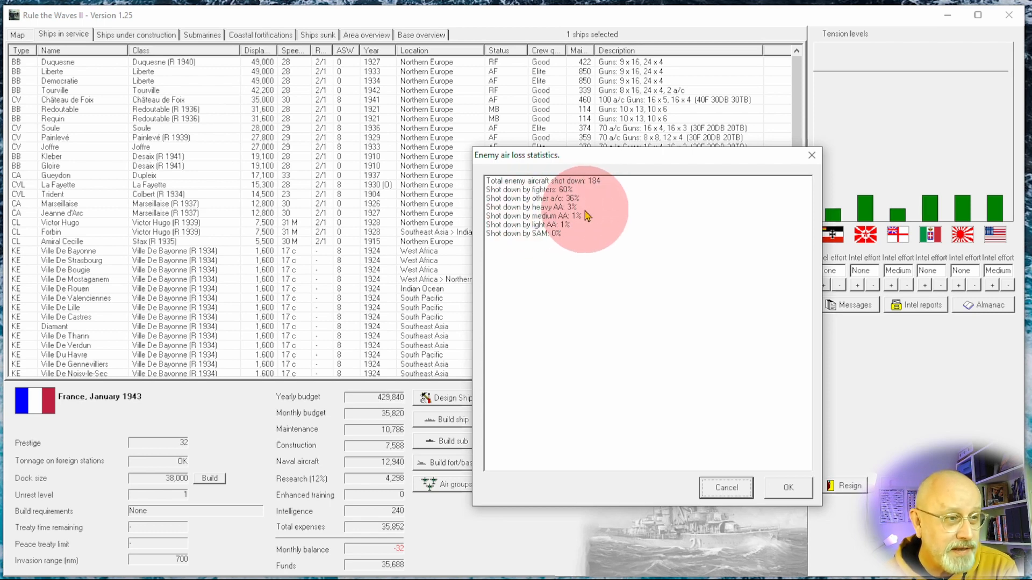
mouse_move(572, 226)
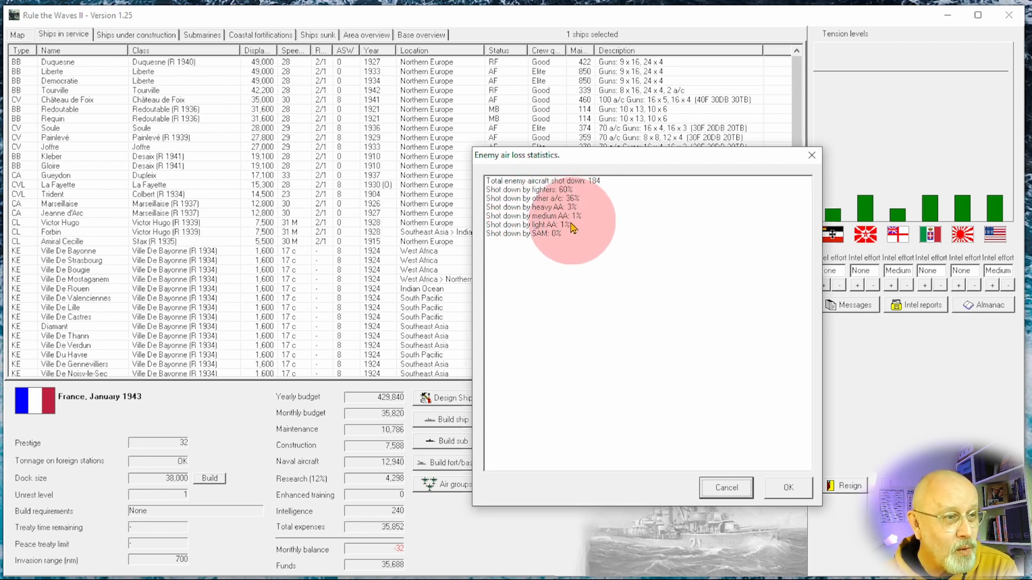
mouse_move(613, 273)
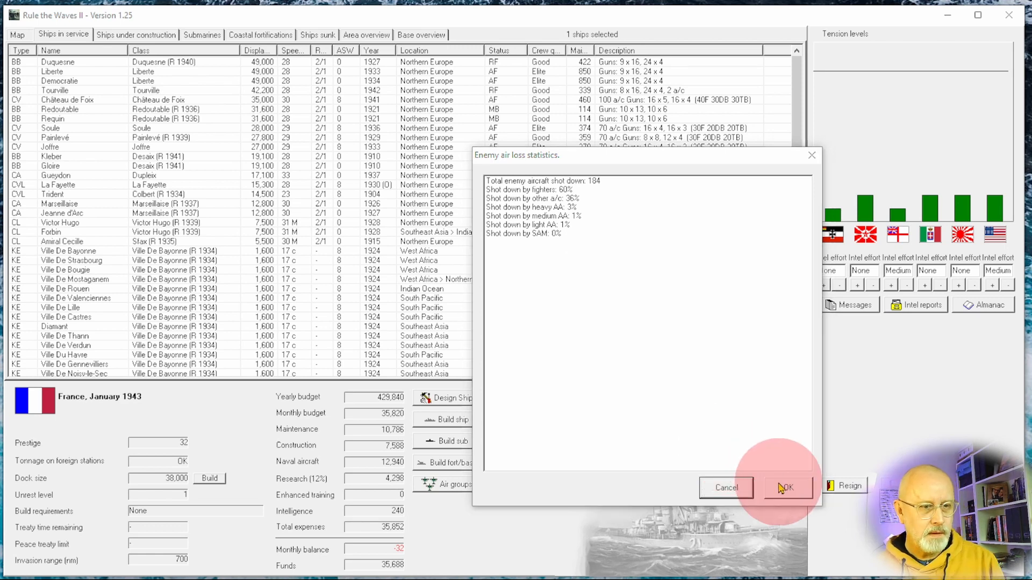
- Confirm the Enemy air loss statistics so the turn messages on scrappings and commissionings appear
click(785, 487)
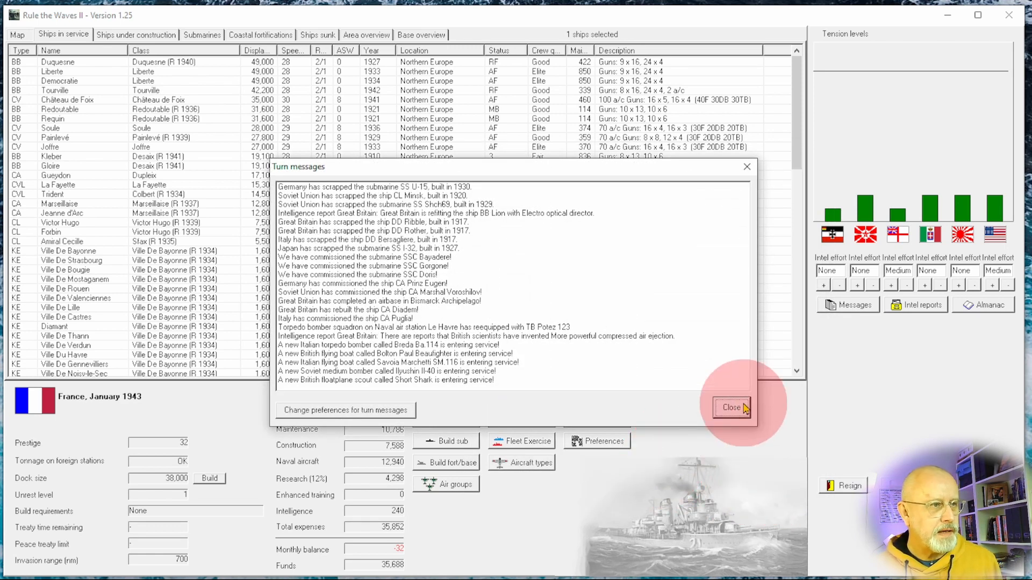
mouse_move(517, 236)
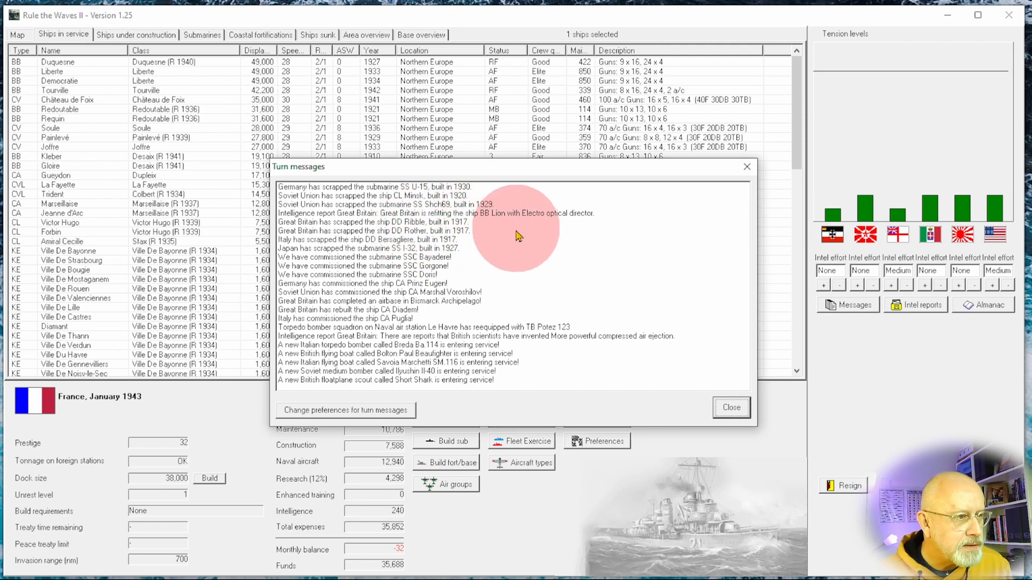
mouse_move(567, 411)
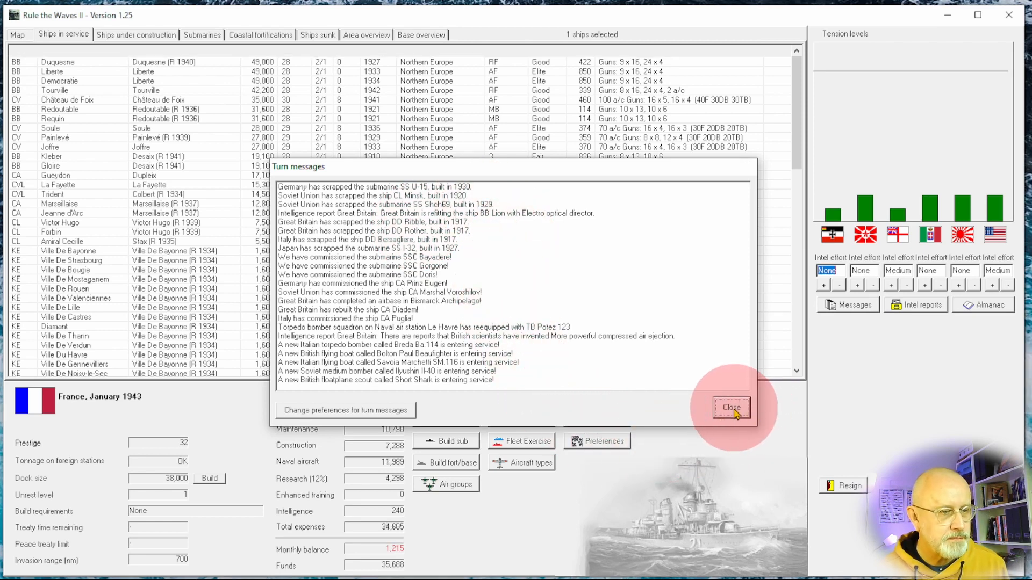
- Close the turn messages and select the Potez 123 torpedo bomber among 1943 aircraft types
click(730, 408)
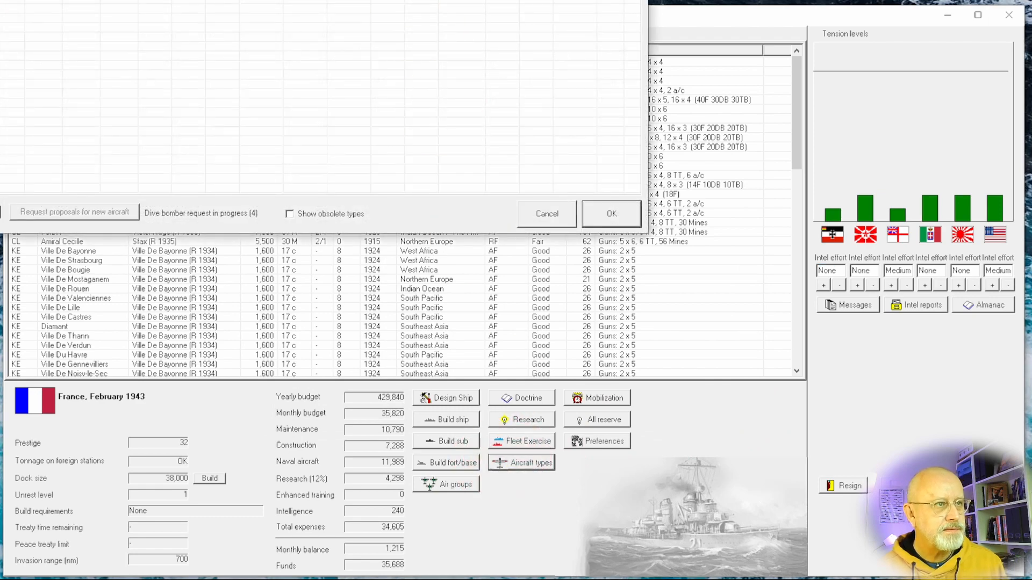
click(528, 463)
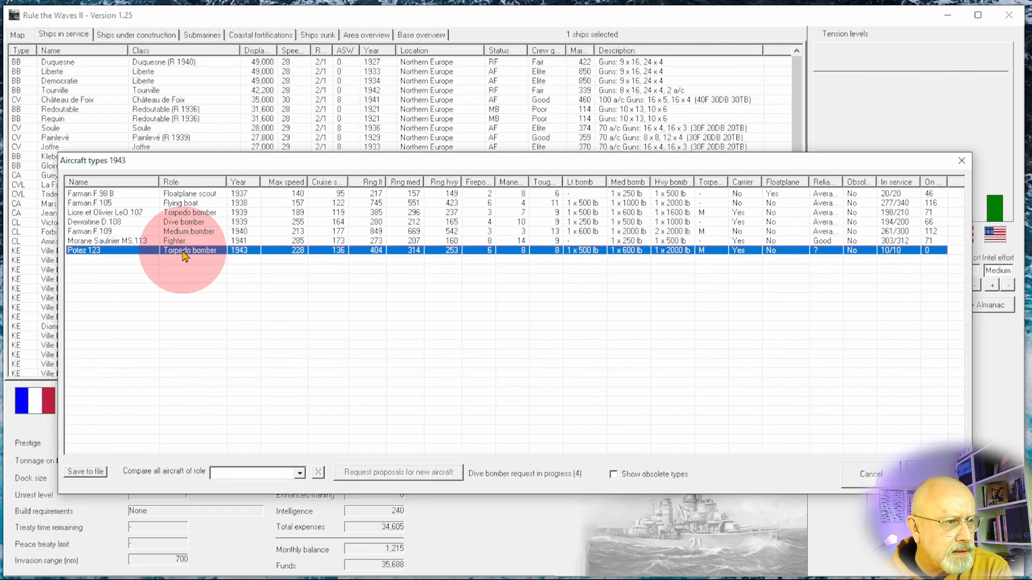
mouse_move(527, 181)
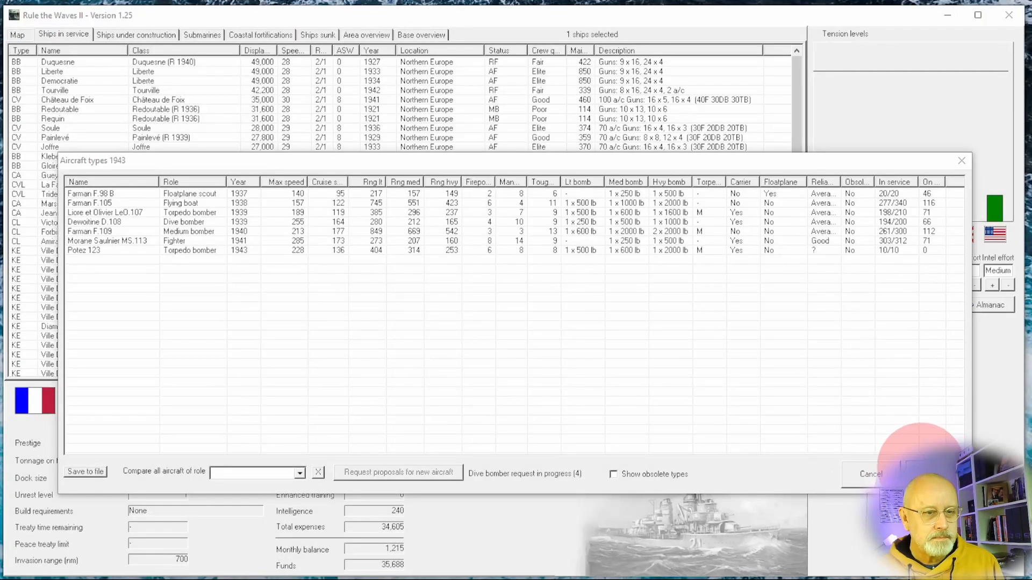
- Cancel the aircraft types list, view ships under construction, then return to ships in service
click(870, 474)
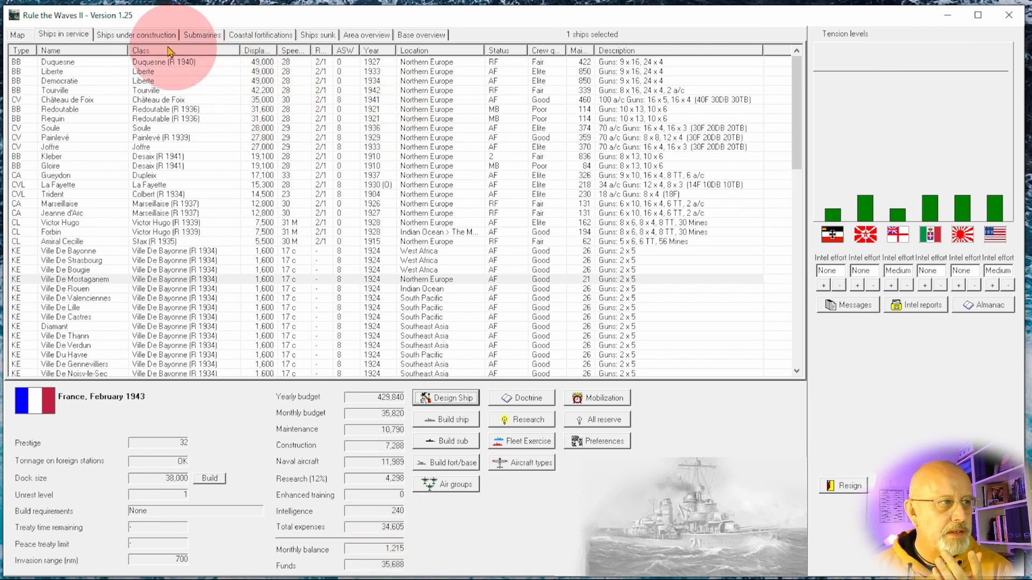
click(136, 35)
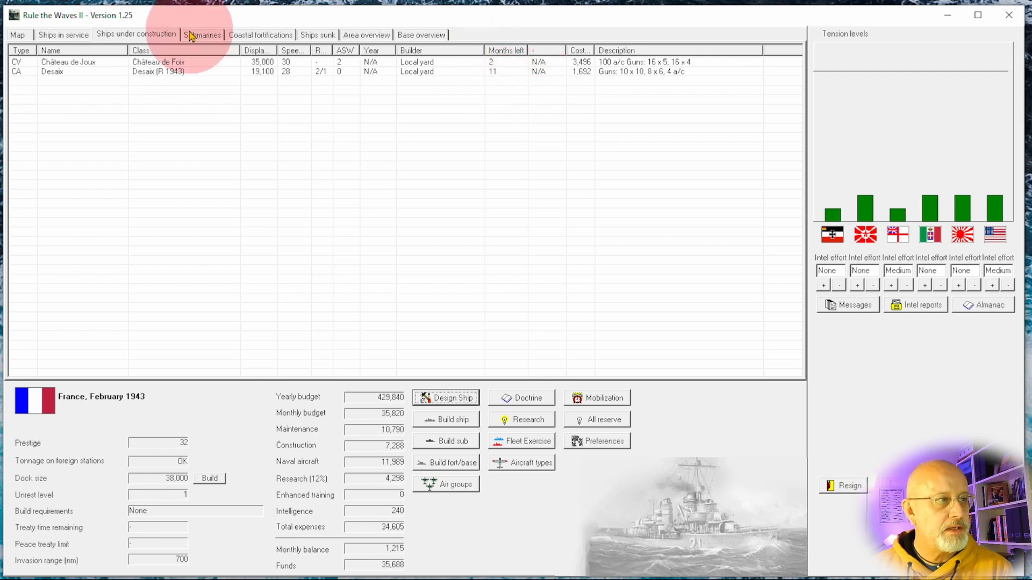
click(202, 35)
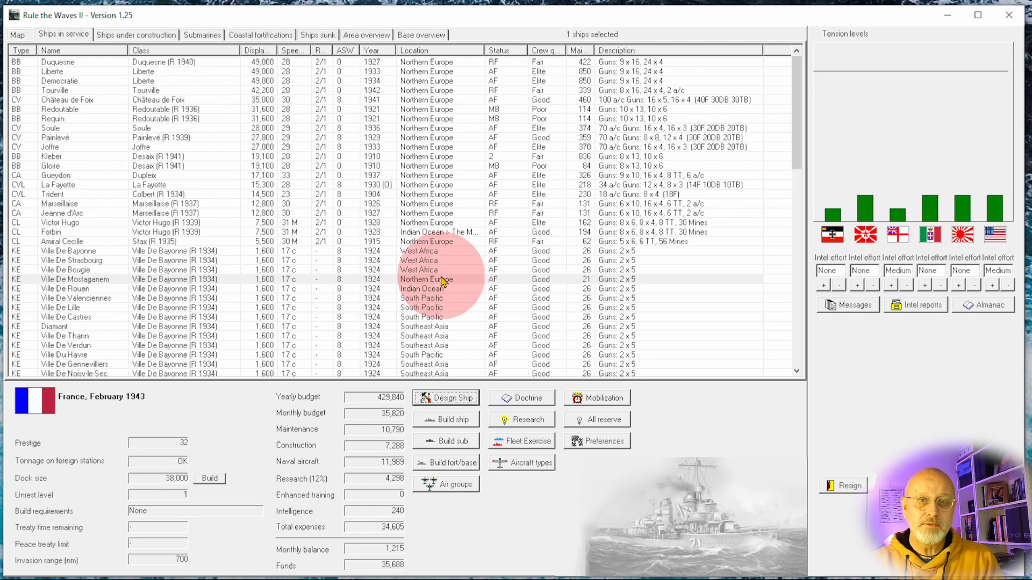
mouse_move(224, 156)
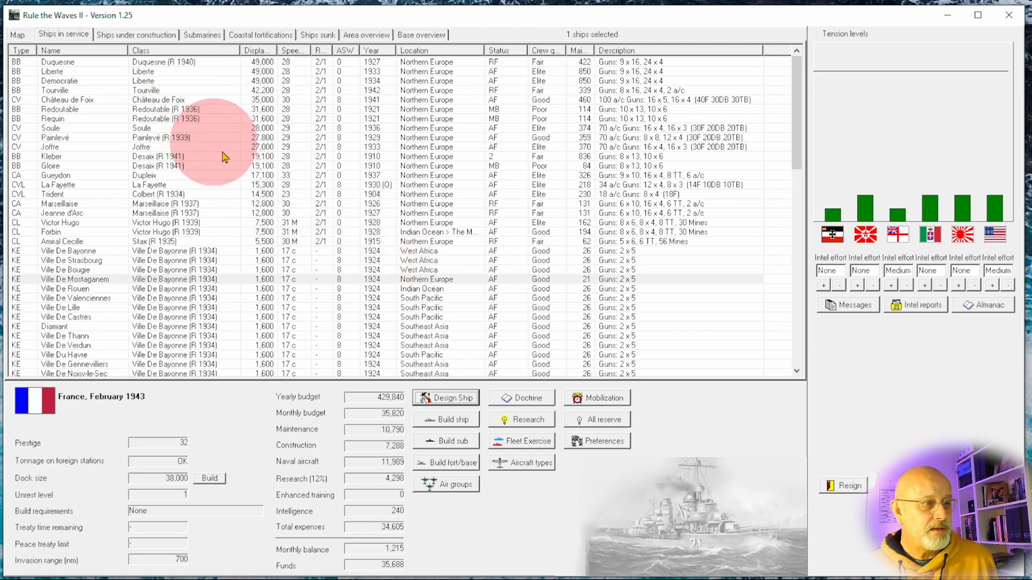
- Start a new heavy cruiser design and accept the auto-design three times
click(450, 397)
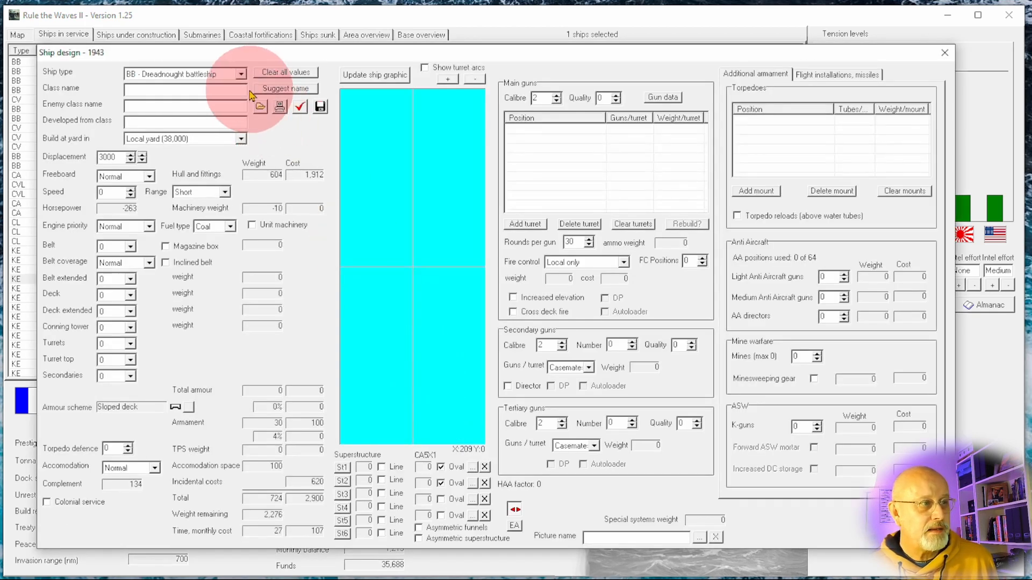
click(241, 73)
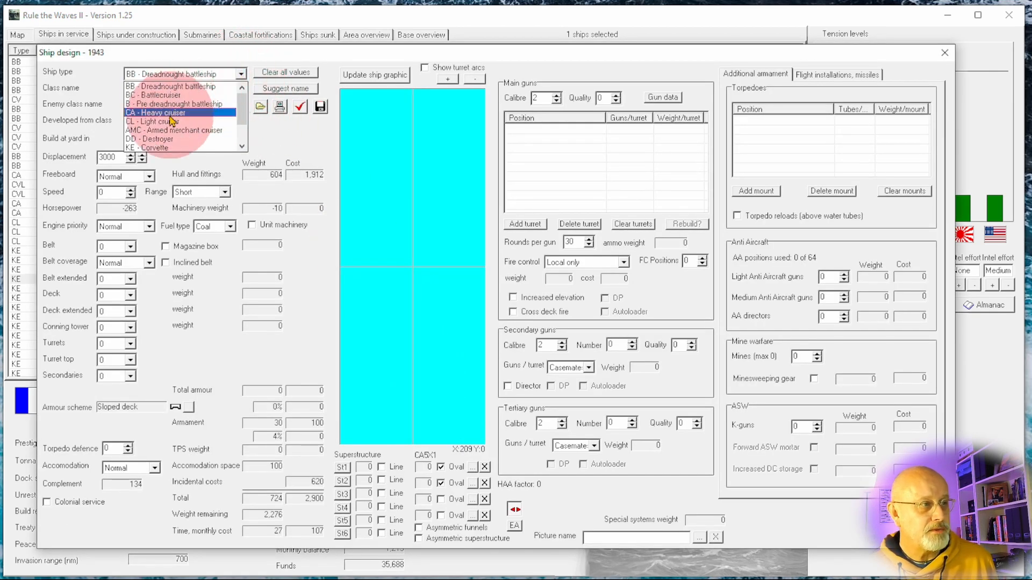
click(155, 113)
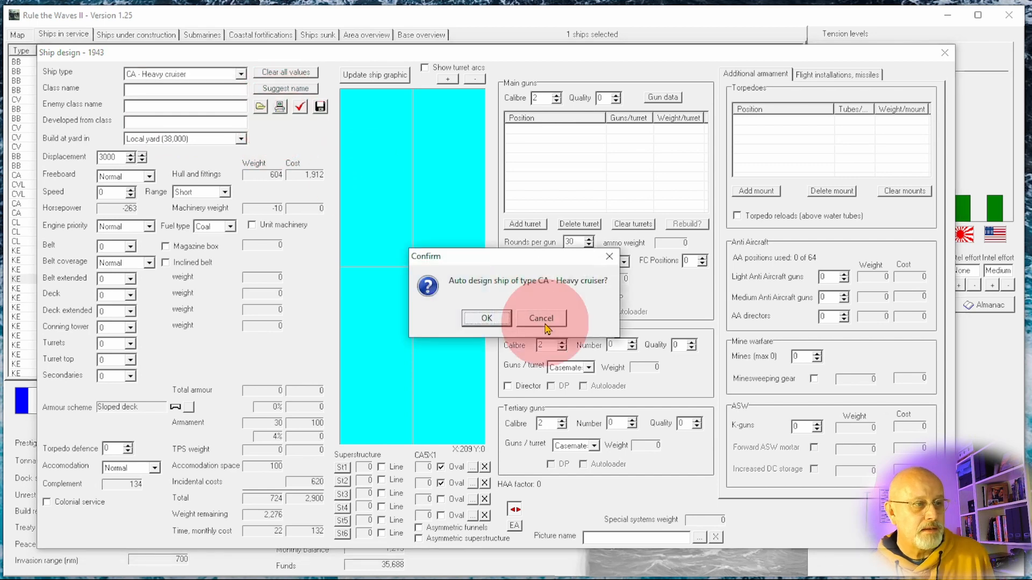
click(486, 318)
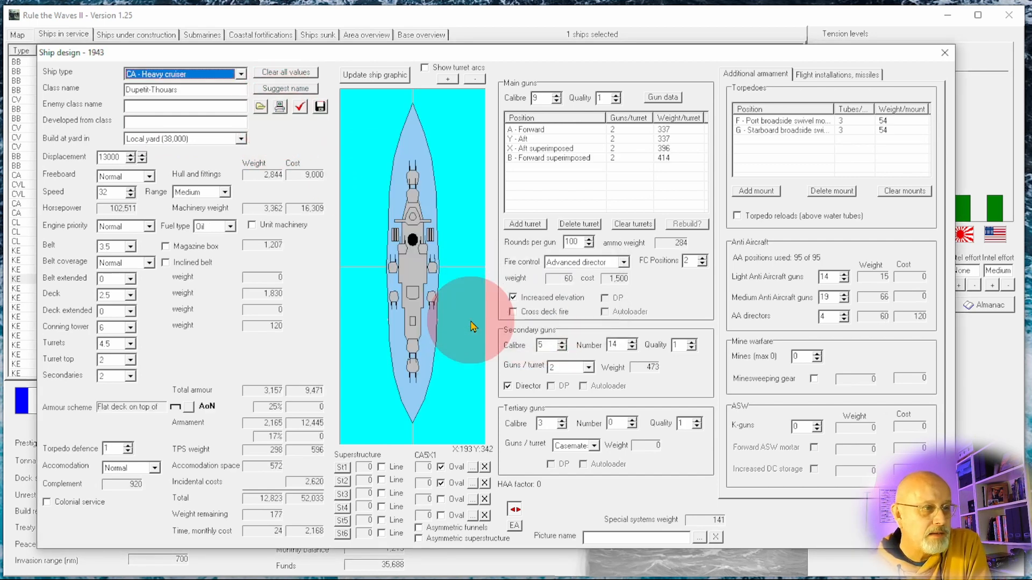
mouse_move(315, 508)
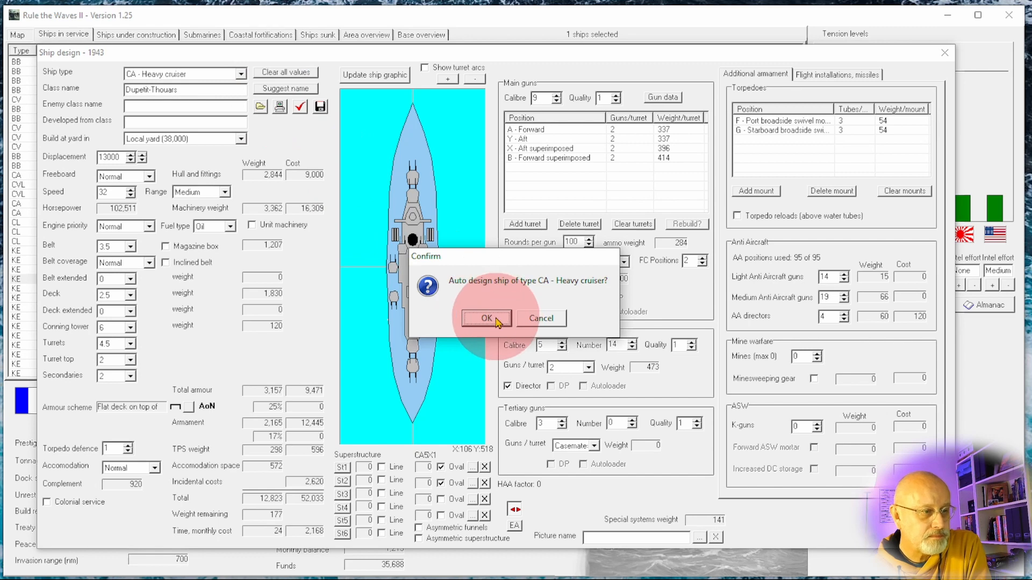
click(486, 318)
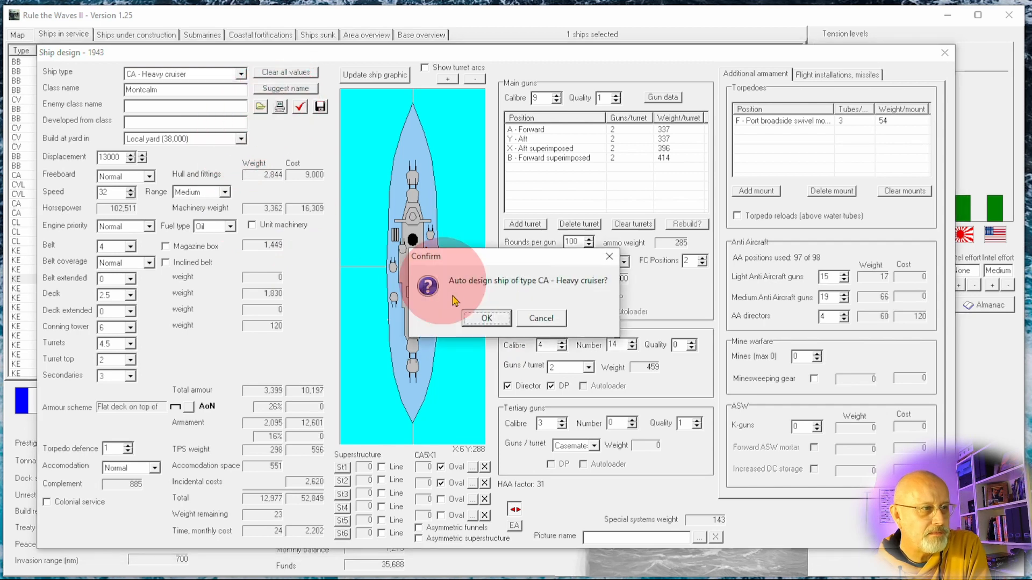
click(486, 317)
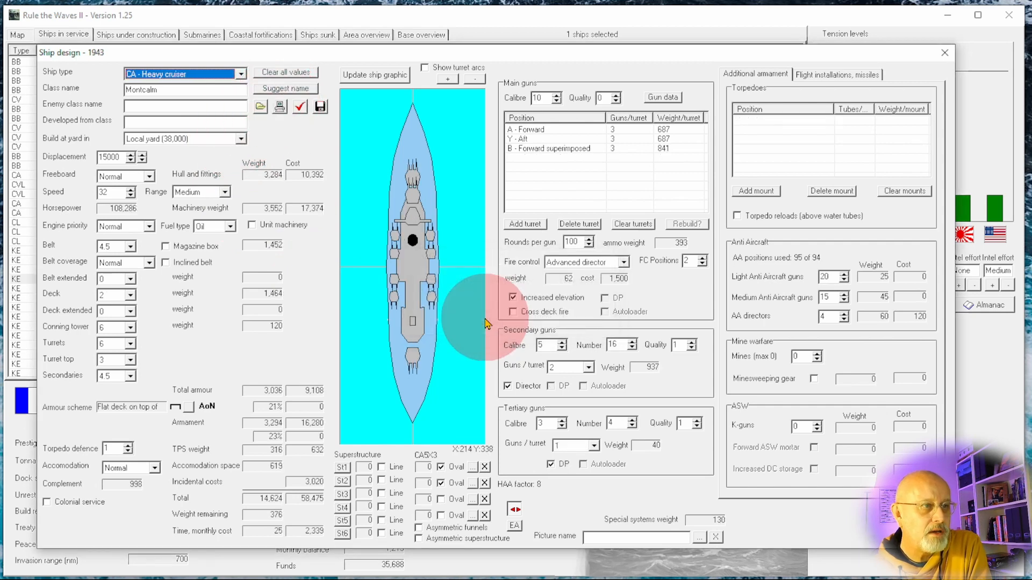
mouse_move(306, 503)
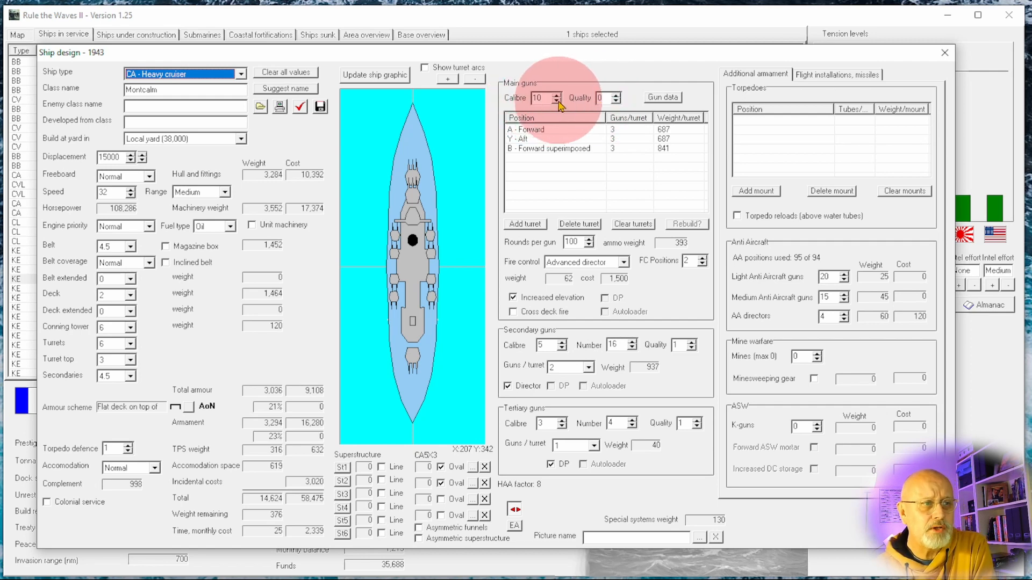
- Step the main gun calibre down to 7 inches
click(558, 101)
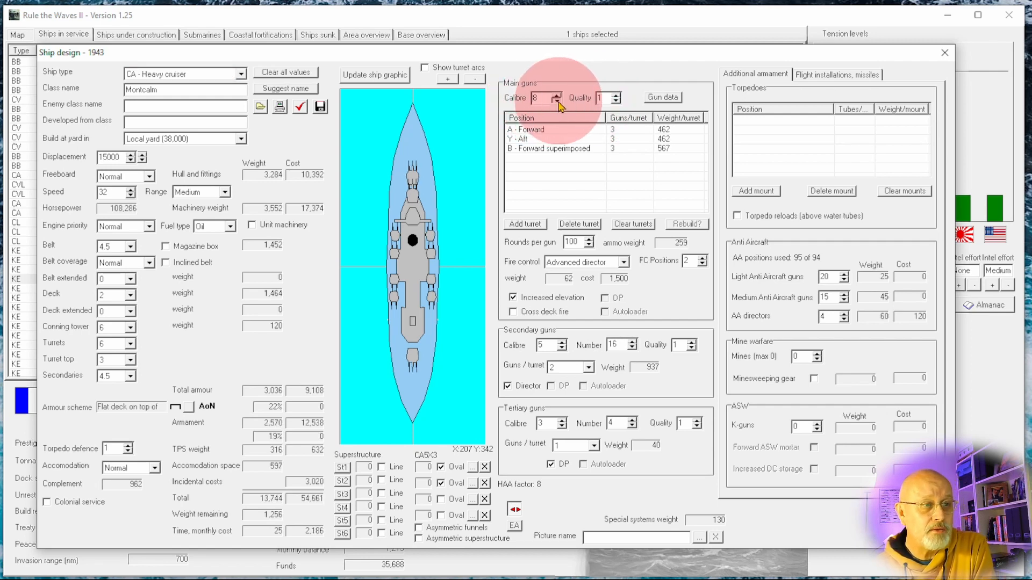
click(556, 100)
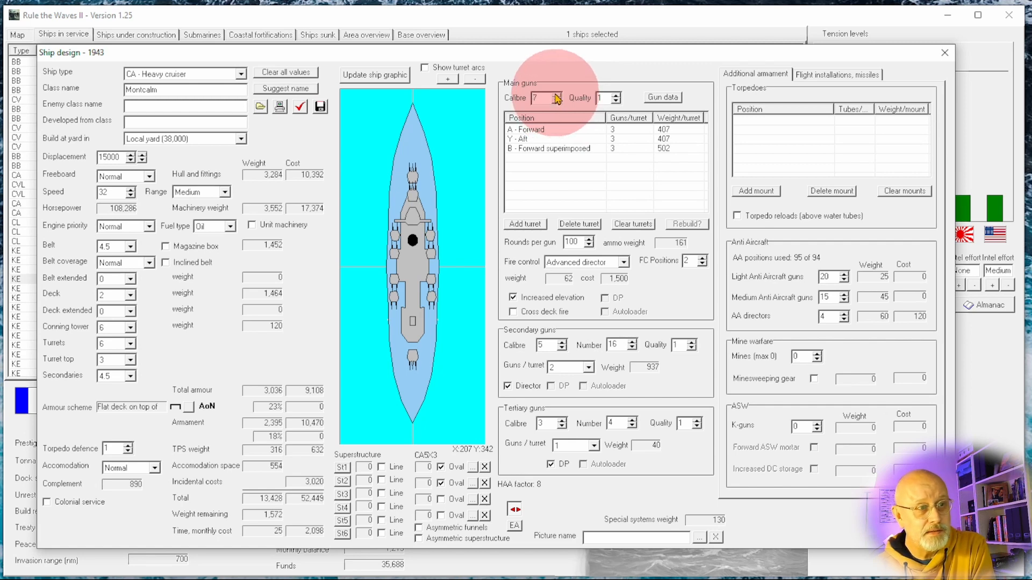
click(556, 100)
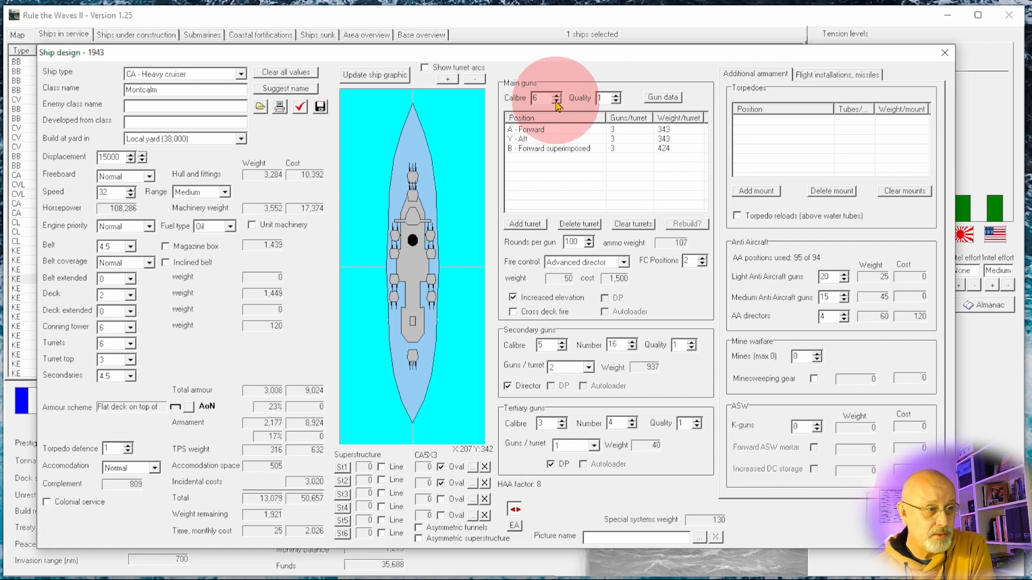
click(557, 99)
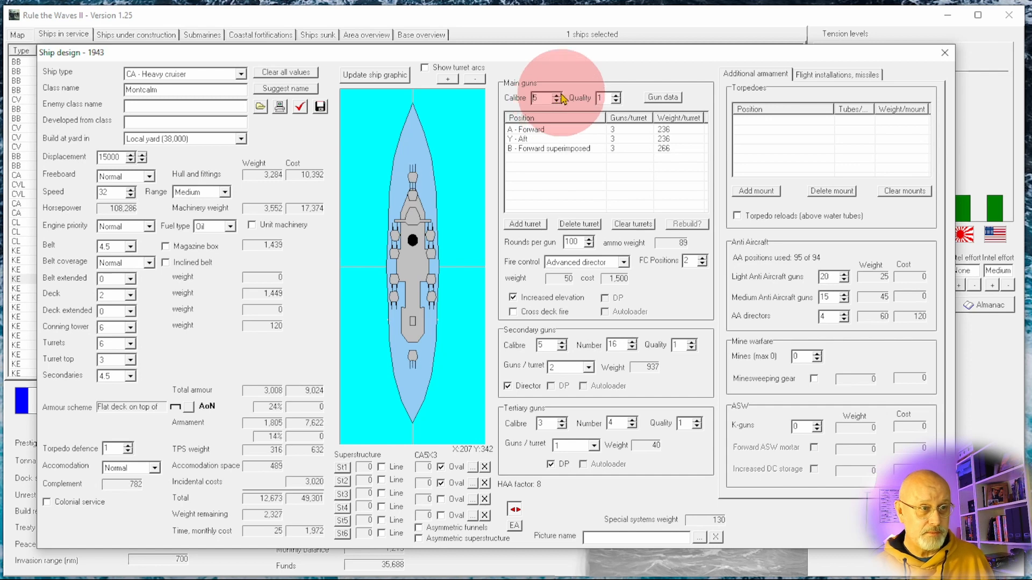
click(556, 94)
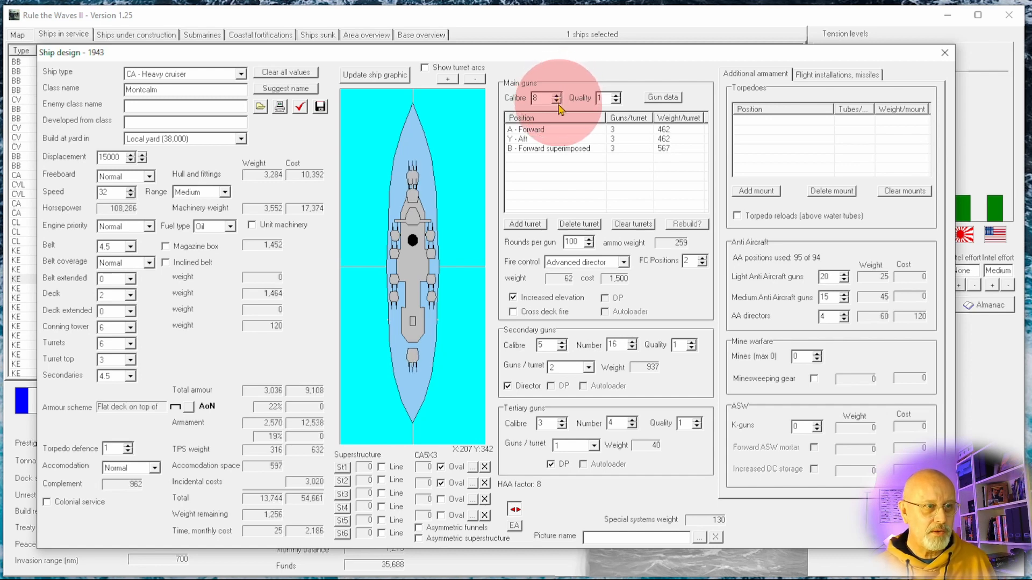
click(555, 100)
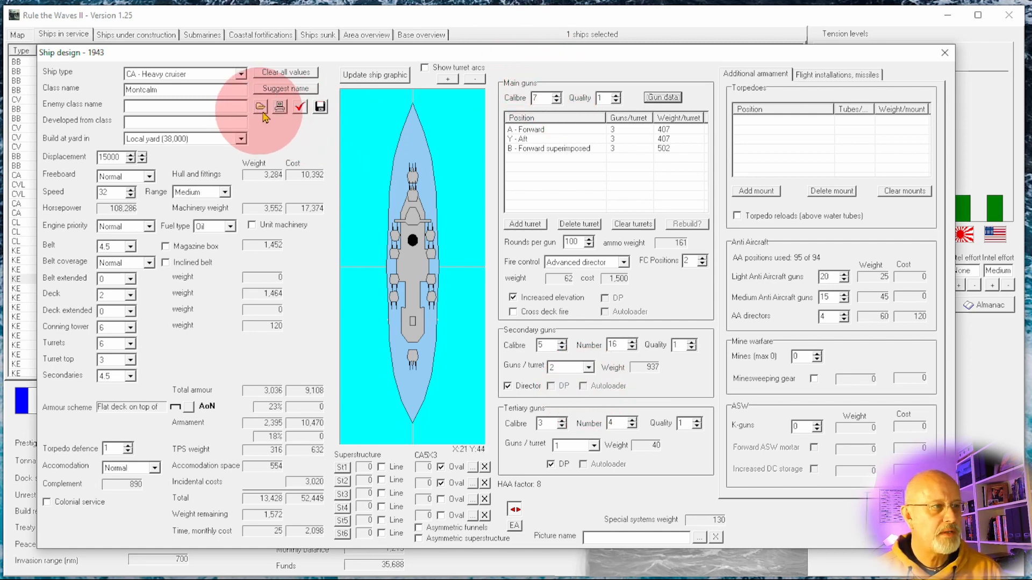
- Raise main gun calibre to 9 and confirm auto design, producing a 13,300-ton cruiser
click(555, 94)
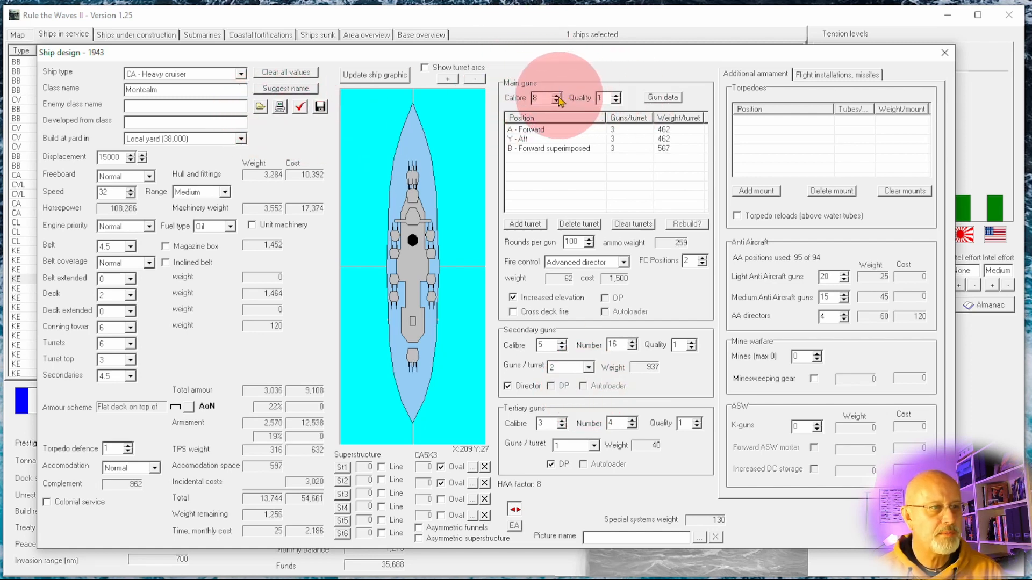
click(553, 94)
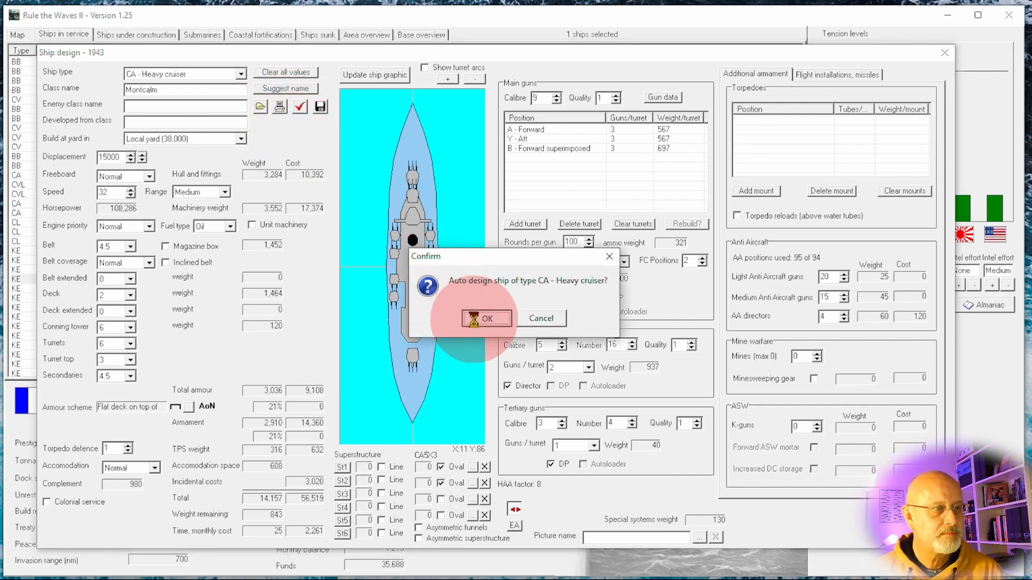
click(485, 319)
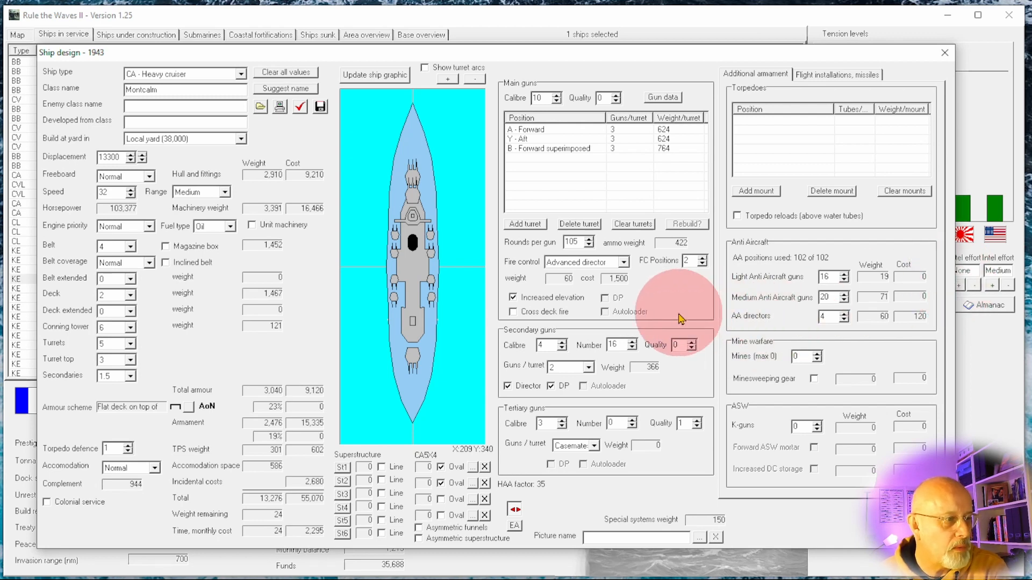
mouse_move(322, 506)
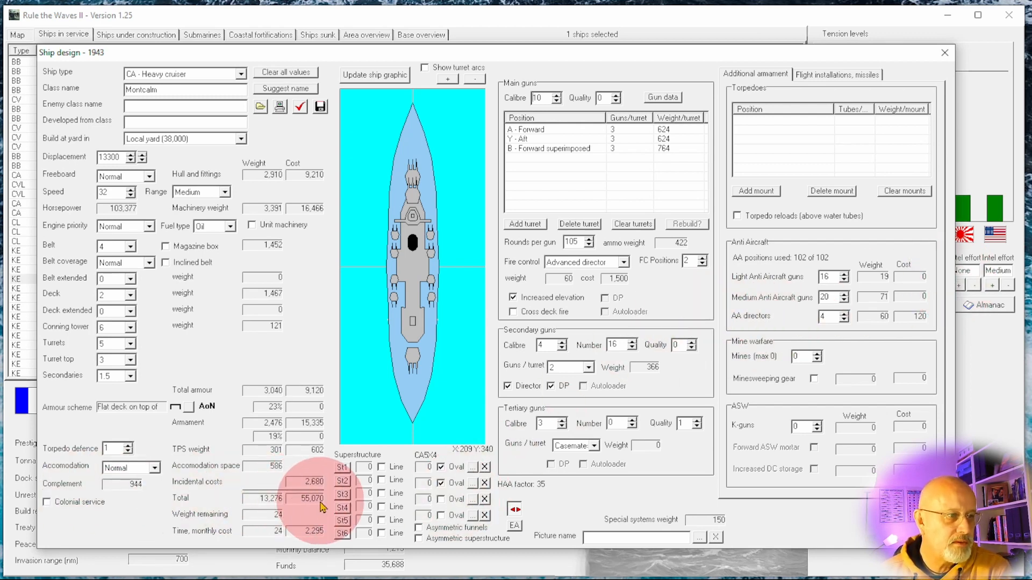
mouse_move(431, 421)
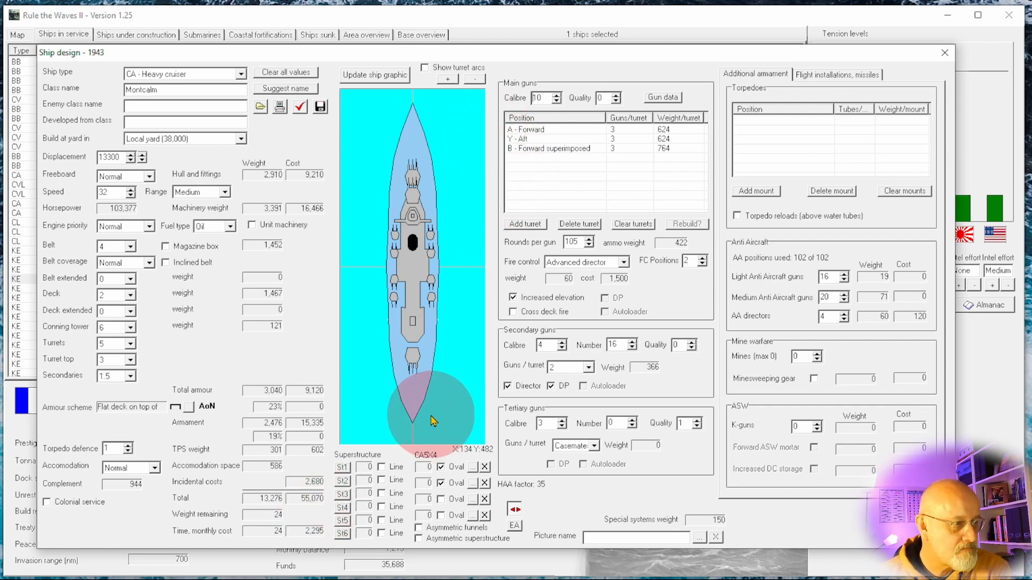
mouse_move(558, 105)
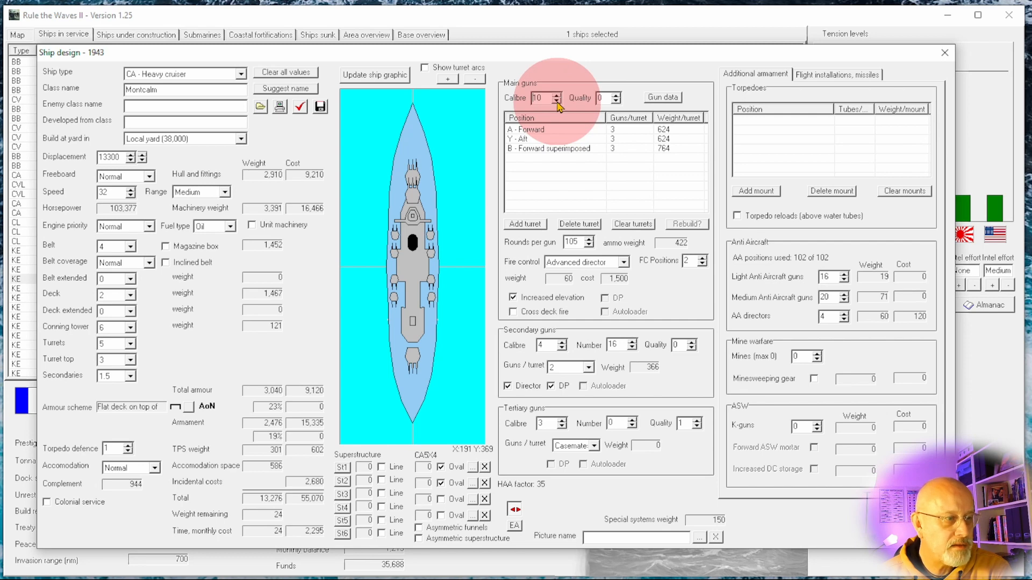
click(555, 100)
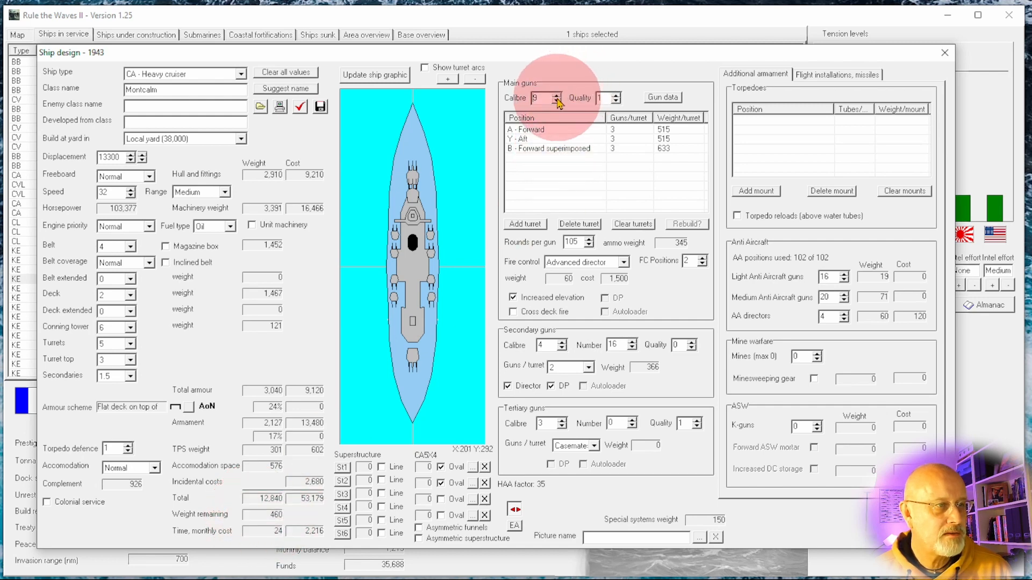
click(551, 100)
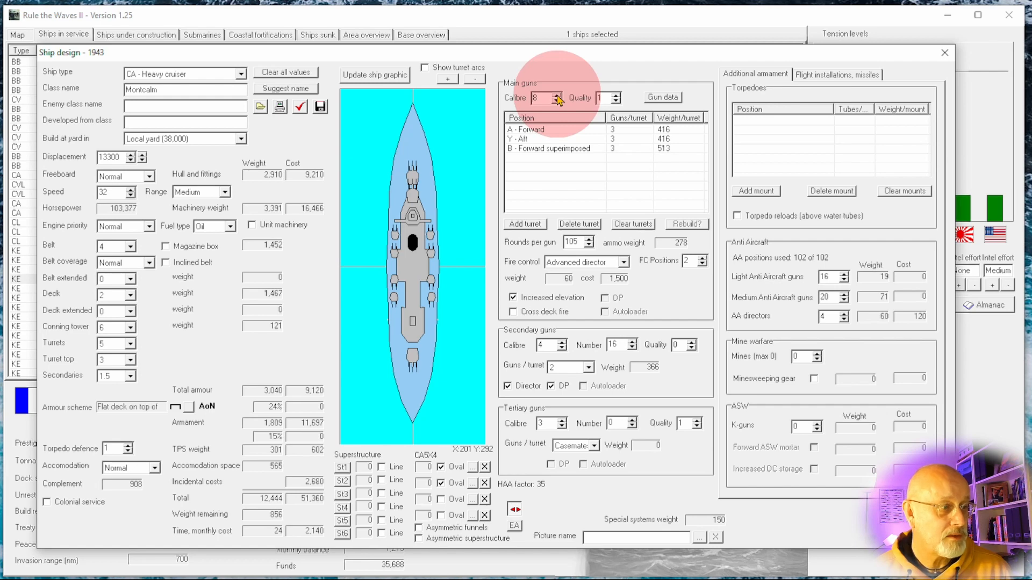
click(550, 95)
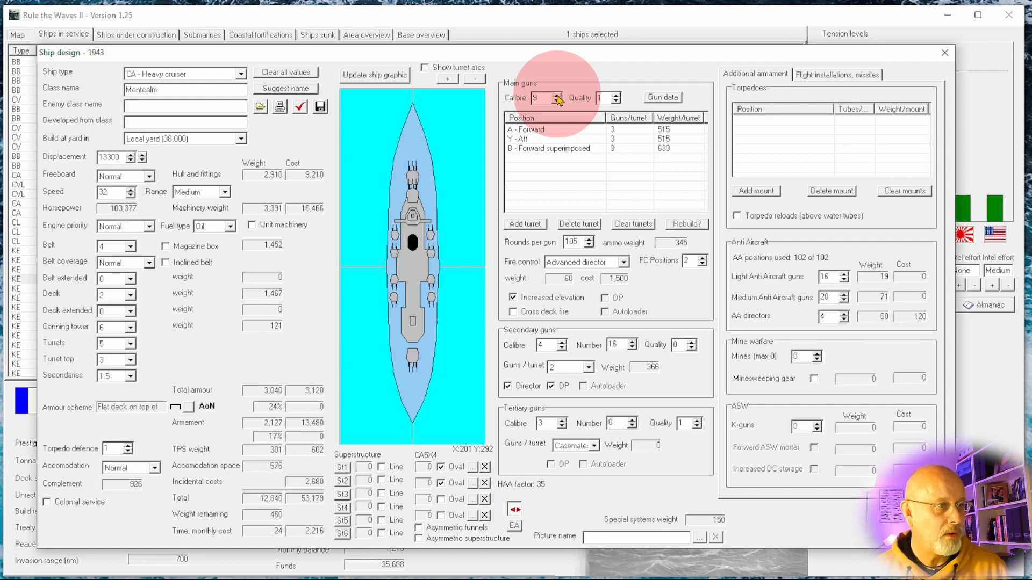
click(551, 95)
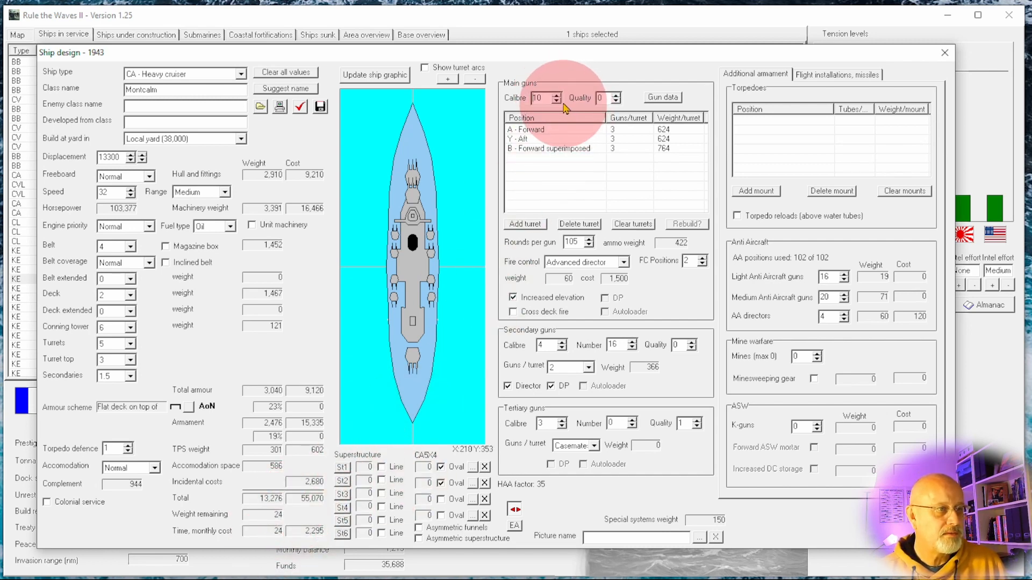
mouse_move(558, 110)
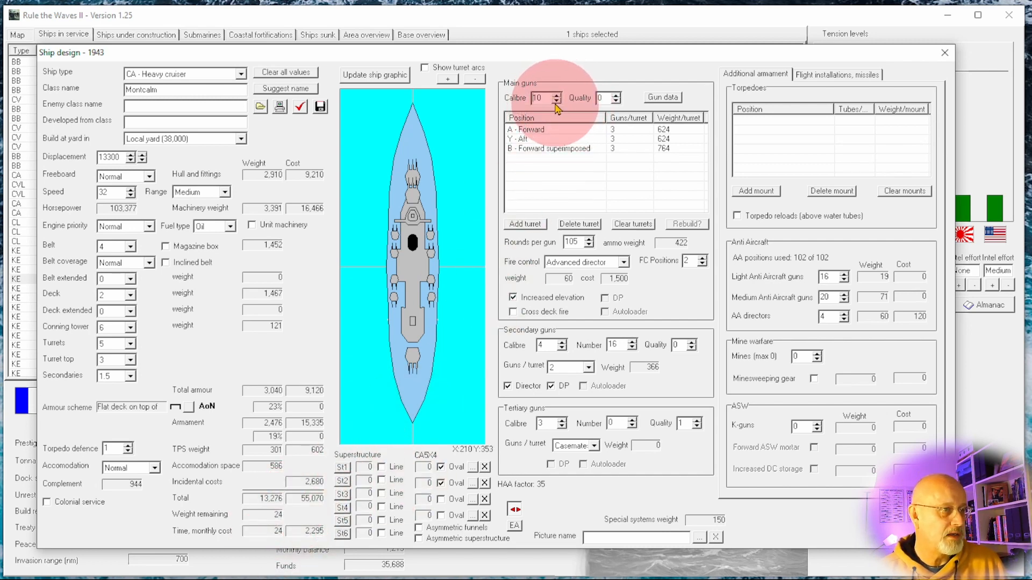
click(554, 101)
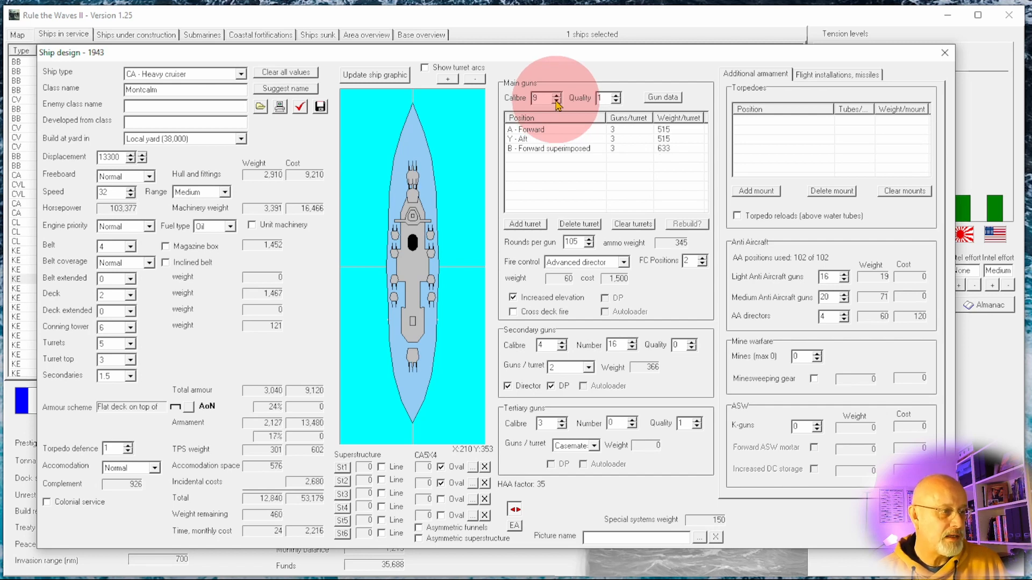
click(554, 100)
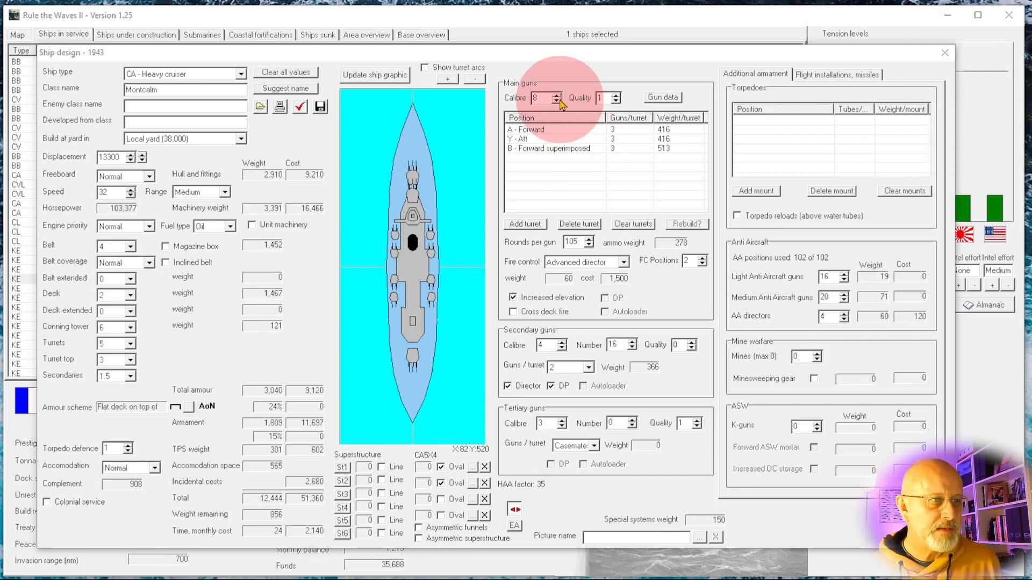
click(554, 94)
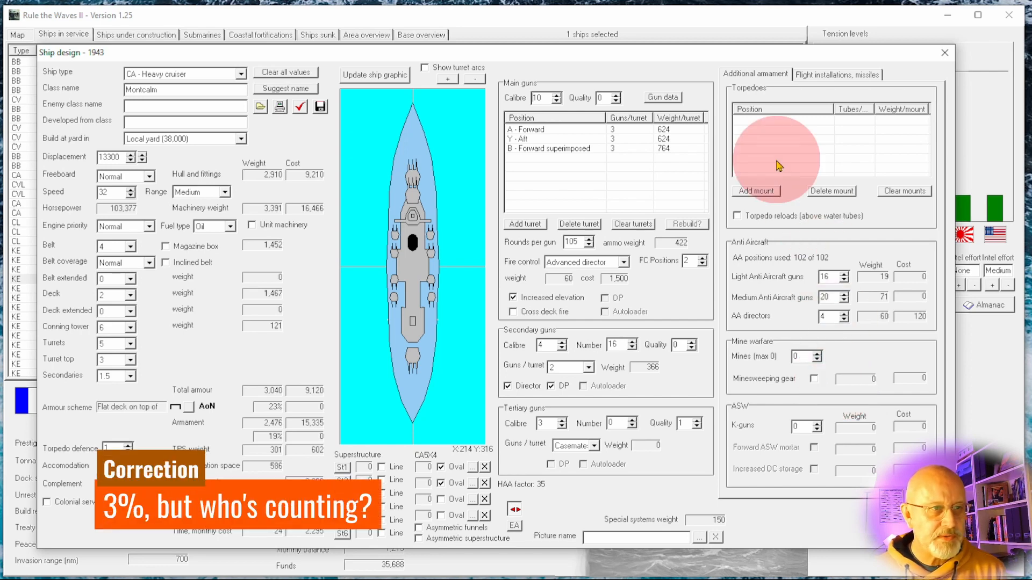
- Set Montcalm's air capacity to 4 and add a centreline swivel catapult
click(837, 74)
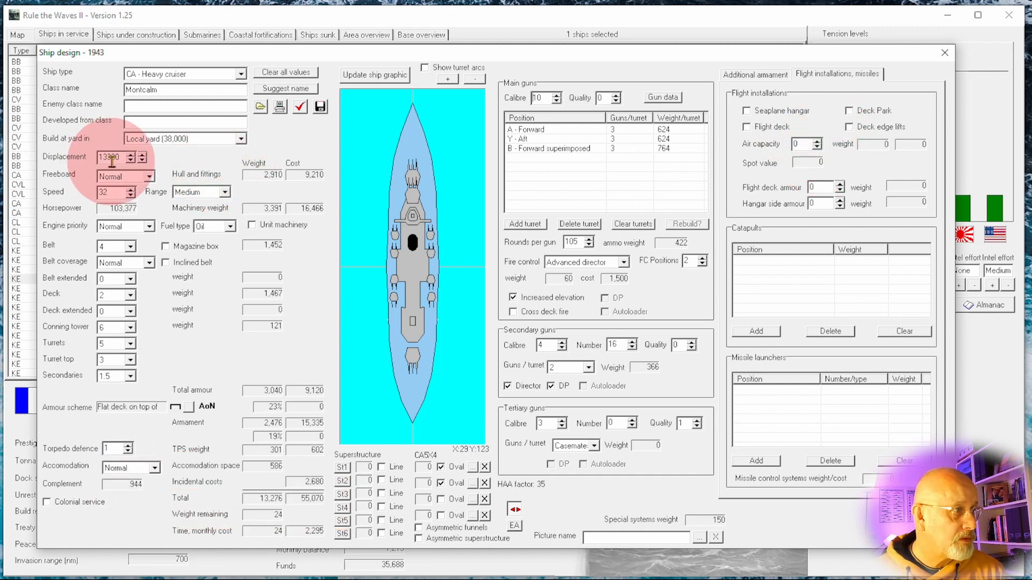
click(817, 141)
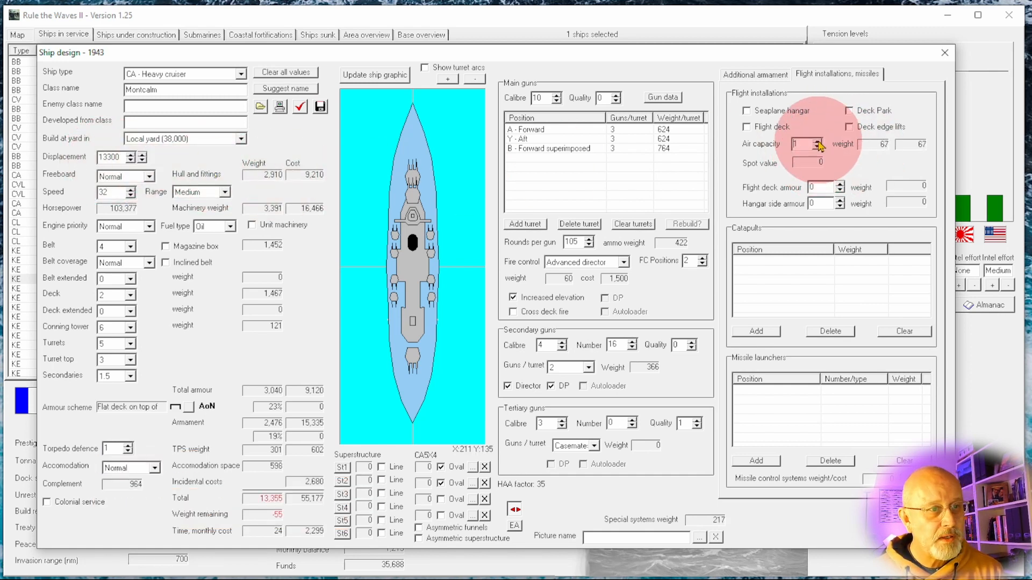
click(817, 141)
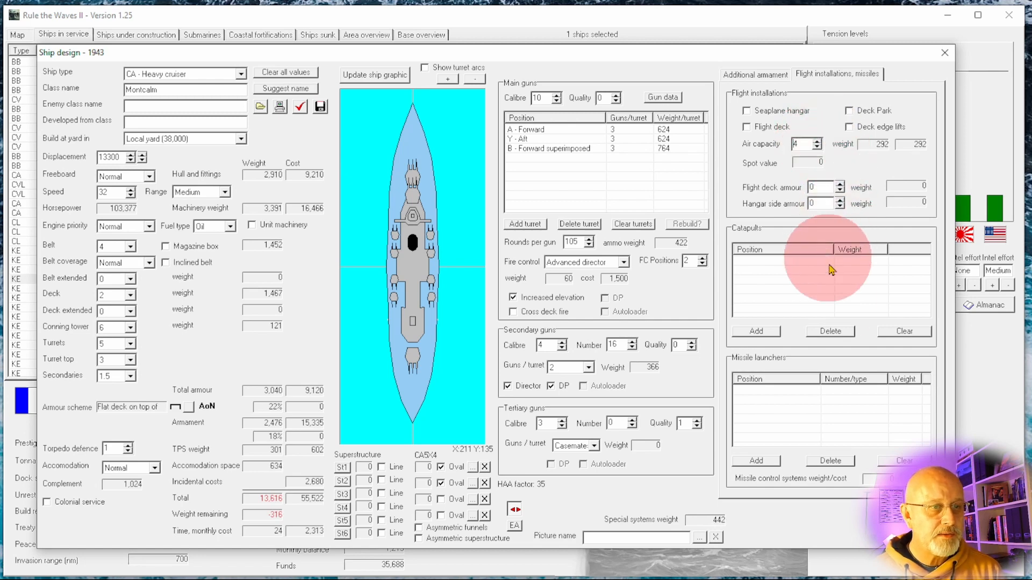
click(756, 331)
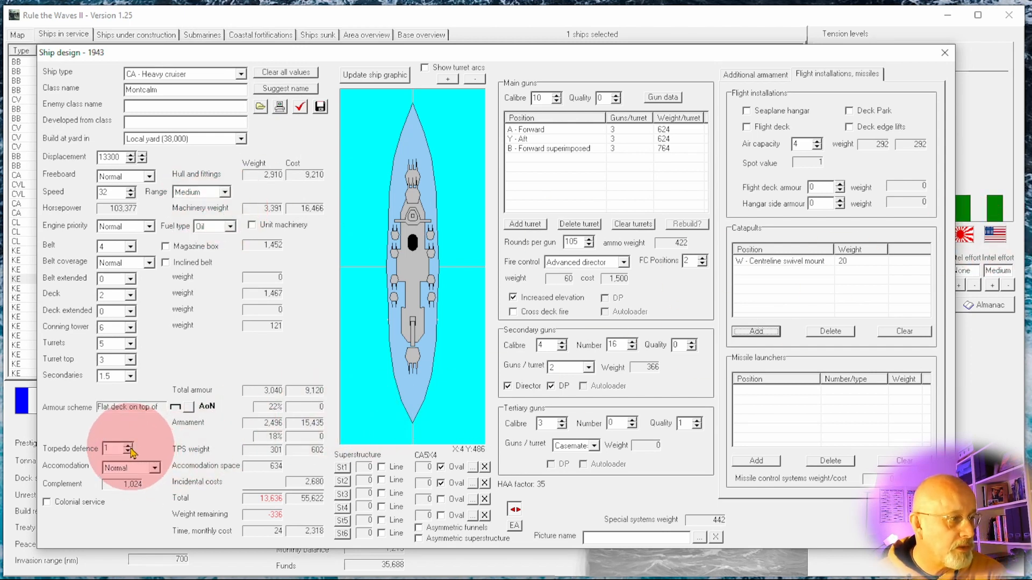
- Raise torpedo defence to 4 and set Montcalm's displacement to 15,200 tons
click(134, 446)
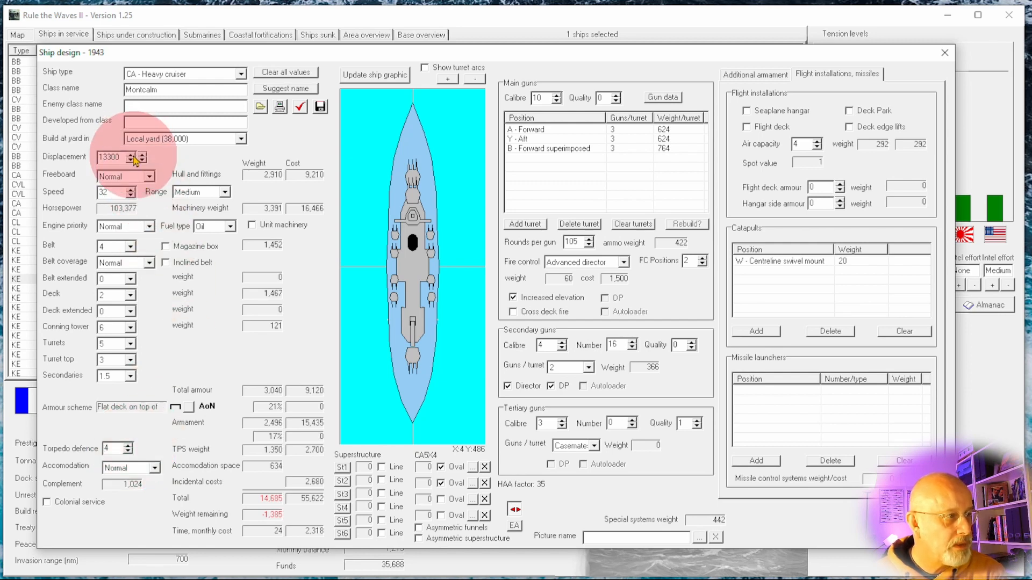
click(143, 155)
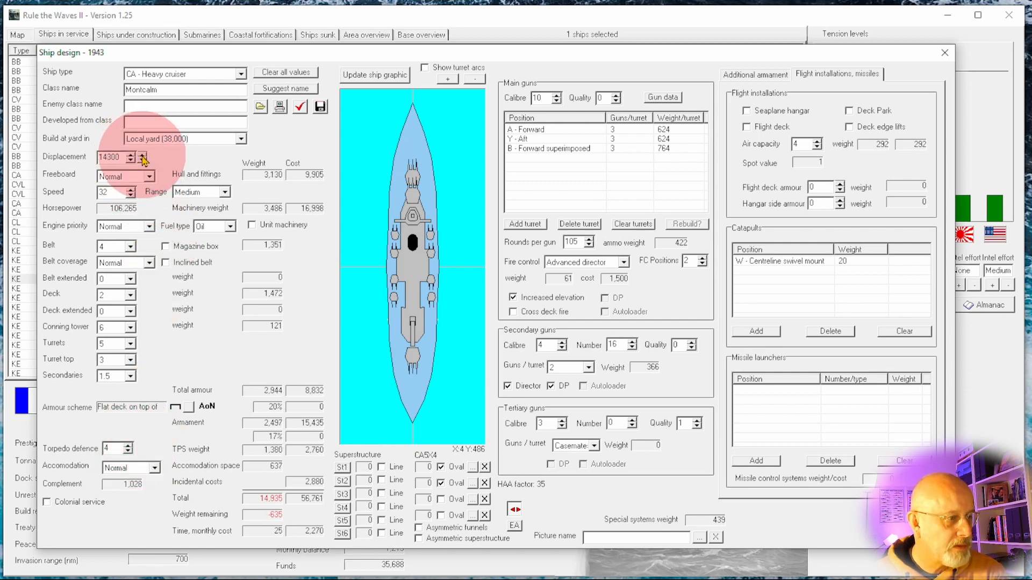
click(143, 153)
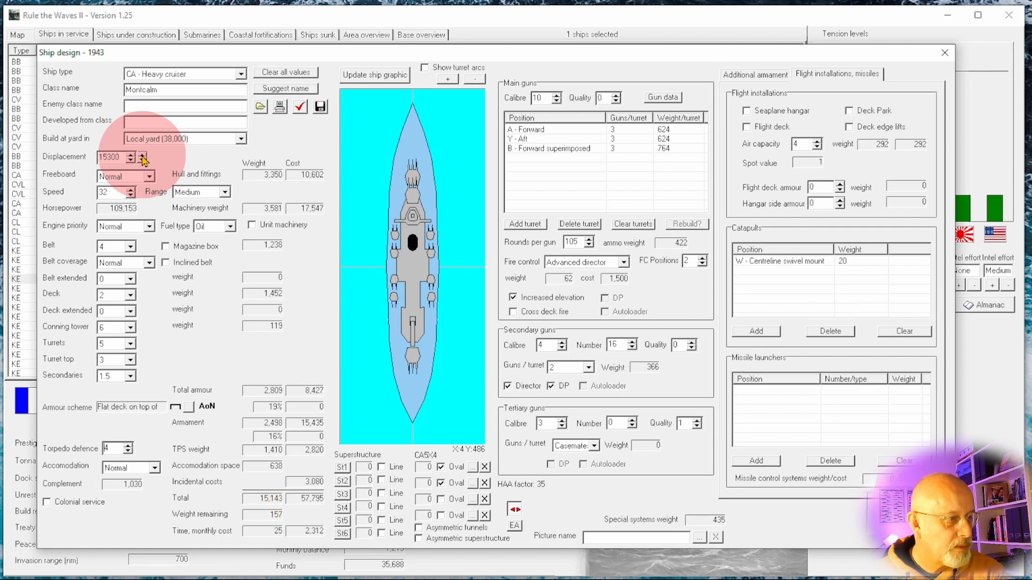
click(142, 161)
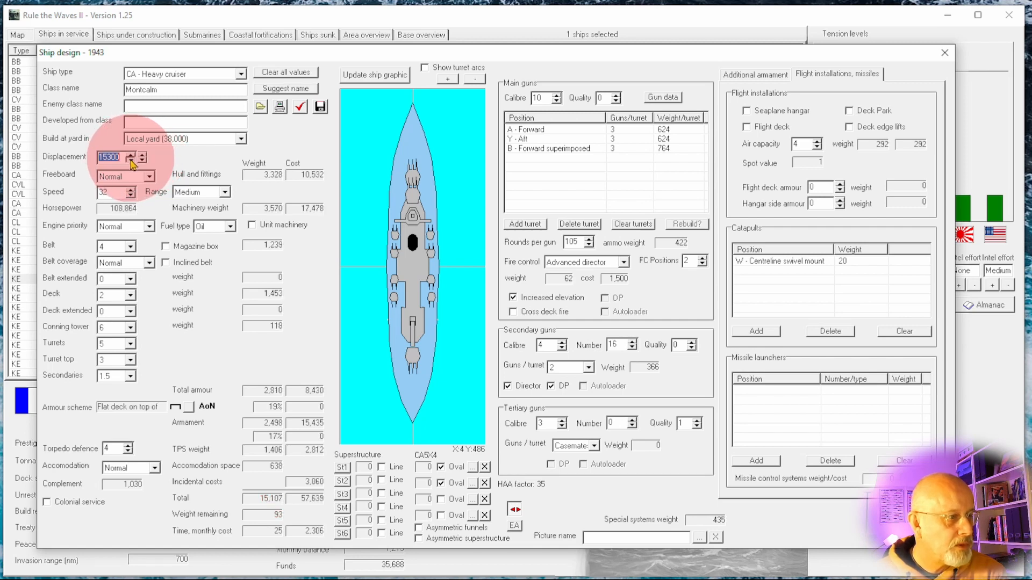
click(135, 161)
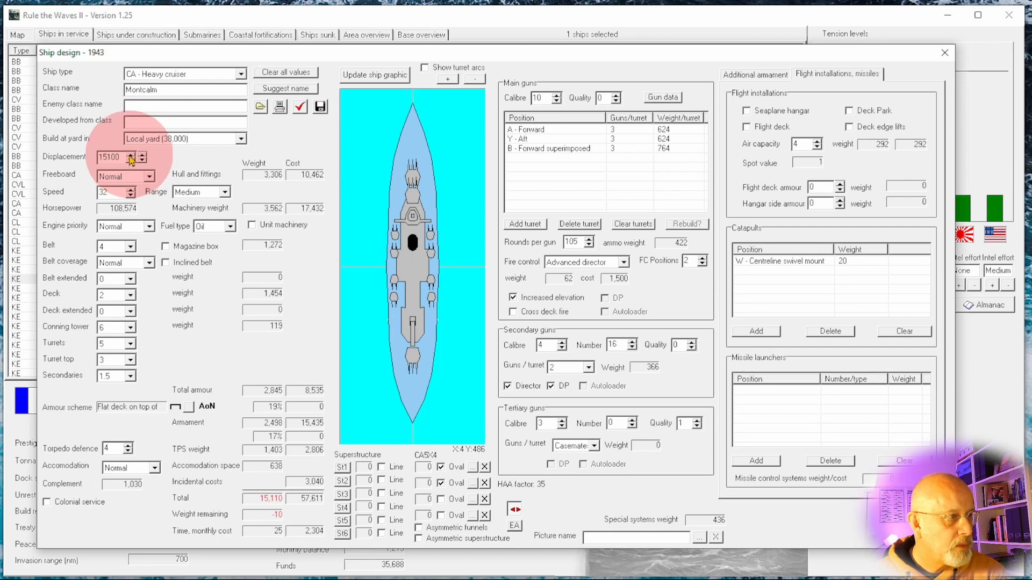
click(131, 154)
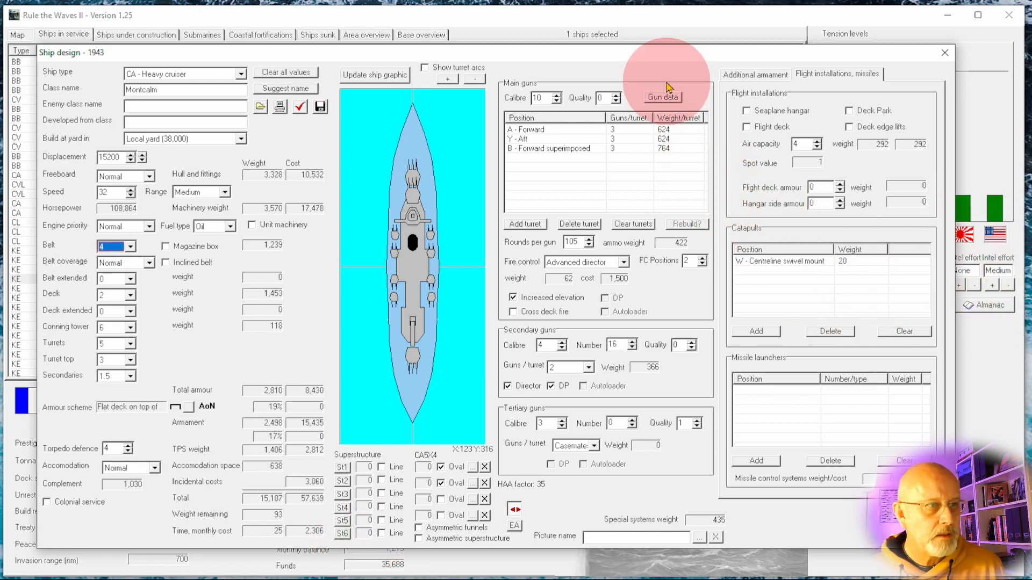
- Set the belt armour to 6 inches and review the 13,000–17,000 yard immunity zone
click(661, 97)
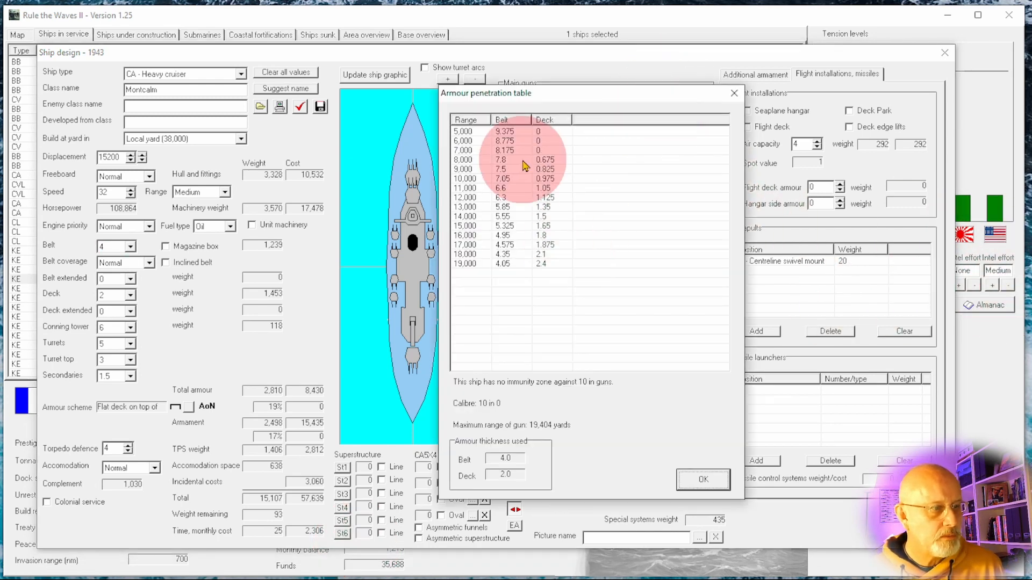
mouse_move(507, 490)
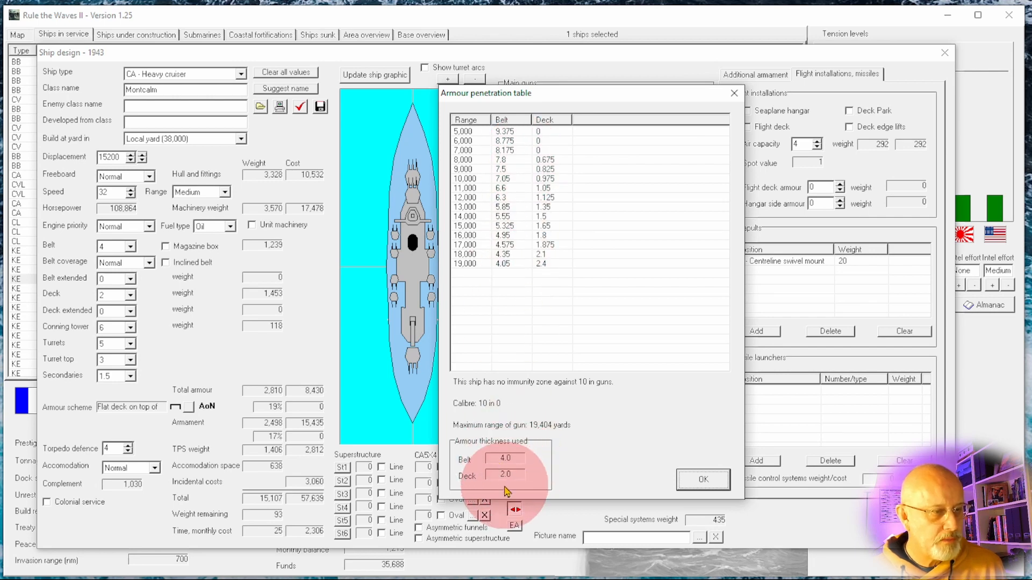
click(703, 479)
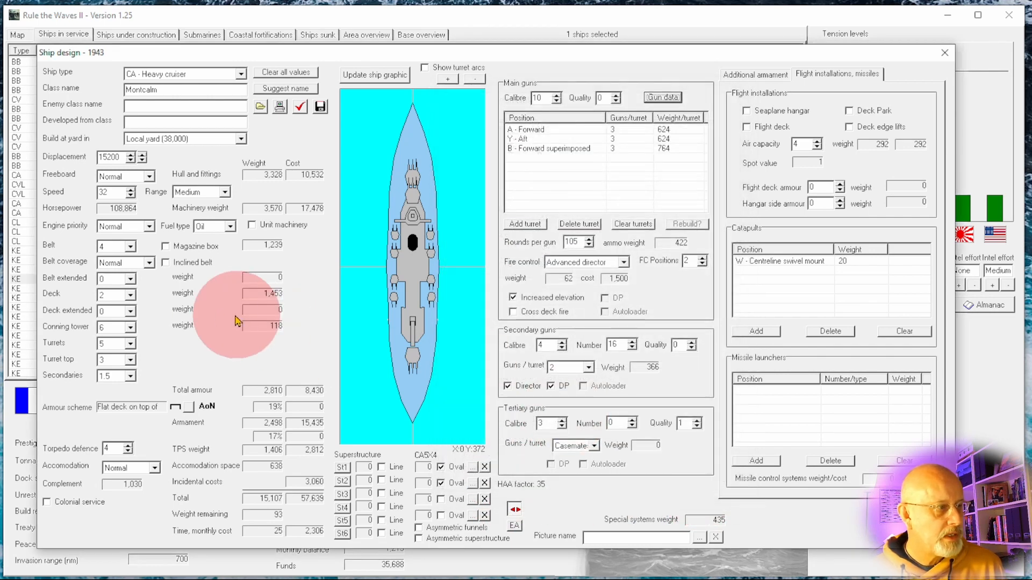
click(135, 246)
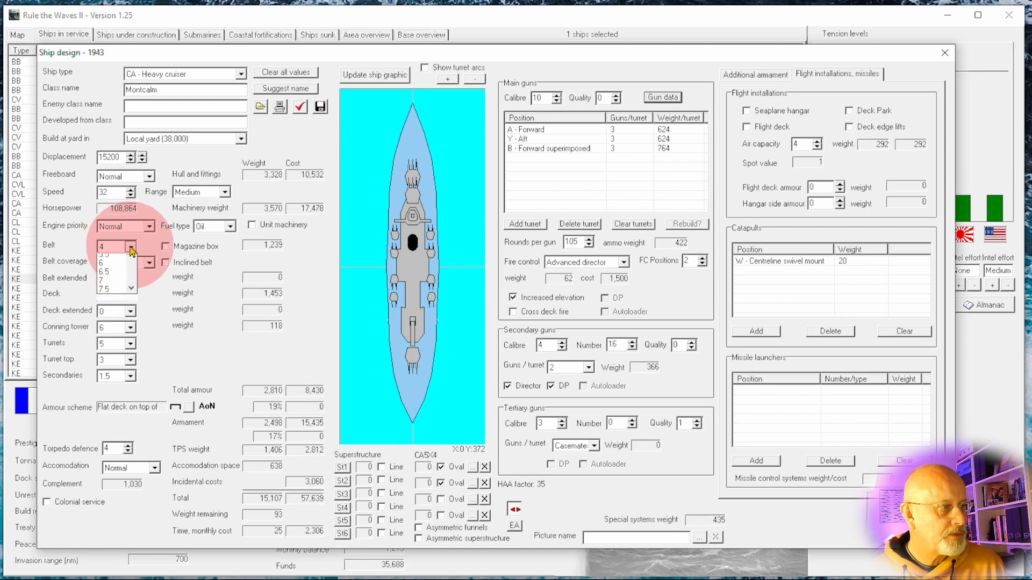
click(105, 246)
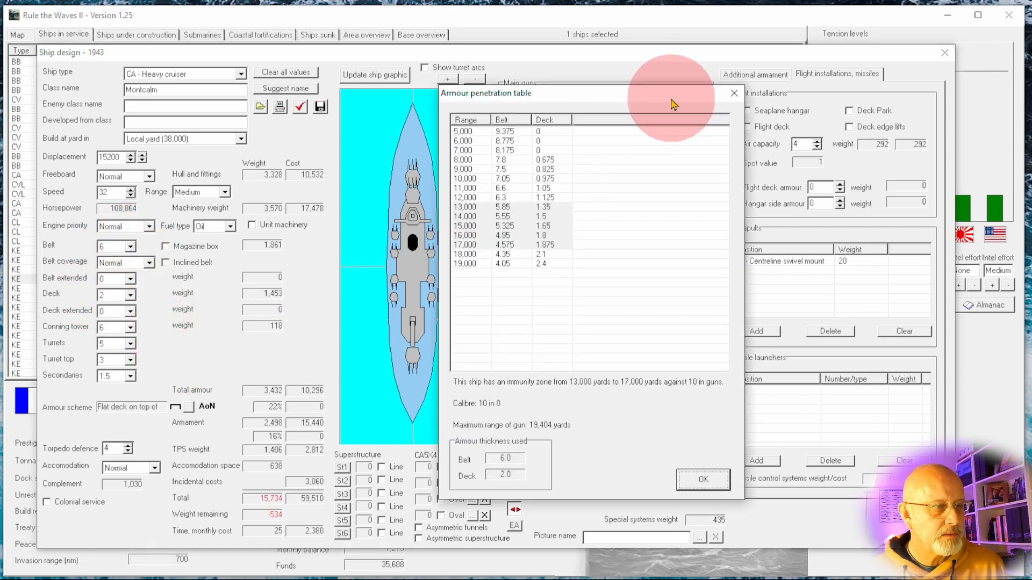
mouse_move(557, 216)
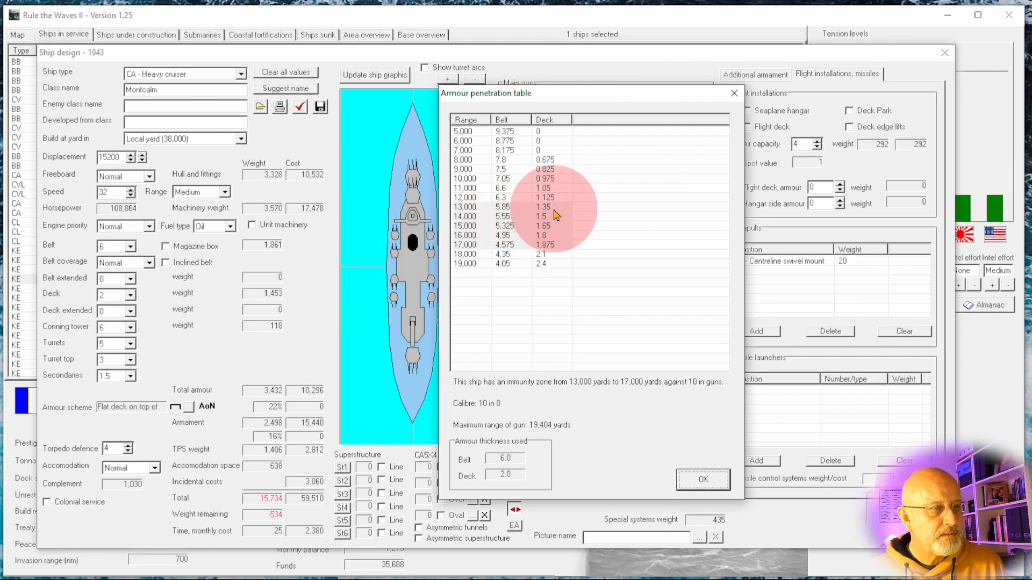
mouse_move(507, 216)
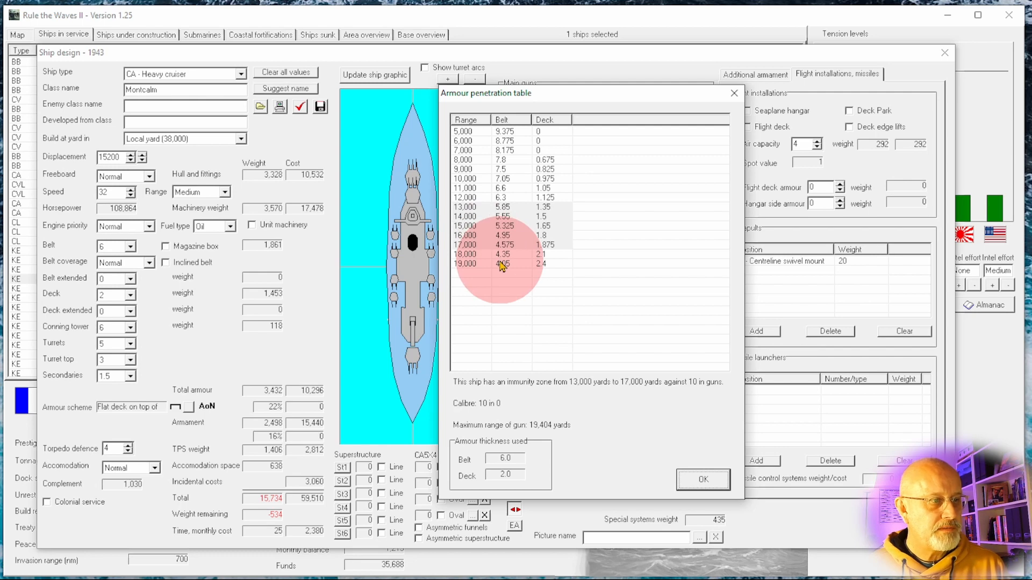
mouse_move(505, 268)
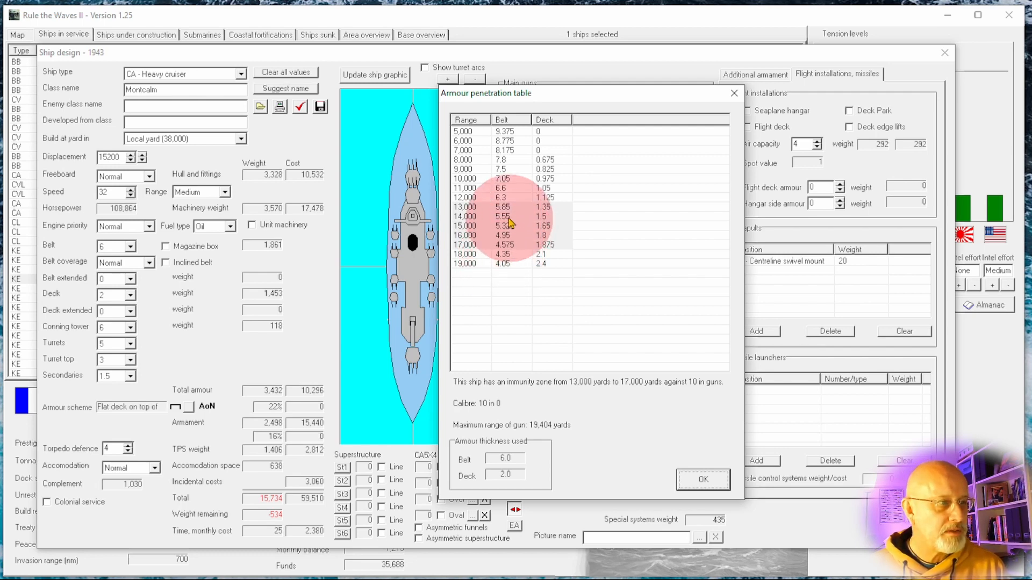
mouse_move(507, 211)
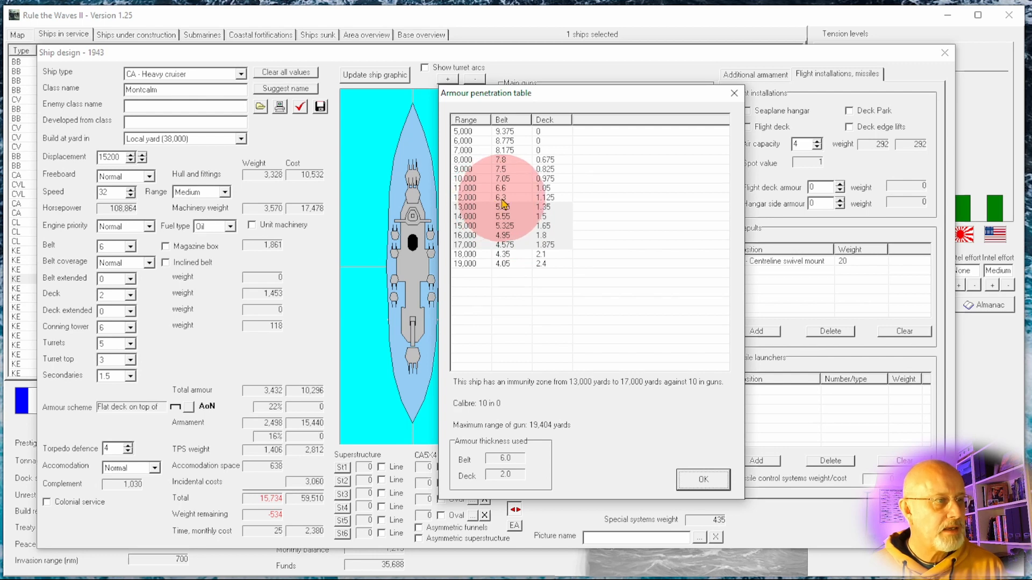
mouse_move(505, 199)
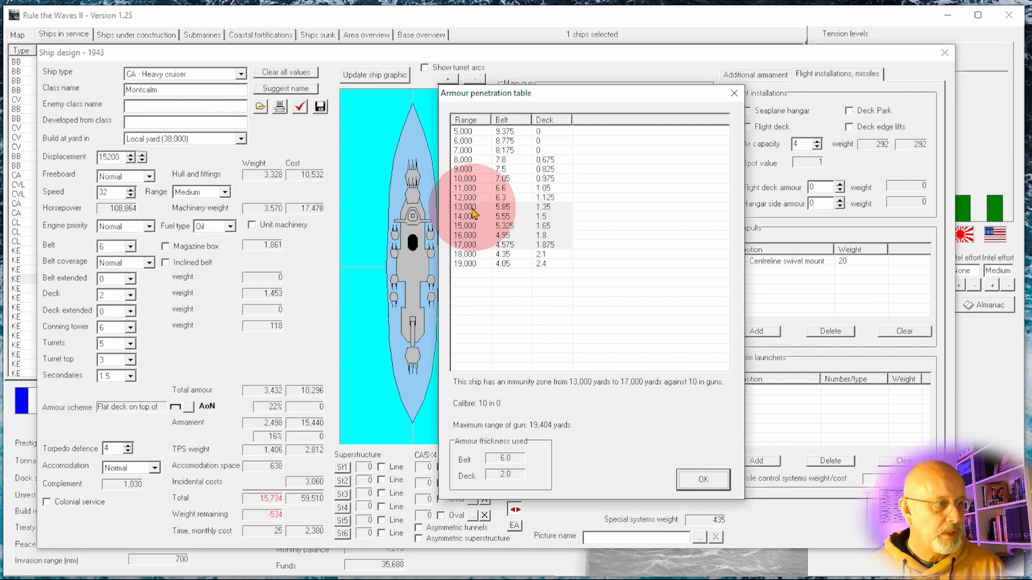
mouse_move(480, 191)
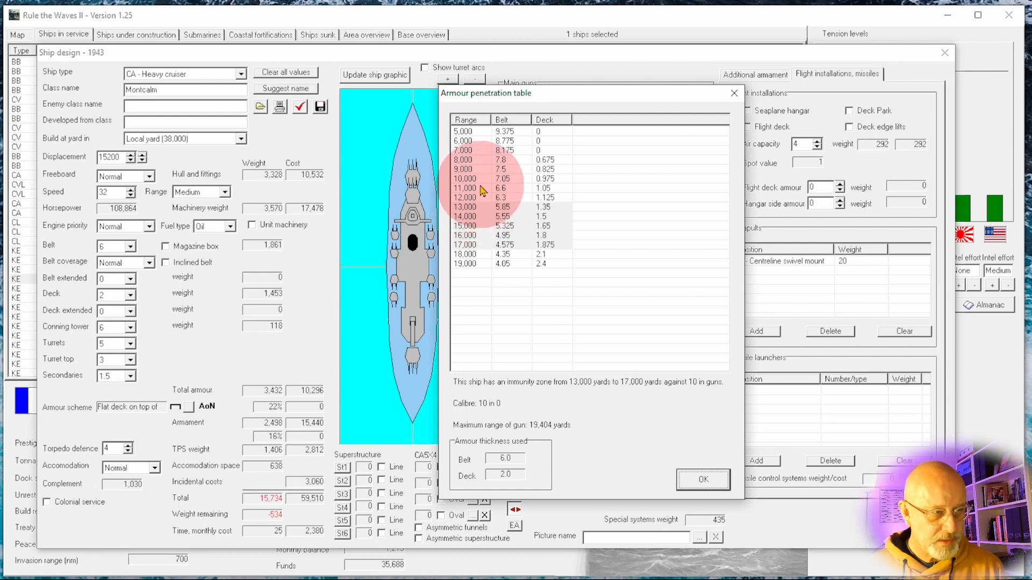
click(702, 479)
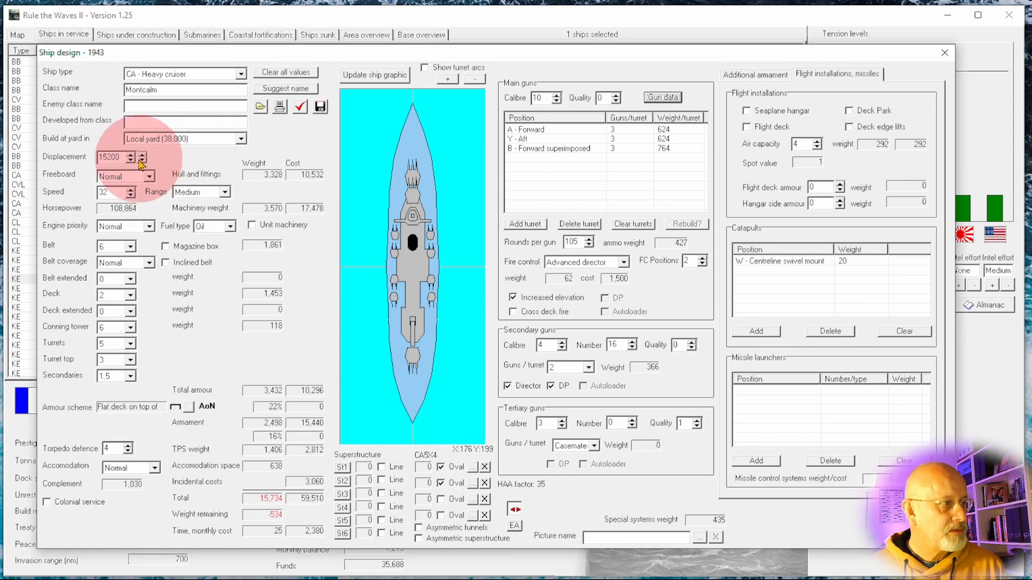
- Give the cruiser 6-inch turret armour, a 2.5-inch conning tower and 16,100 tons displacement
click(142, 153)
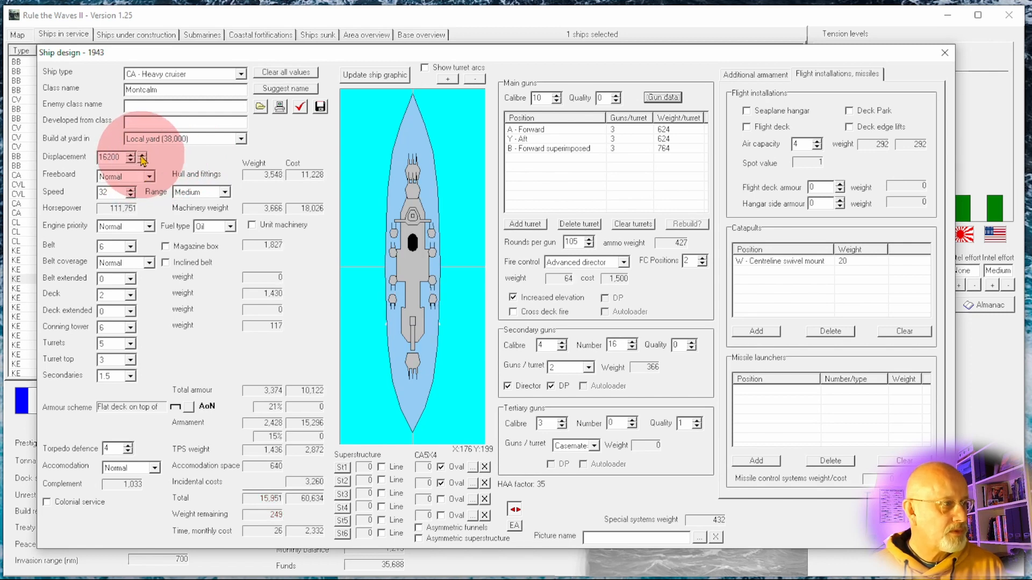
click(142, 160)
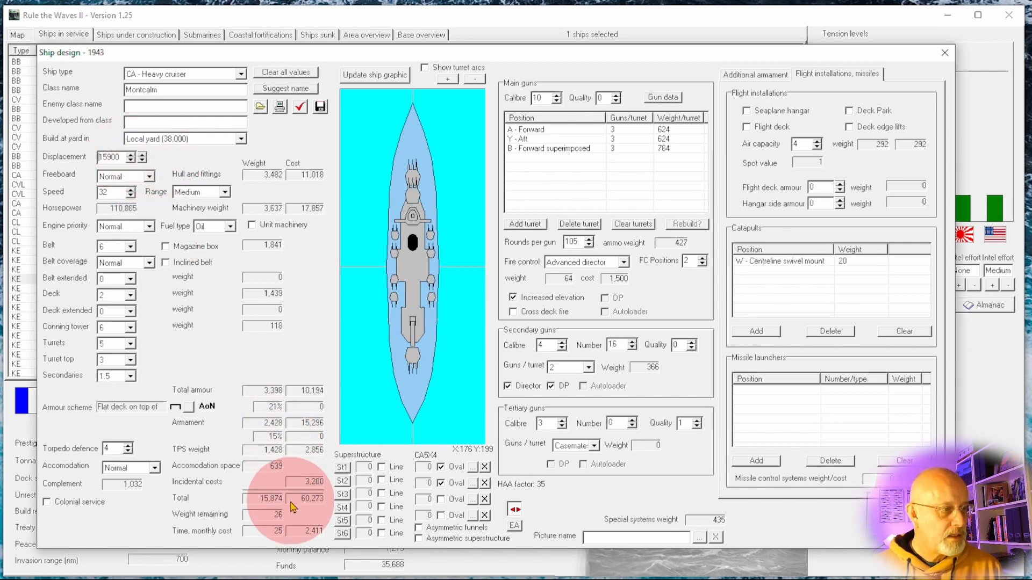
mouse_move(316, 517)
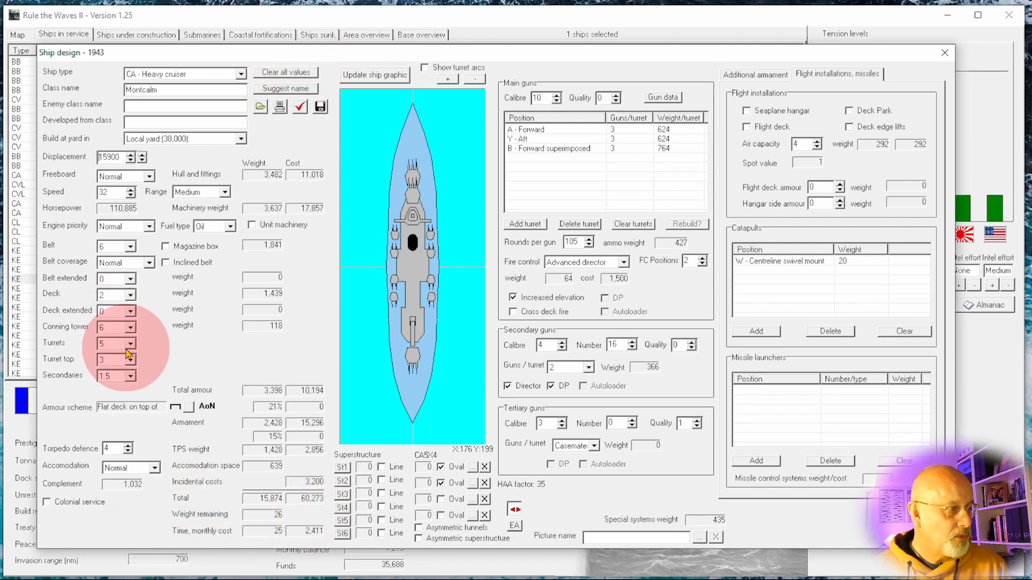
click(133, 376)
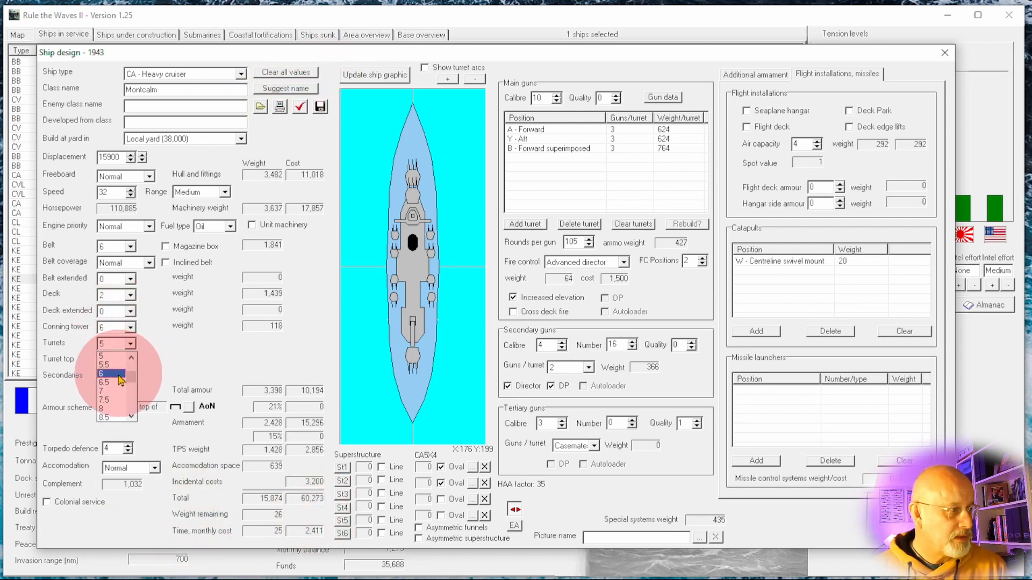
click(110, 373)
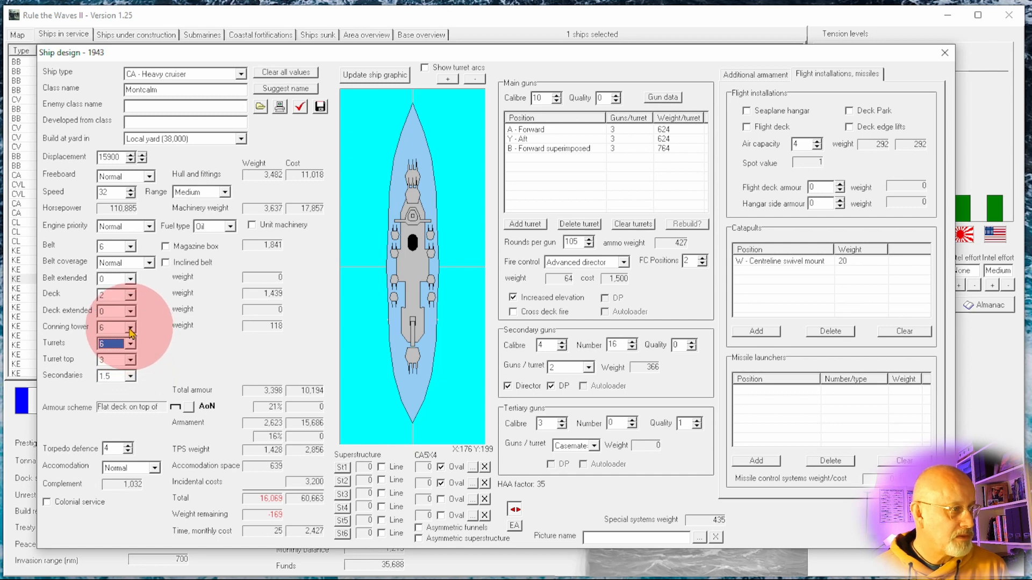
click(133, 361)
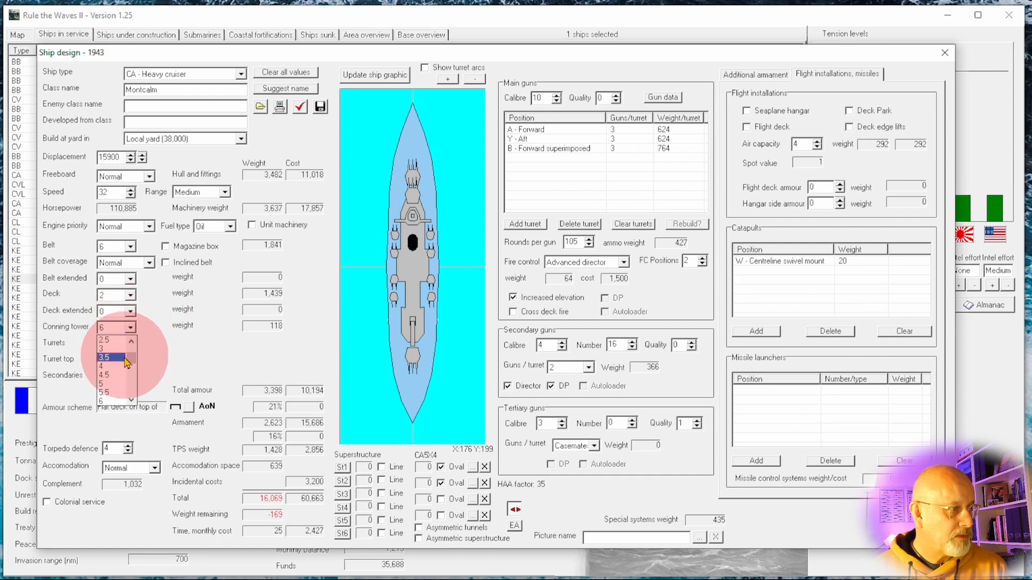
click(105, 339)
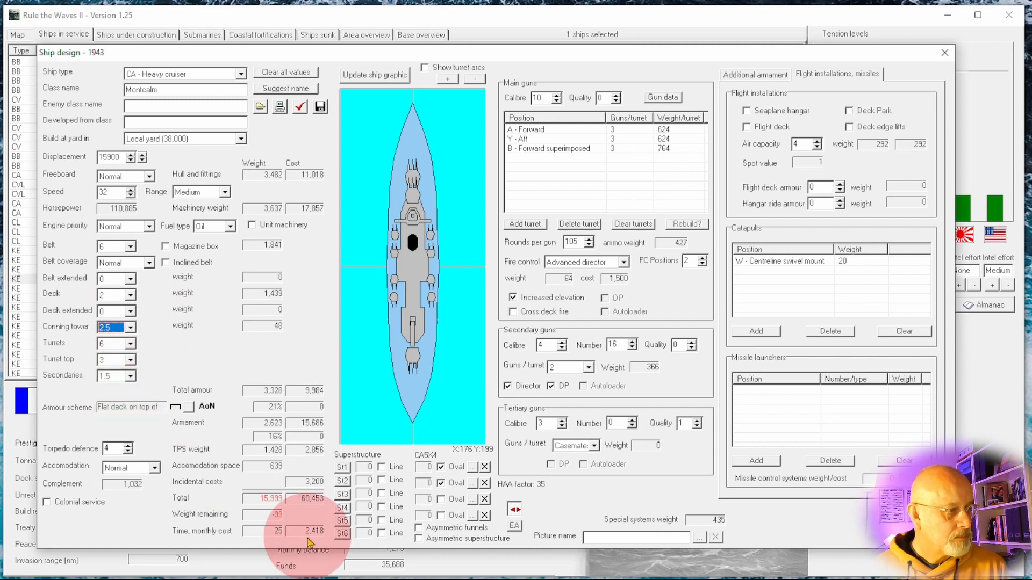
click(131, 154)
text(16100)
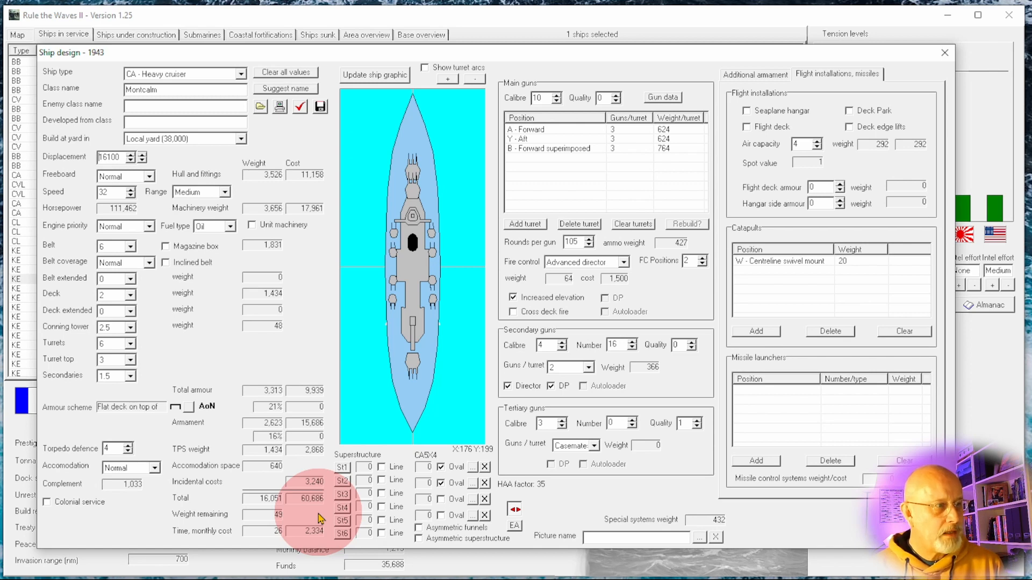
click(284, 89)
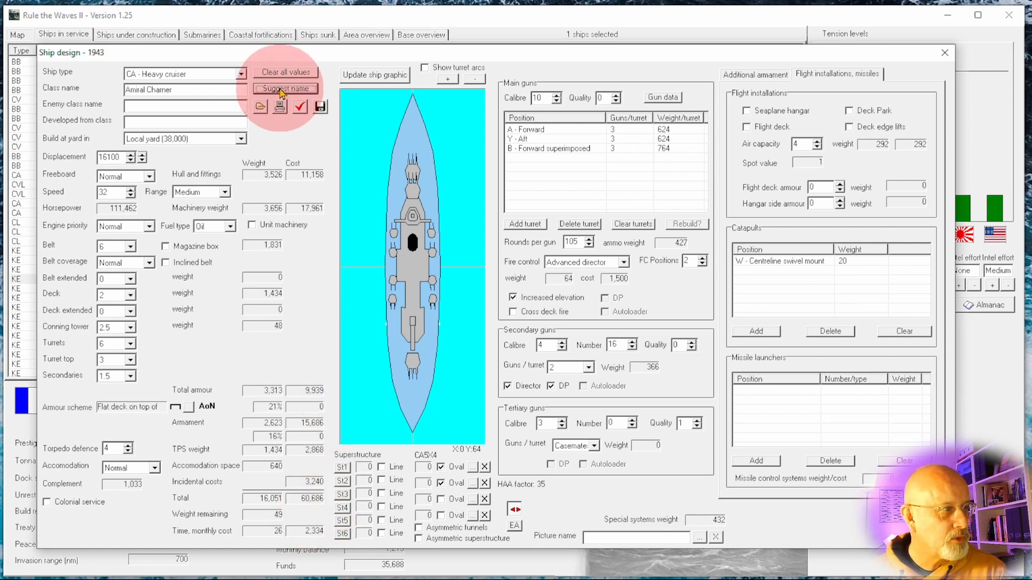
- Name the cruiser Amiral Charner and accept the passing design report
click(284, 89)
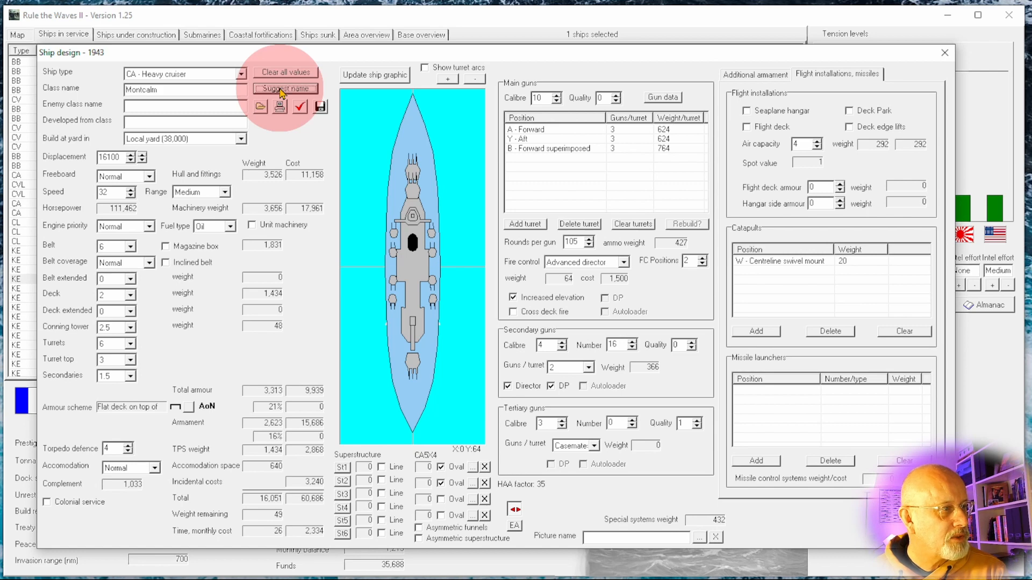
click(284, 88)
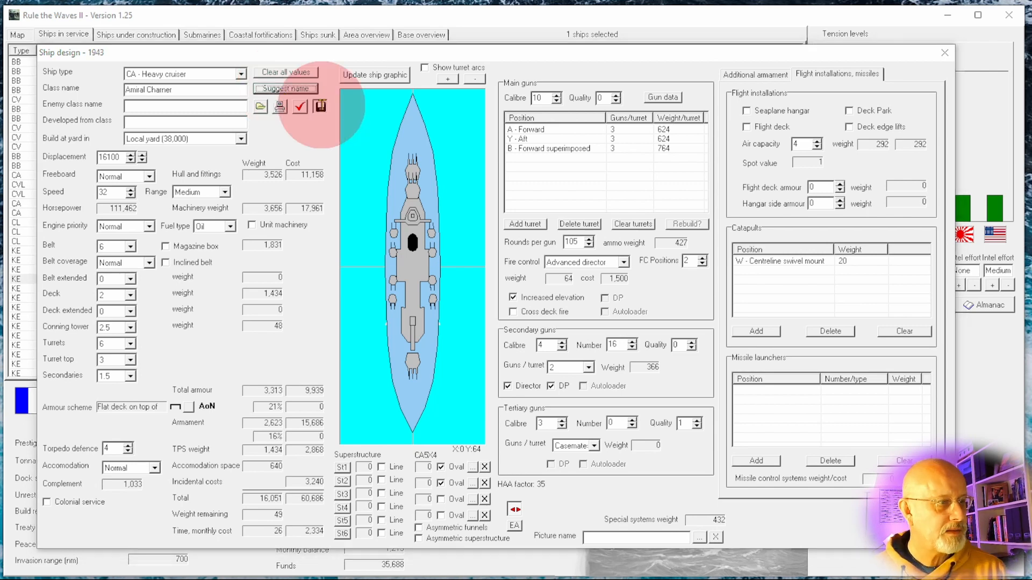
click(300, 106)
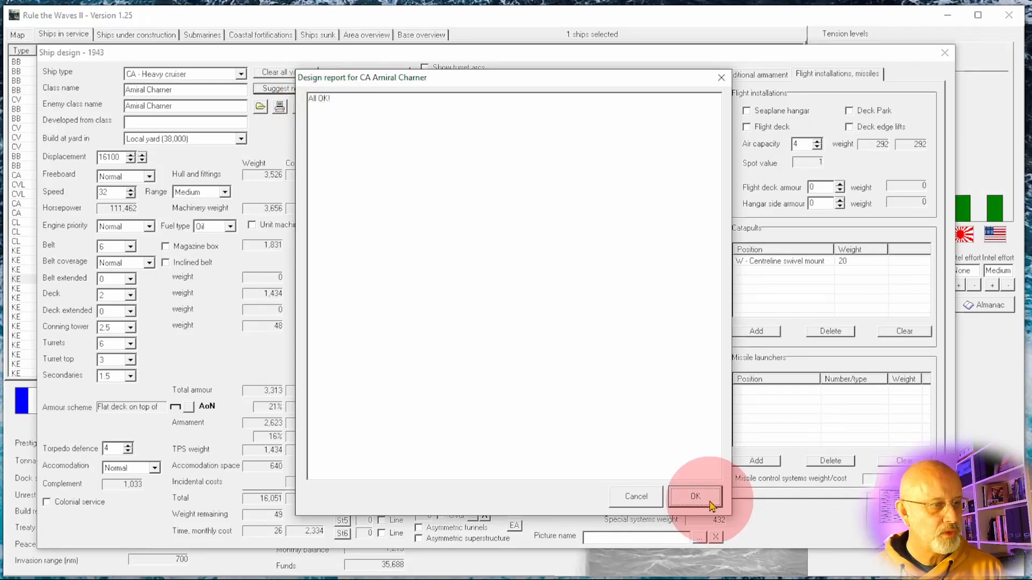
click(695, 496)
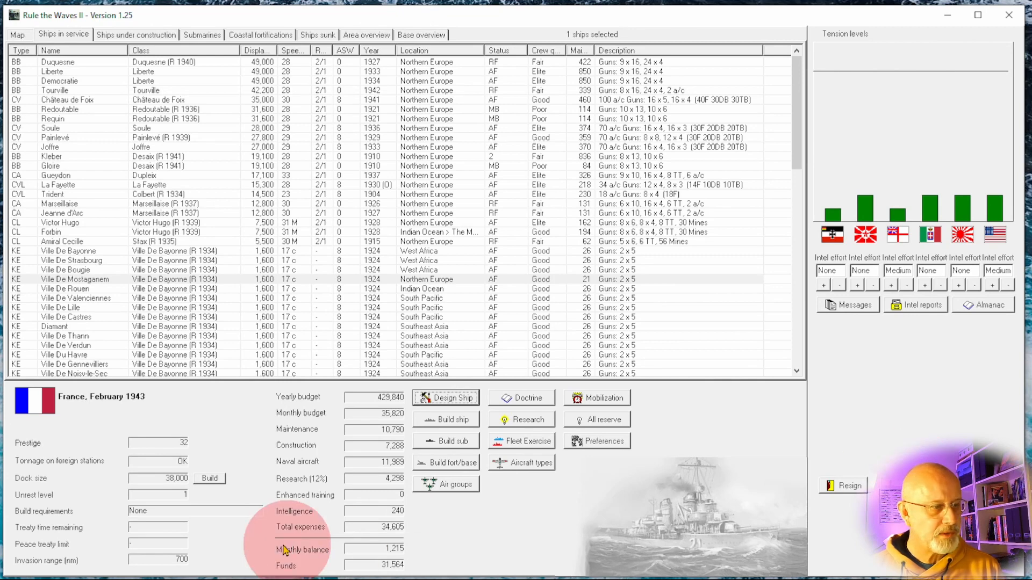
mouse_move(613, 556)
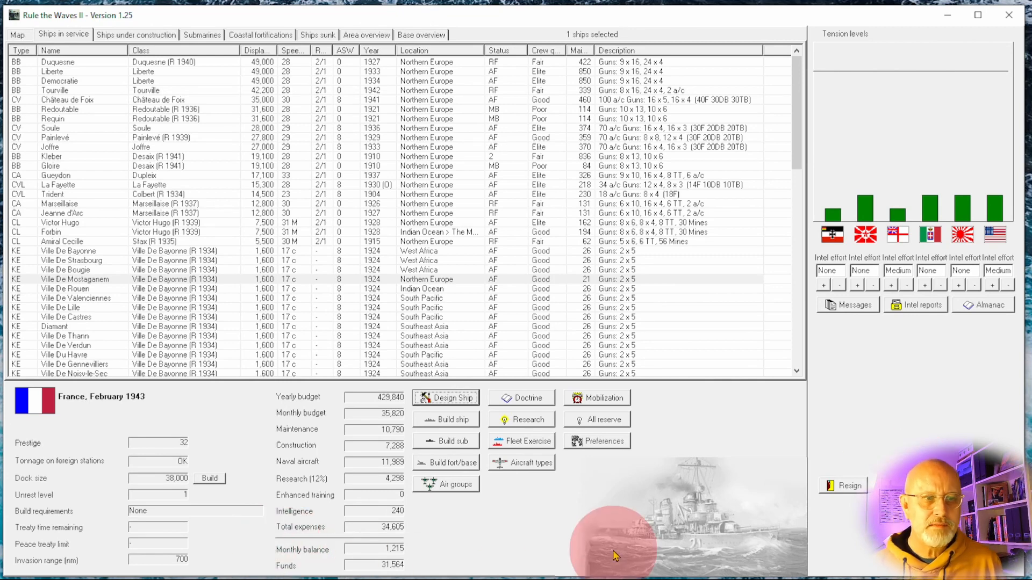
mouse_move(612, 554)
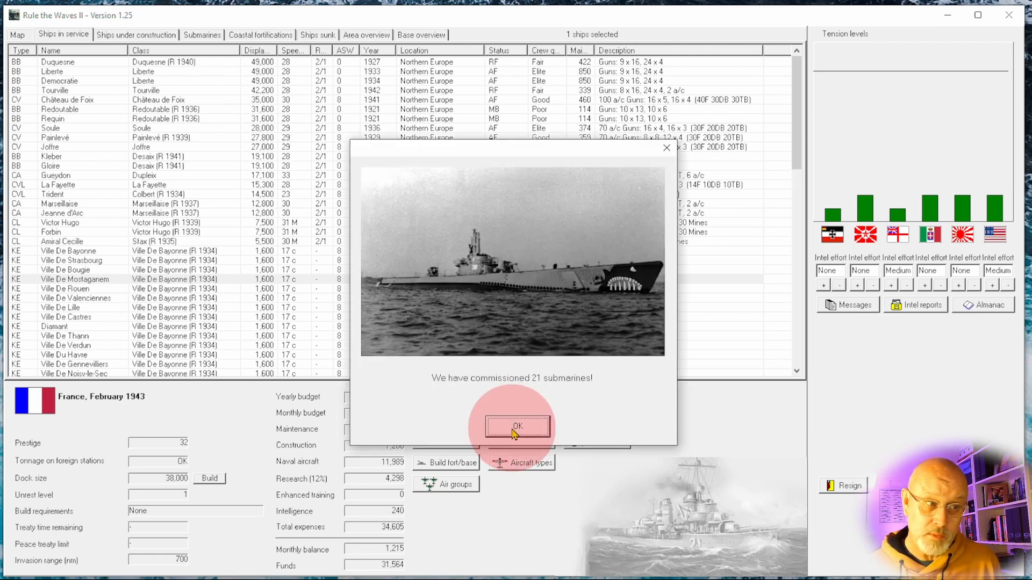
- Dismiss the submarine notice and answer the arms-cut event with 'This will spell doom'
click(516, 426)
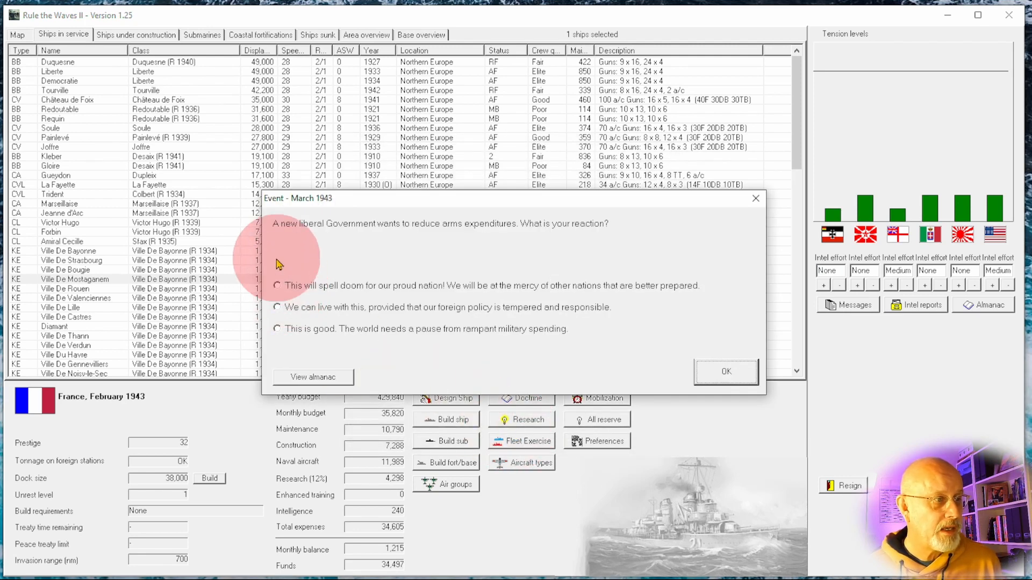
mouse_move(405, 253)
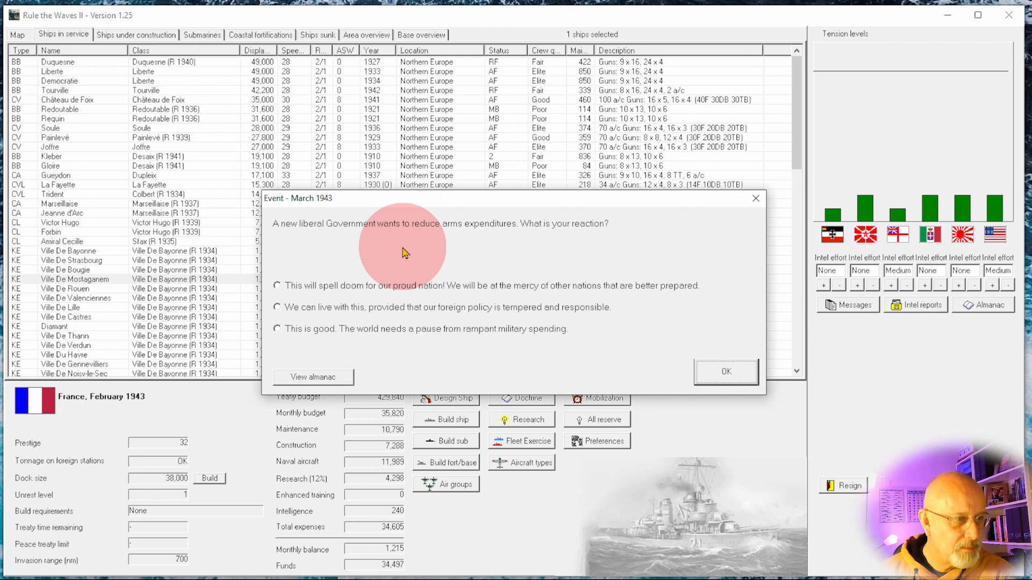
mouse_move(323, 304)
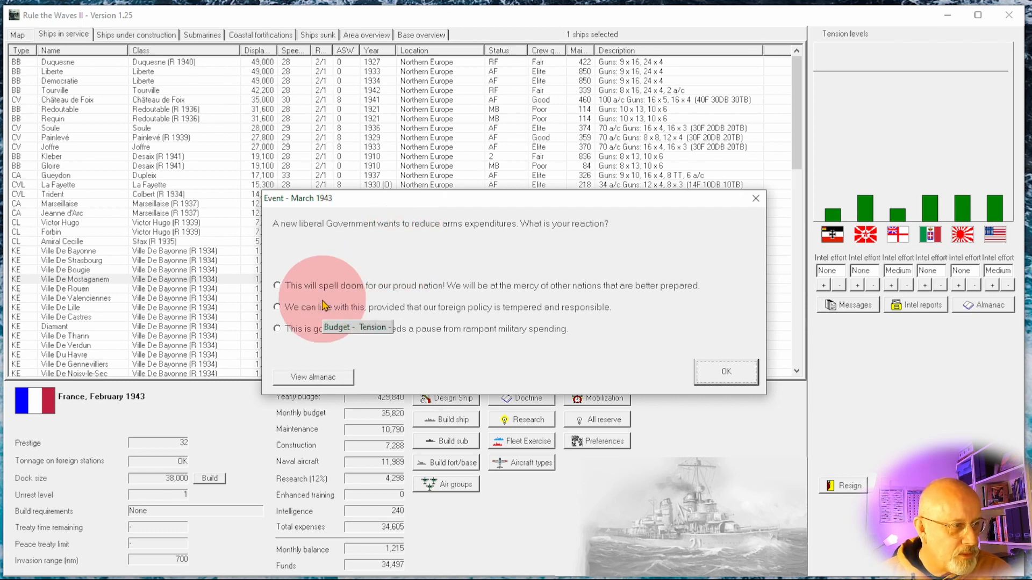
mouse_move(437, 313)
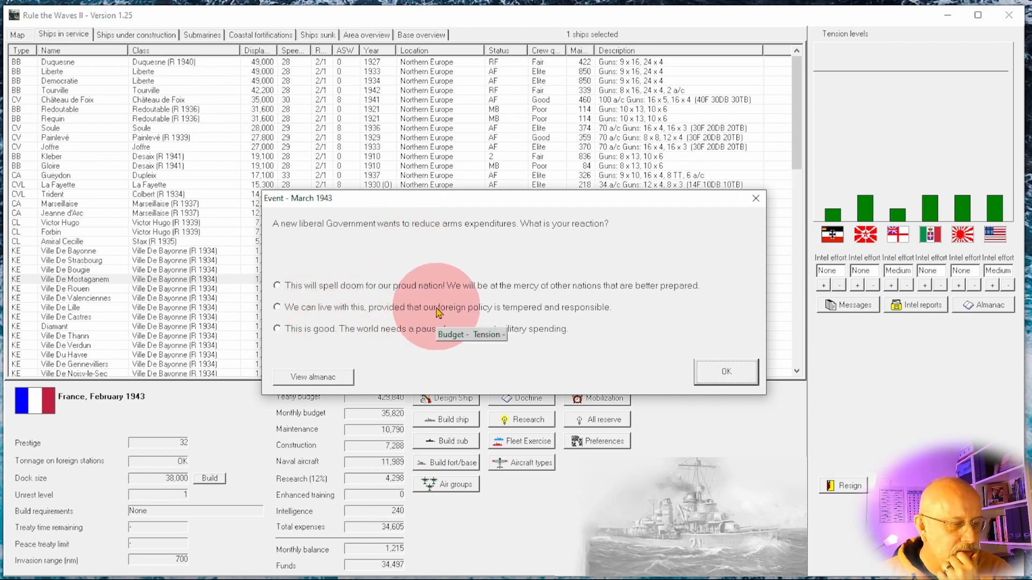
mouse_move(322, 299)
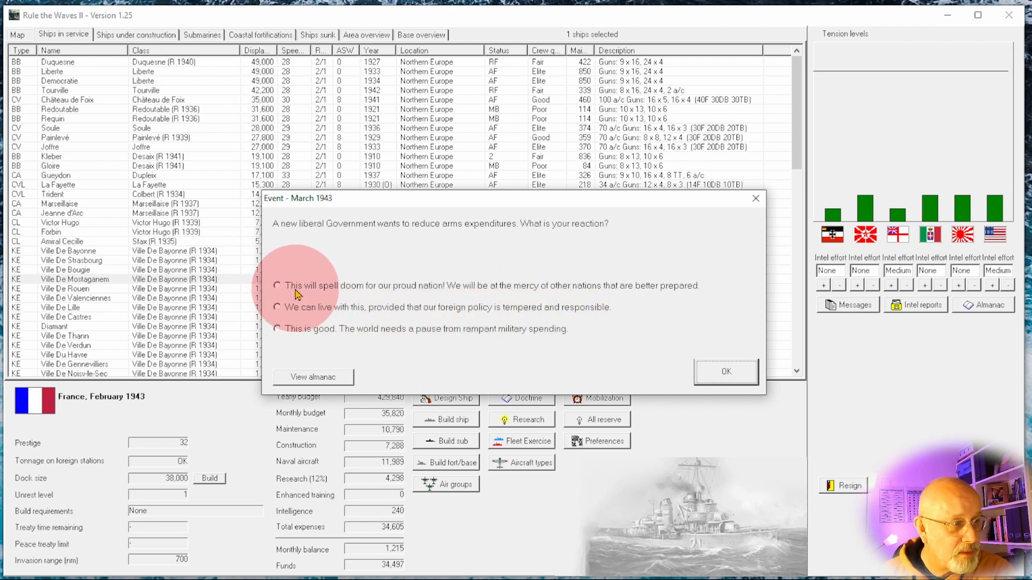
click(278, 285)
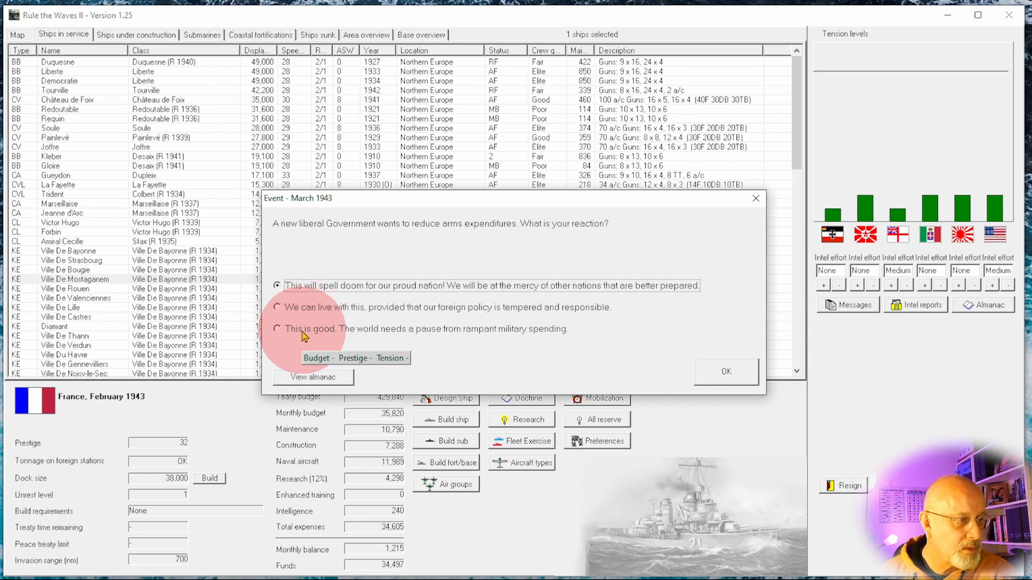
mouse_move(870, 390)
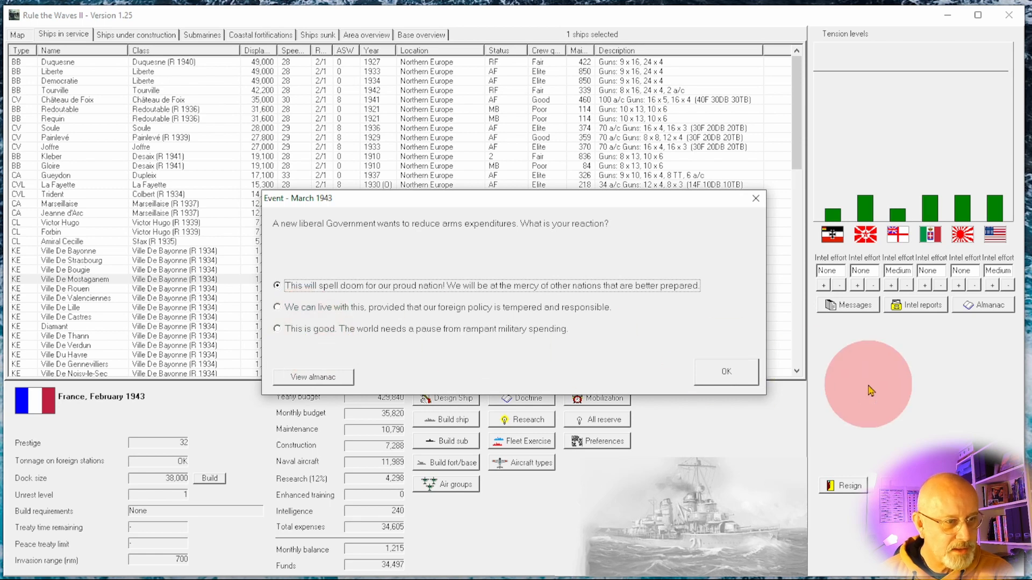
click(724, 371)
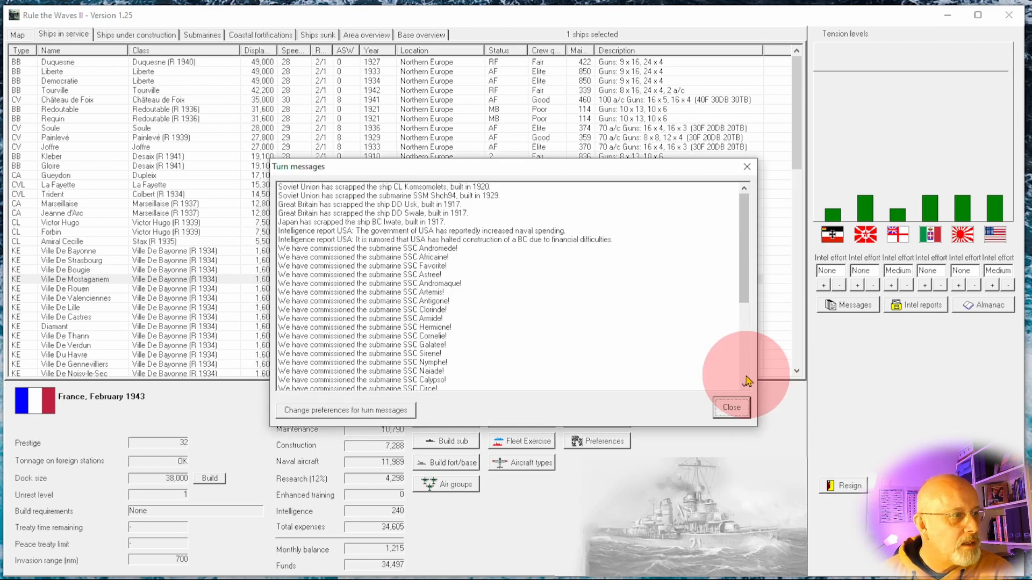
- Close the turn messages and the Nation Data comparison figures
click(729, 407)
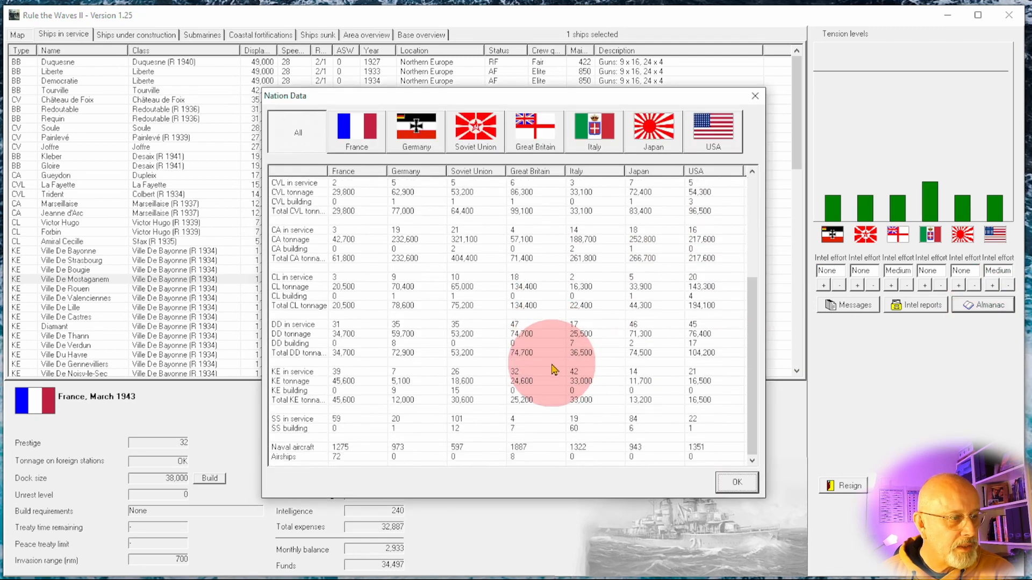
mouse_move(252, 435)
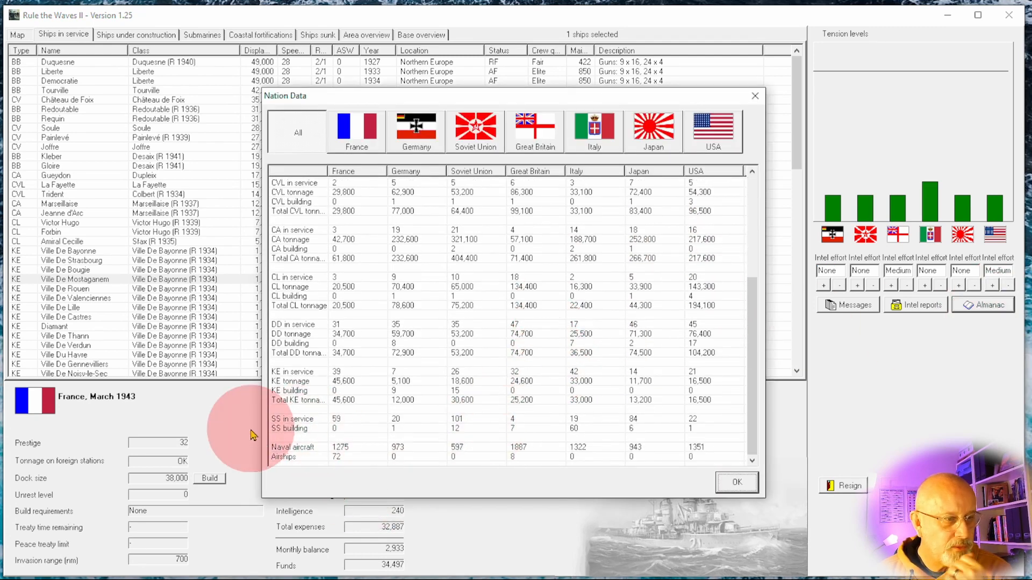
mouse_move(339, 435)
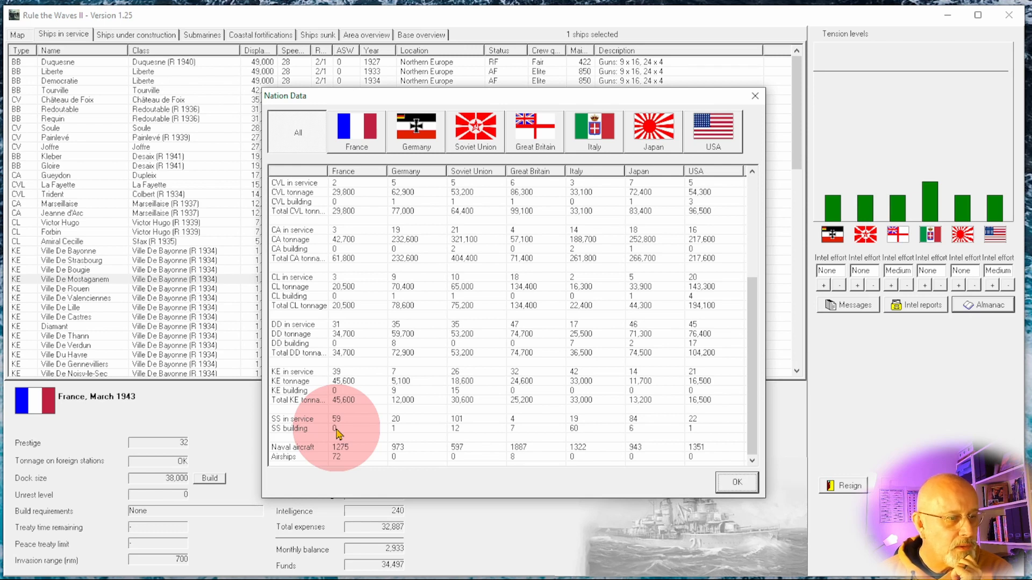
mouse_move(469, 432)
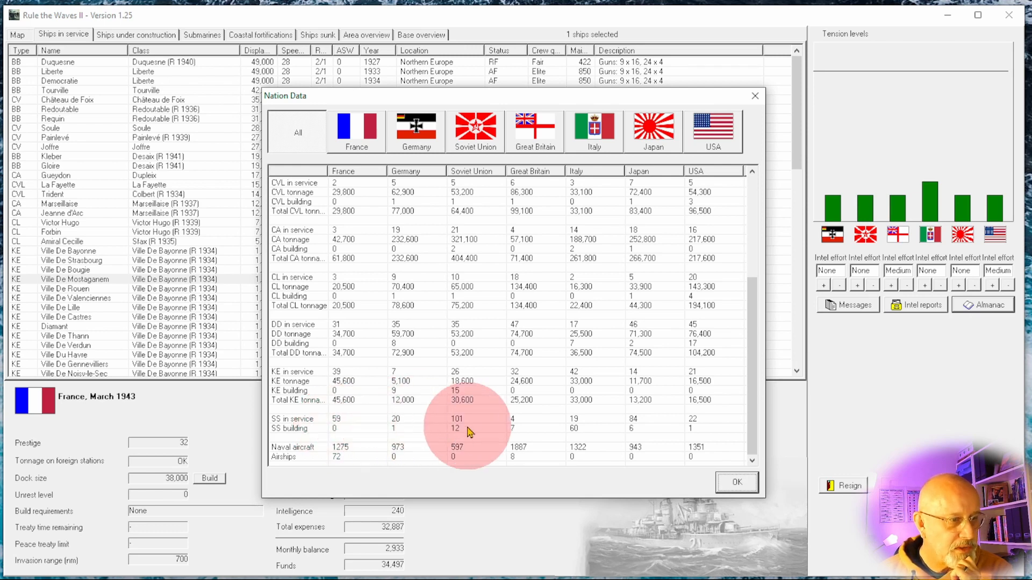
mouse_move(779, 480)
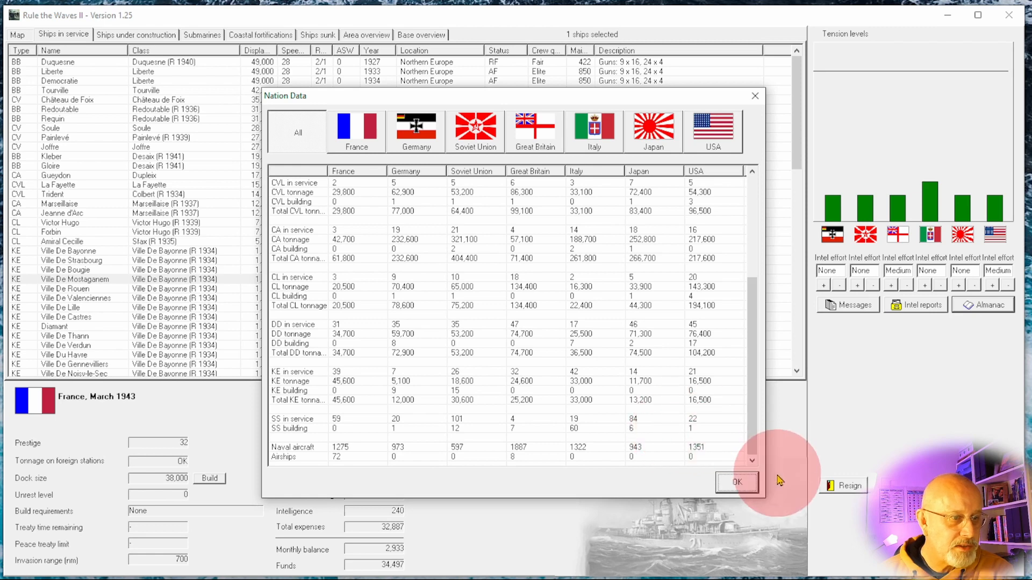
click(736, 482)
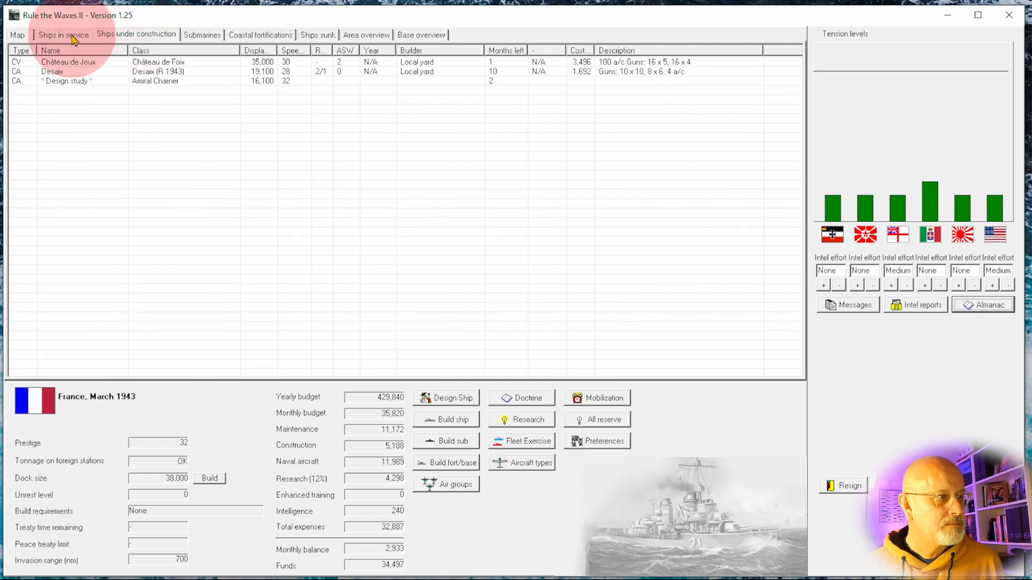
- Rebuild the battleship Gloire to the Desaix (R 1943) design
click(63, 35)
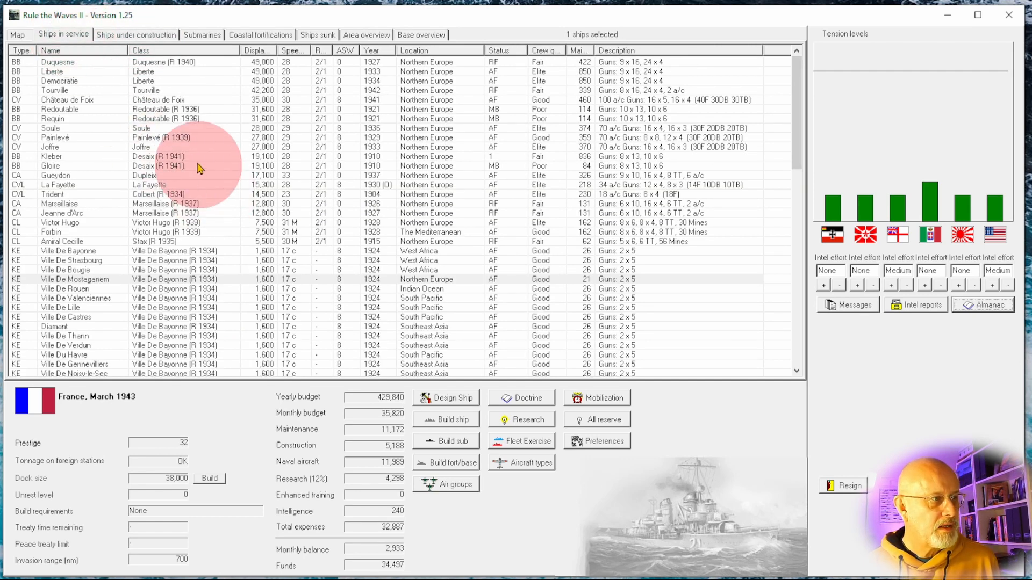
mouse_move(411, 553)
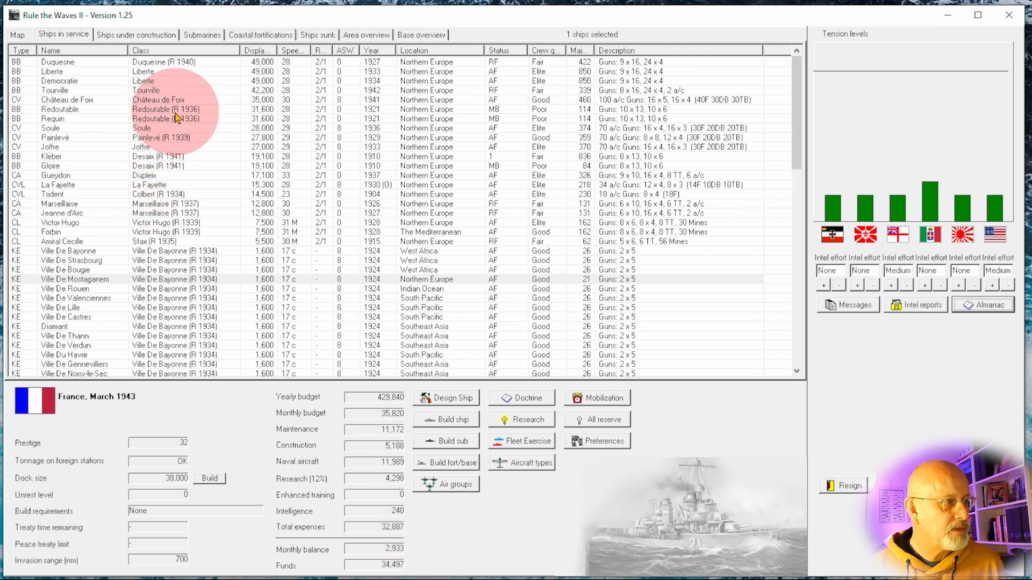
mouse_move(152, 181)
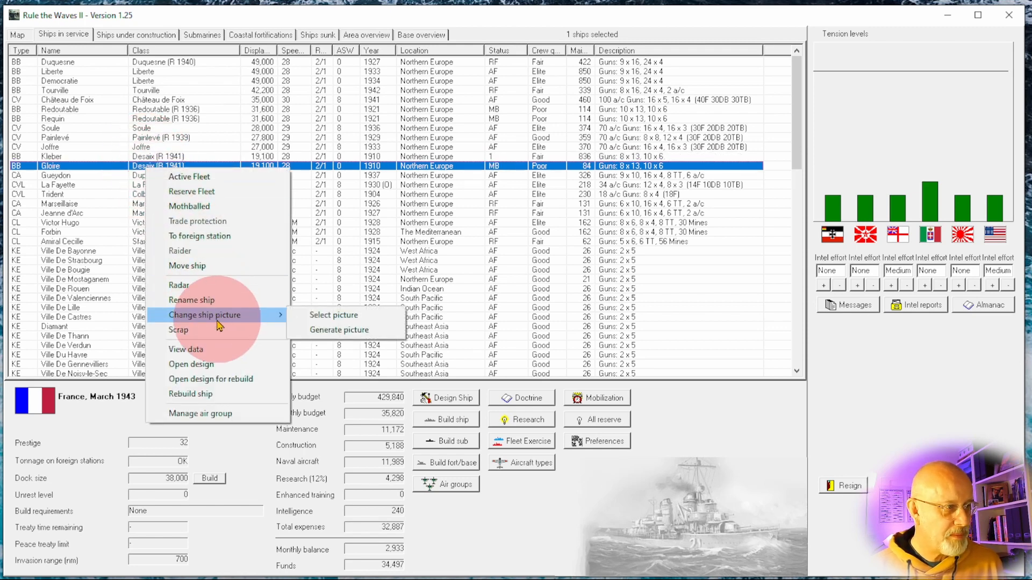
click(191, 393)
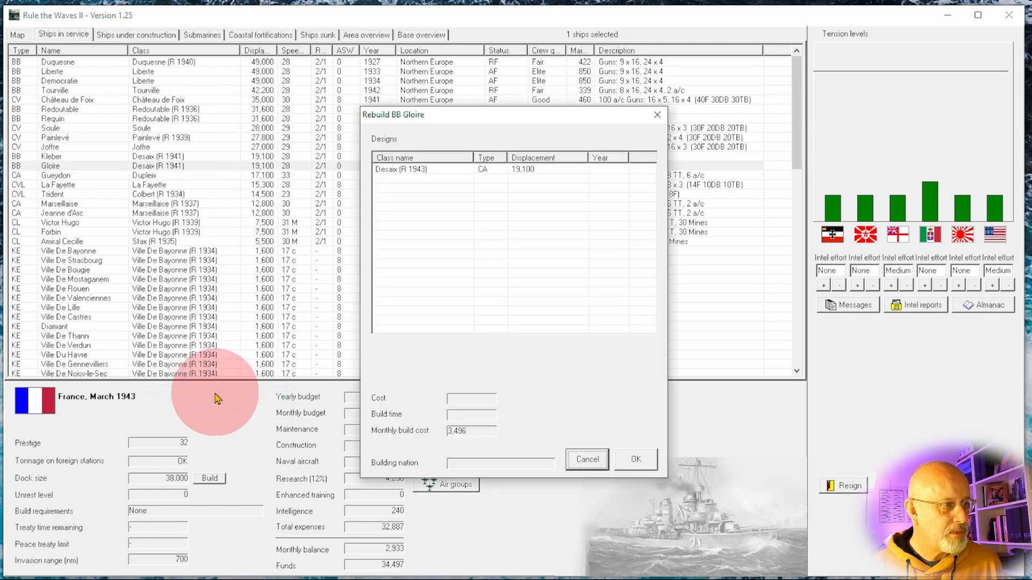
click(421, 169)
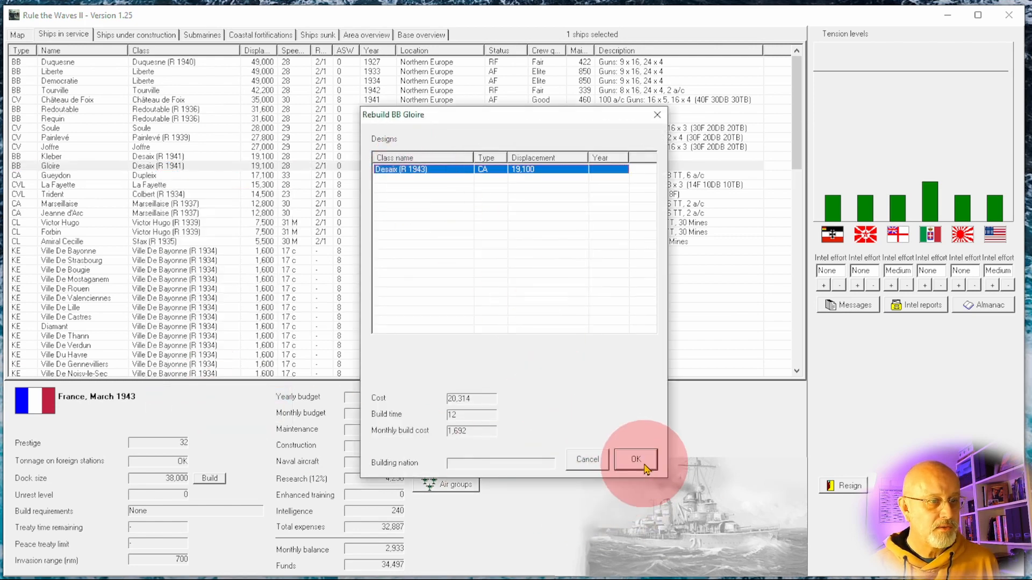
click(634, 458)
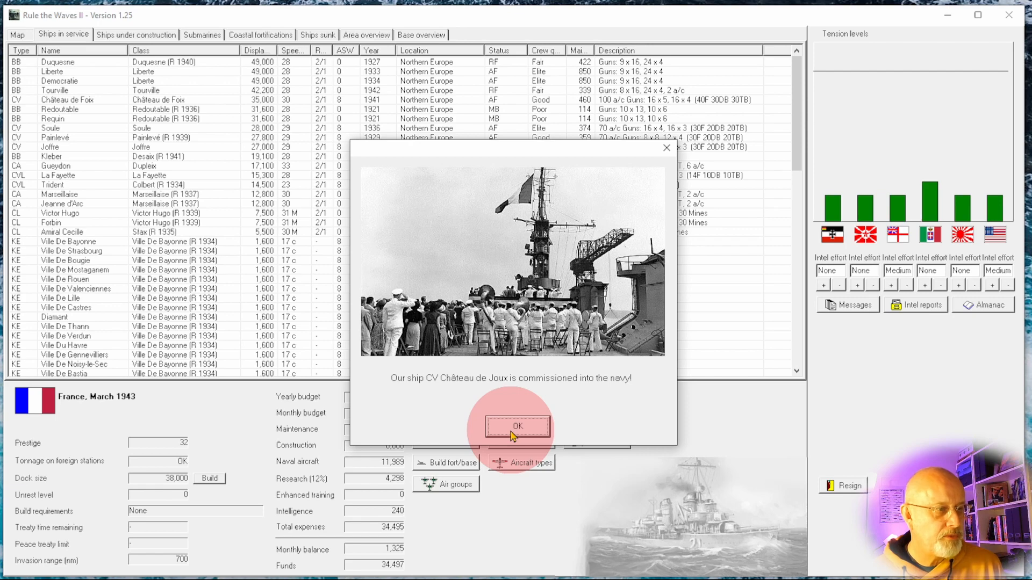
- Acknowledge the April 1943 commissioning and research reports and close the turn messages
click(517, 426)
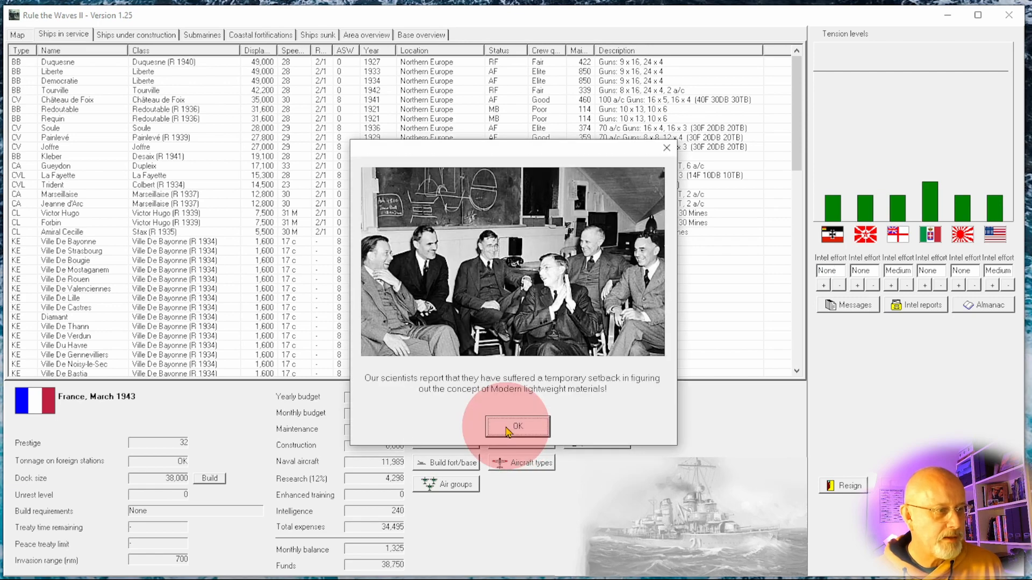
click(516, 426)
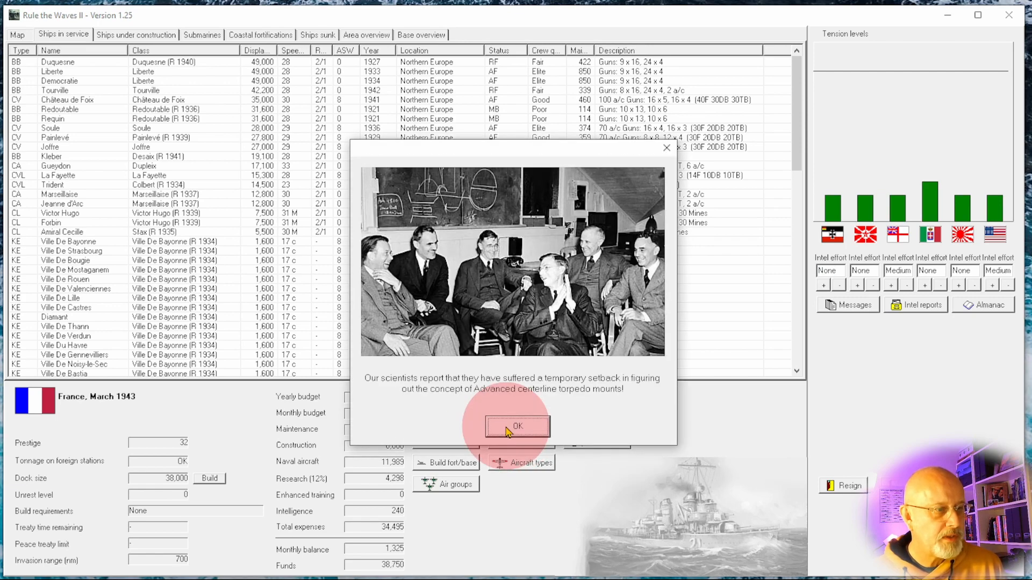
click(516, 426)
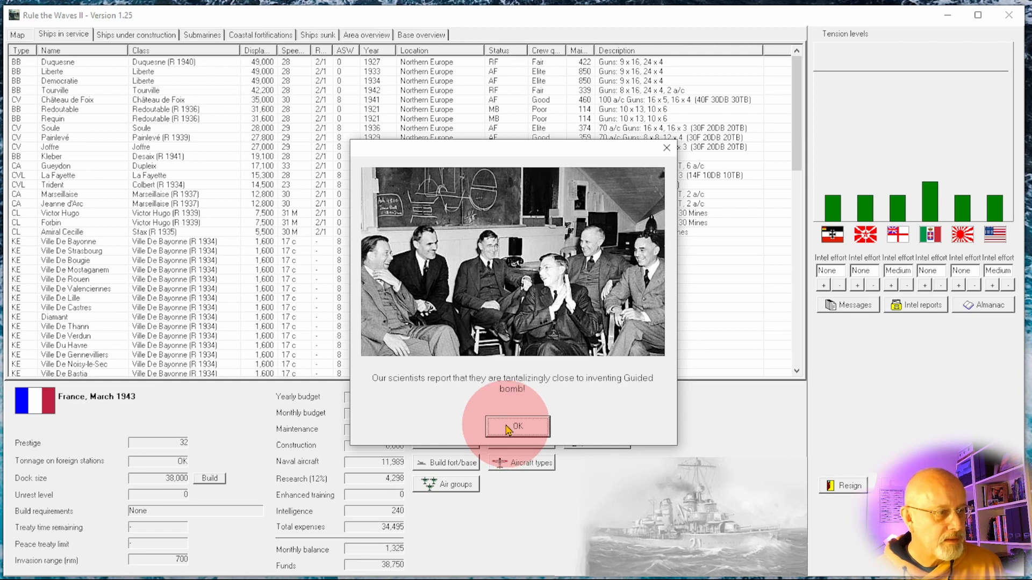
click(516, 426)
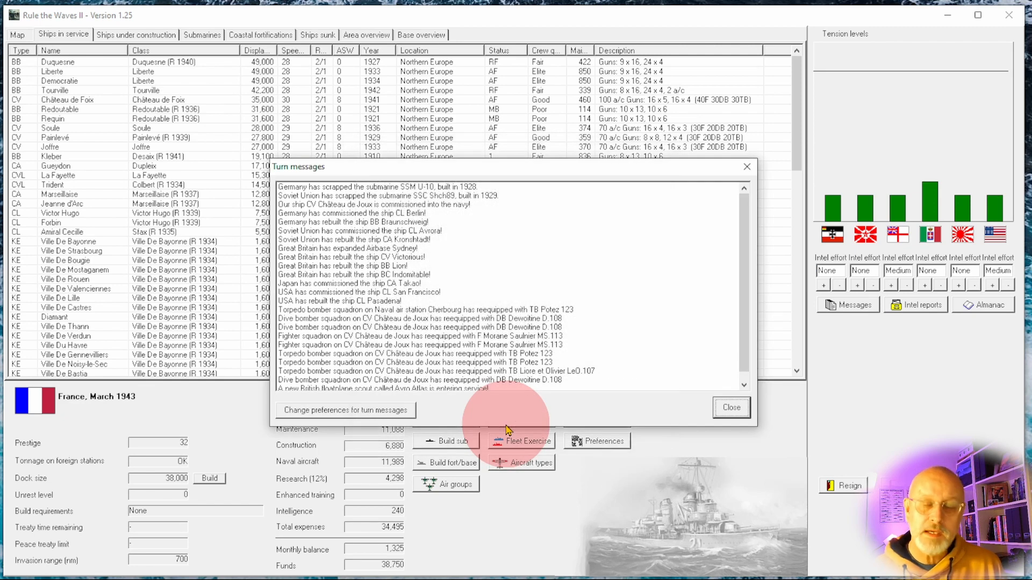
mouse_move(549, 322)
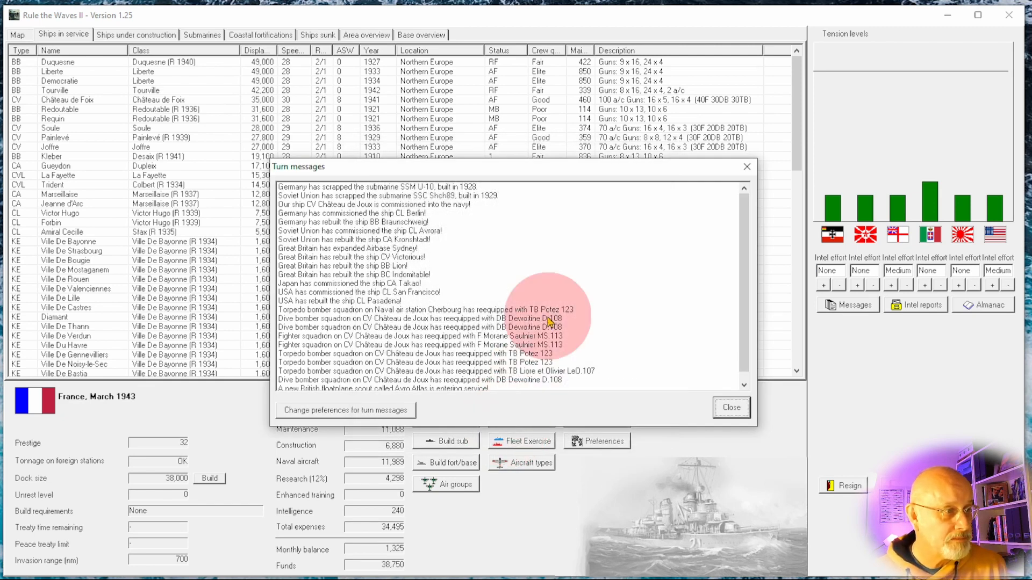
click(730, 407)
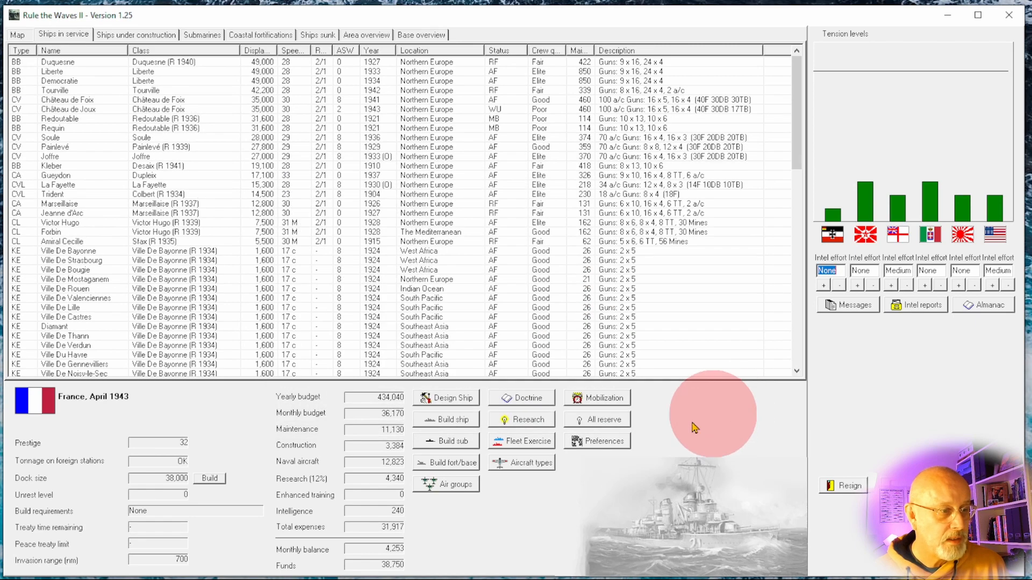
- Show Château de Joux's squadrons in the air group overview
click(454, 484)
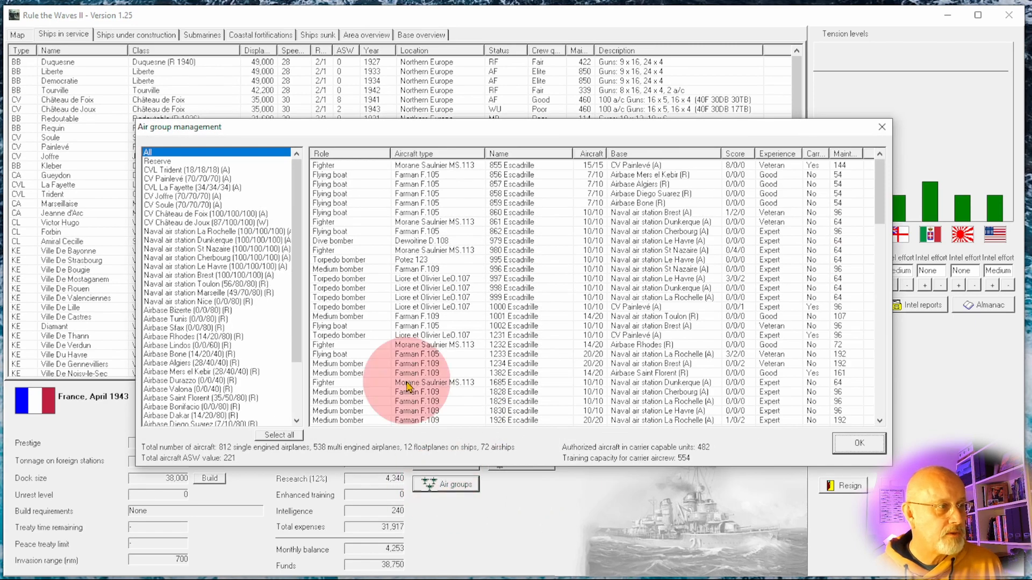
mouse_move(276, 219)
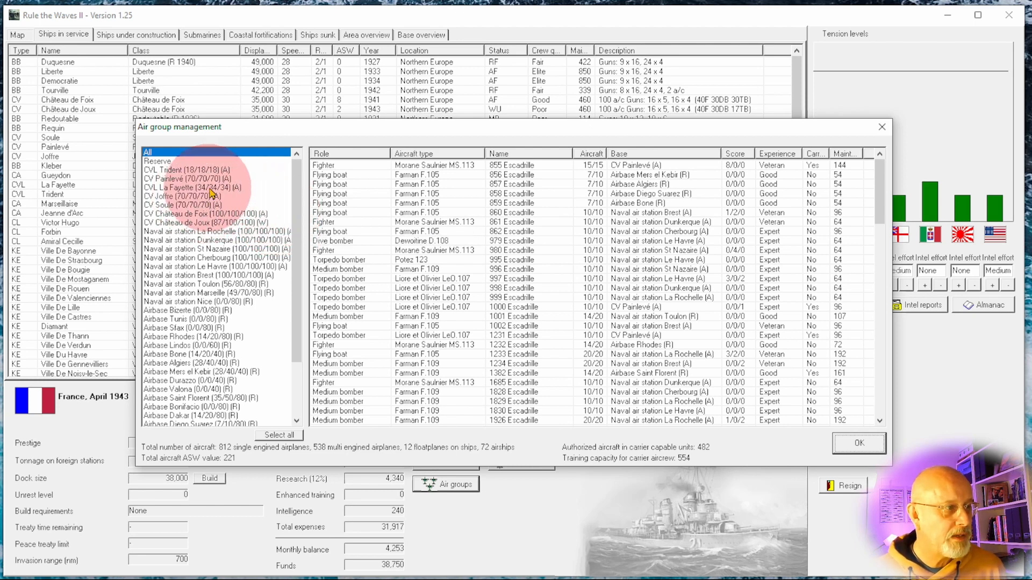
mouse_move(238, 224)
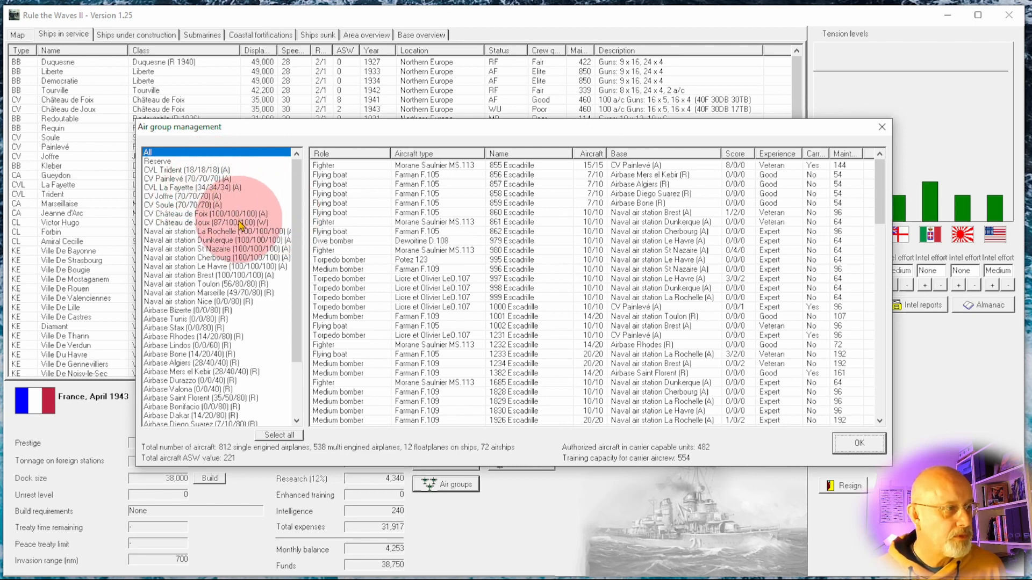
click(204, 223)
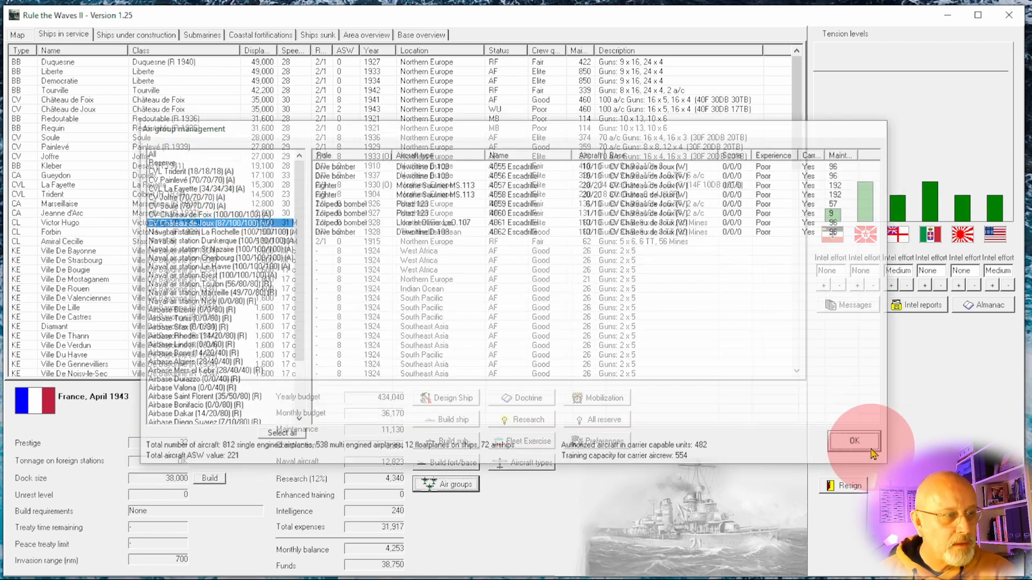
- Close the air group overview and review carrier strength in Nation Data
click(982, 305)
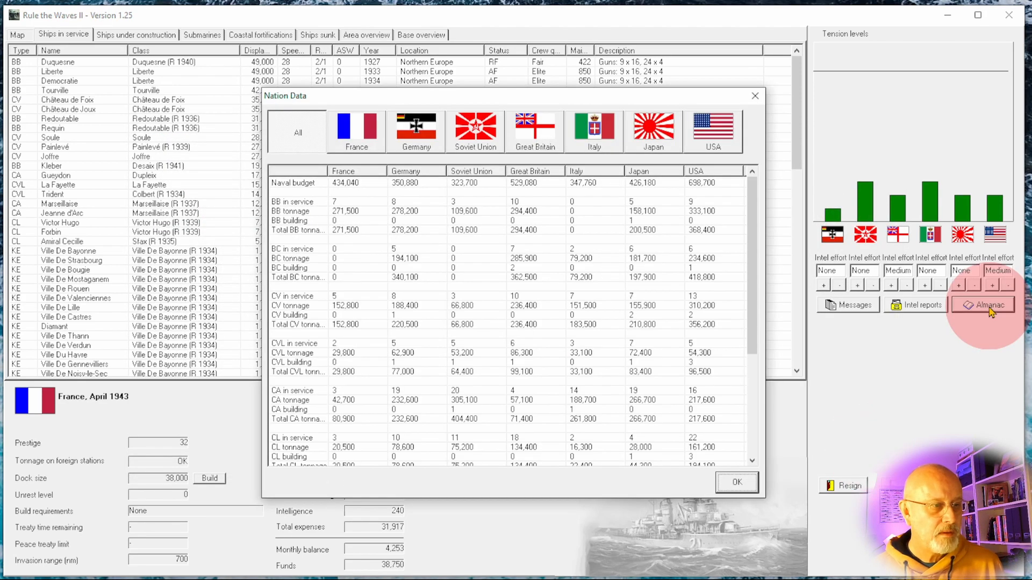
mouse_move(302, 327)
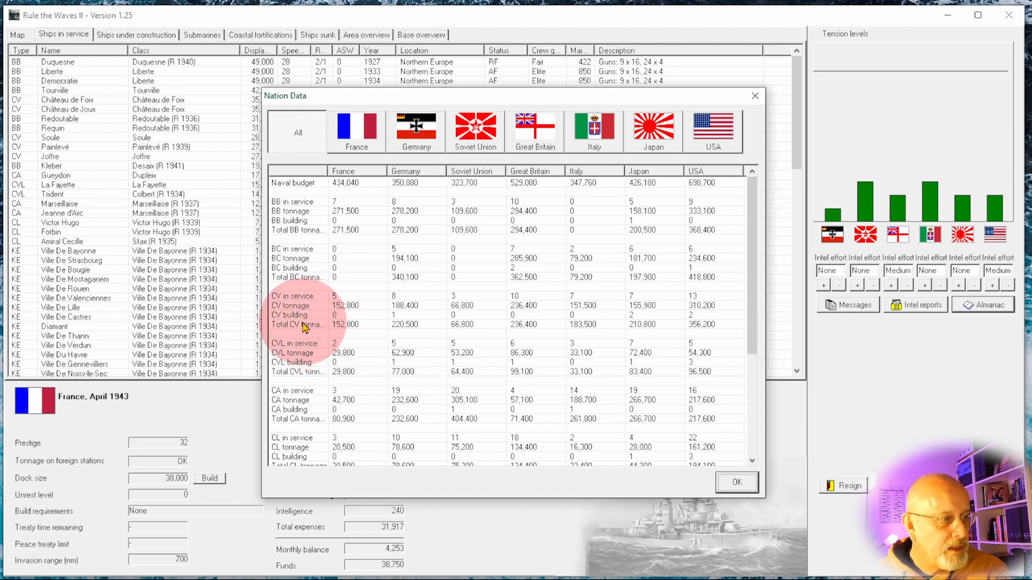
mouse_move(328, 322)
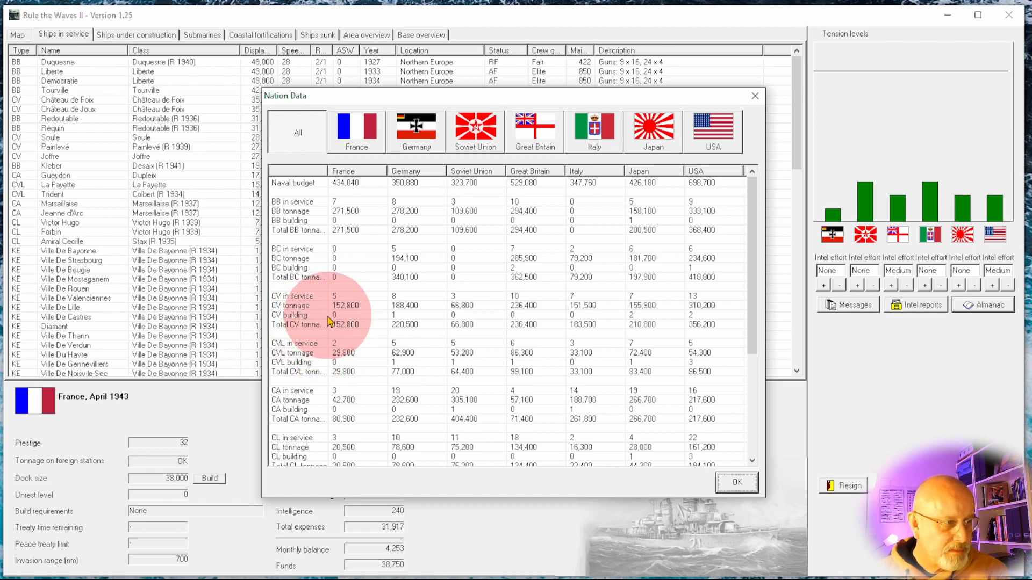
mouse_move(342, 320)
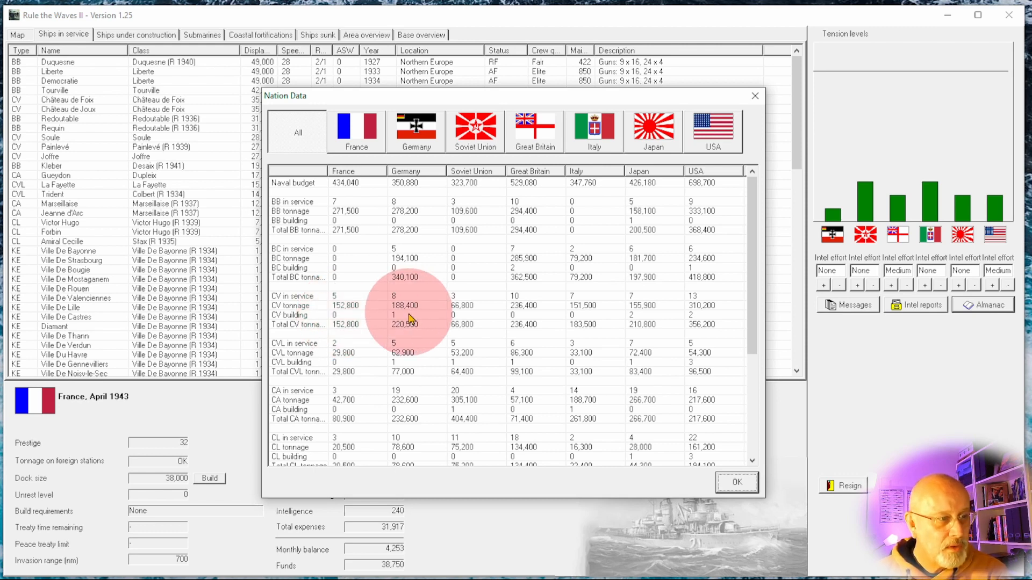
mouse_move(487, 322)
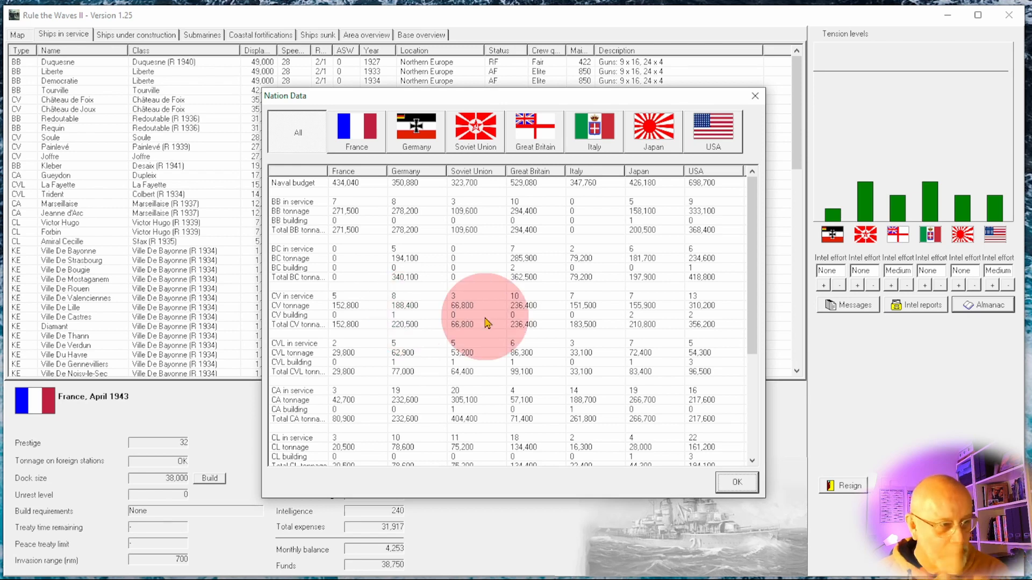
mouse_move(533, 322)
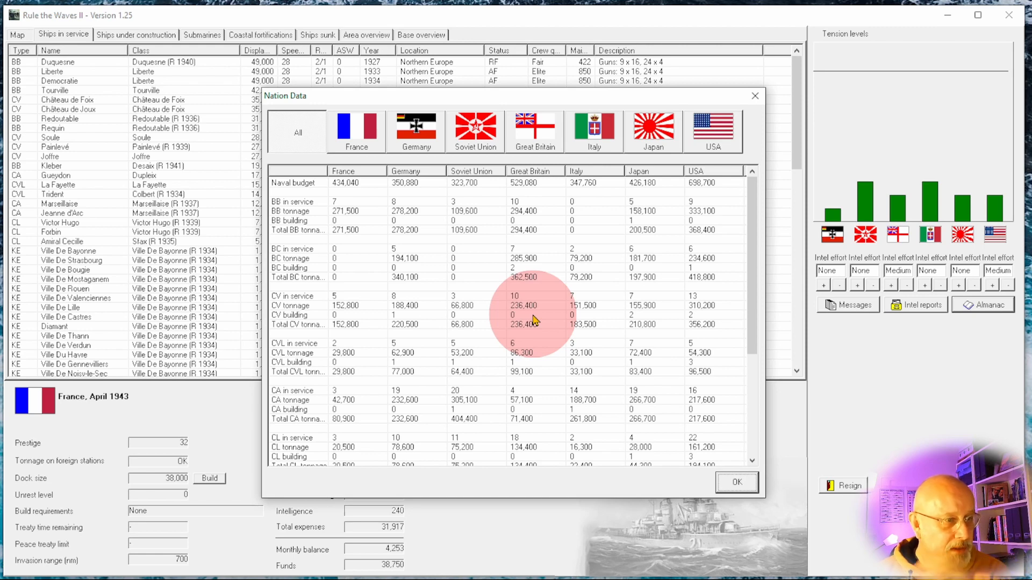
mouse_move(591, 320)
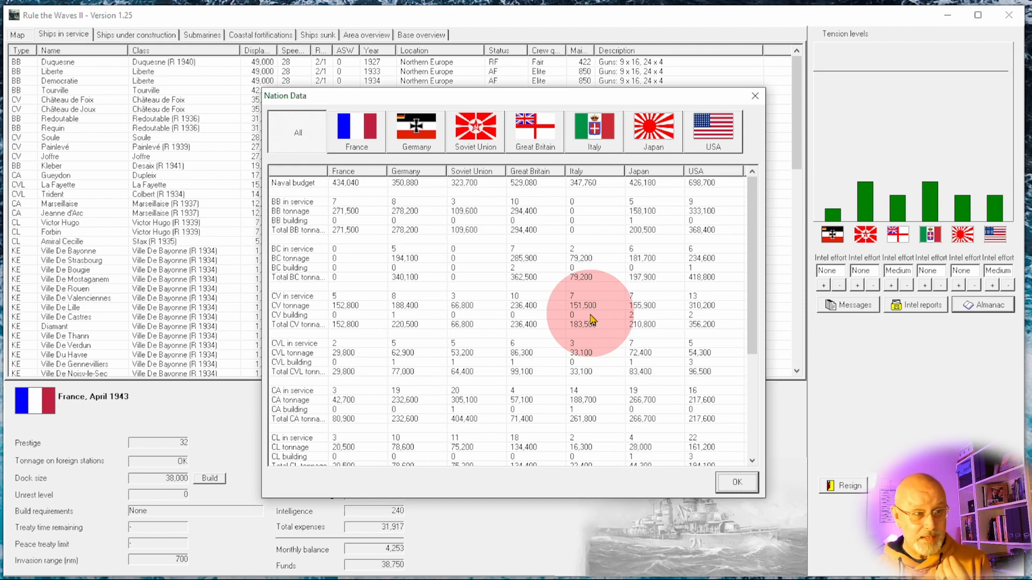
mouse_move(651, 316)
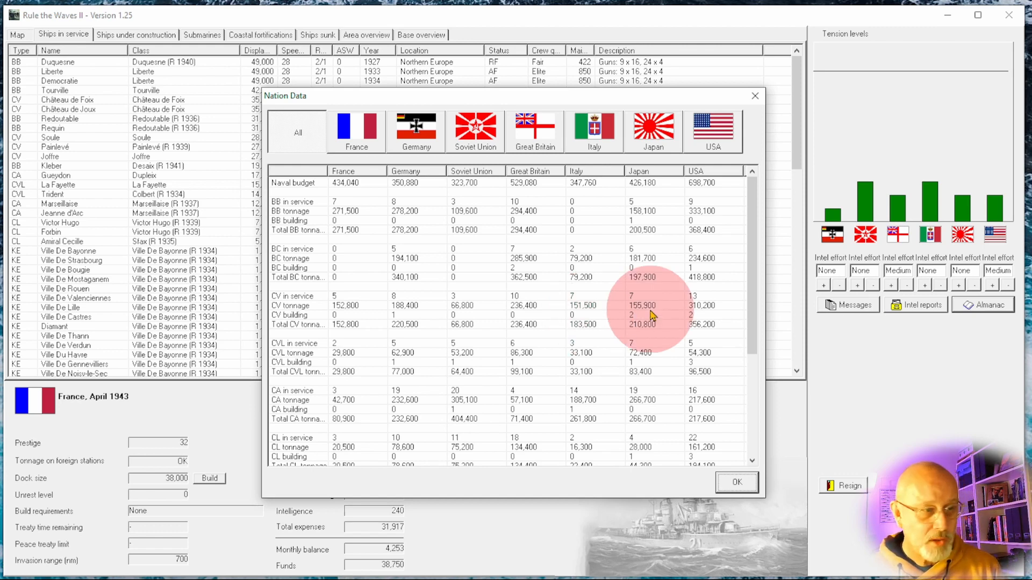
mouse_move(717, 319)
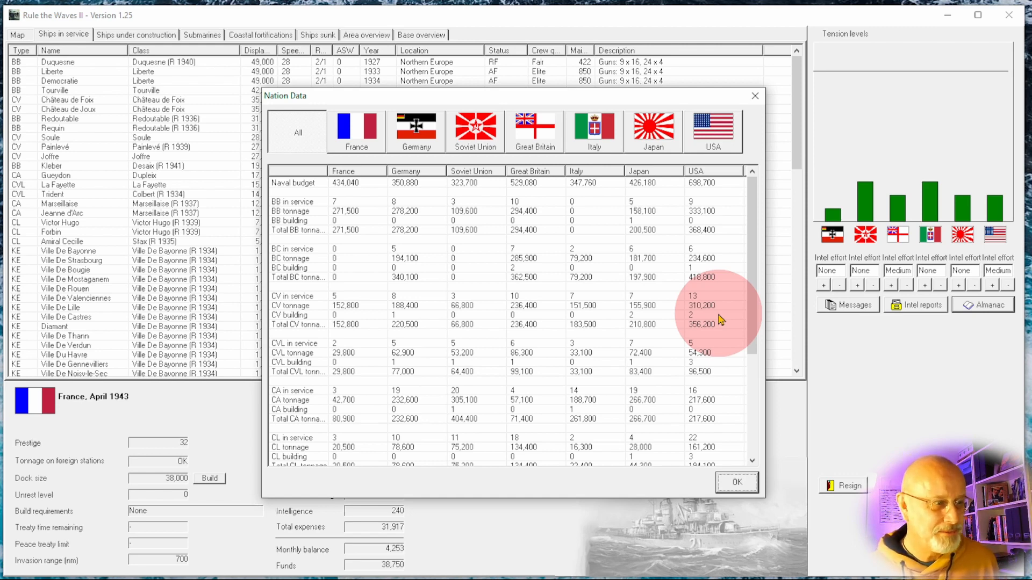
click(736, 482)
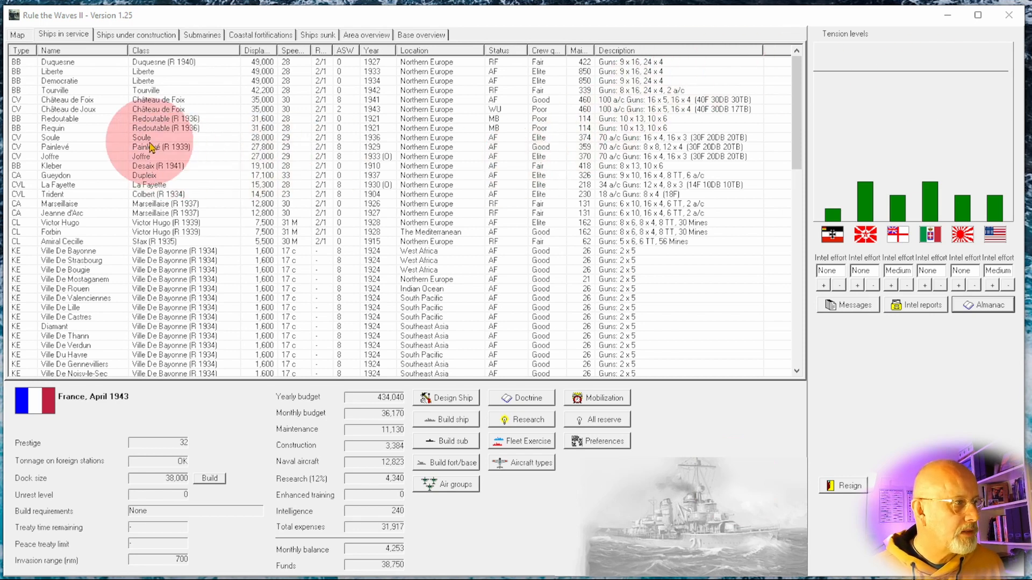
mouse_move(152, 199)
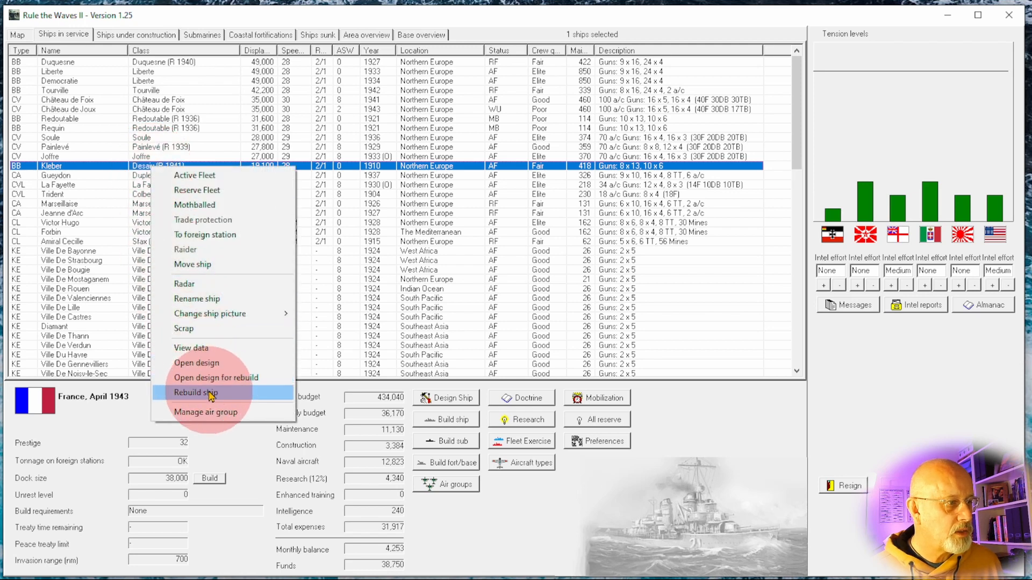
- Rebuild Kleber to Desaix (R 1943) and acknowledge the guided bomb and US torpedo bomber news
click(194, 392)
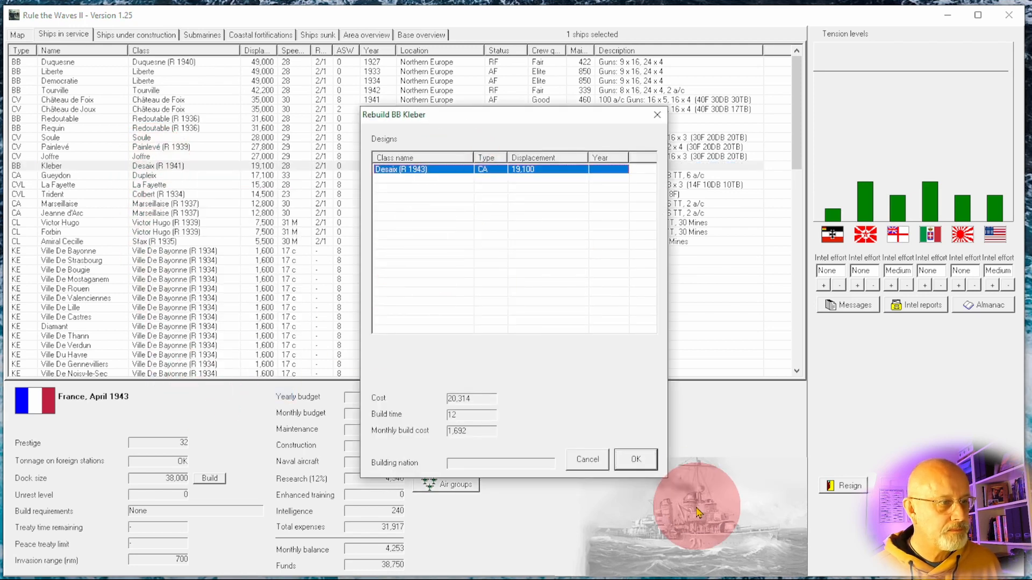
click(634, 459)
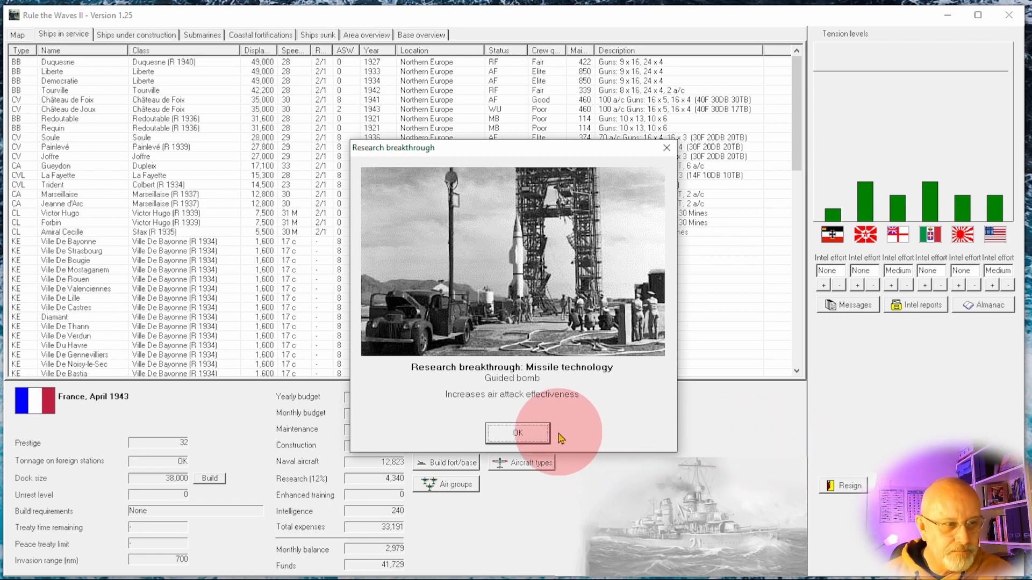
mouse_move(517, 433)
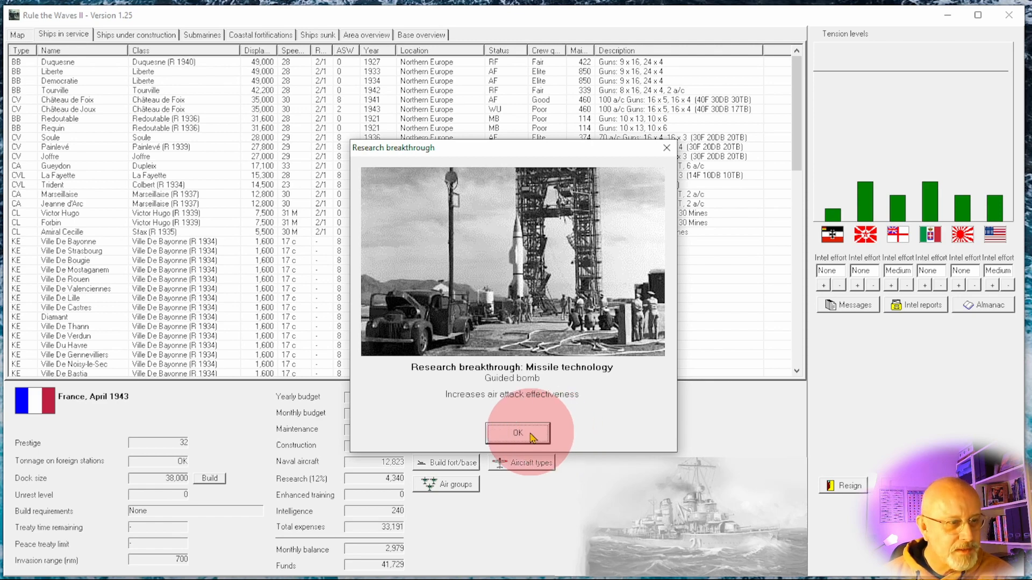
click(516, 434)
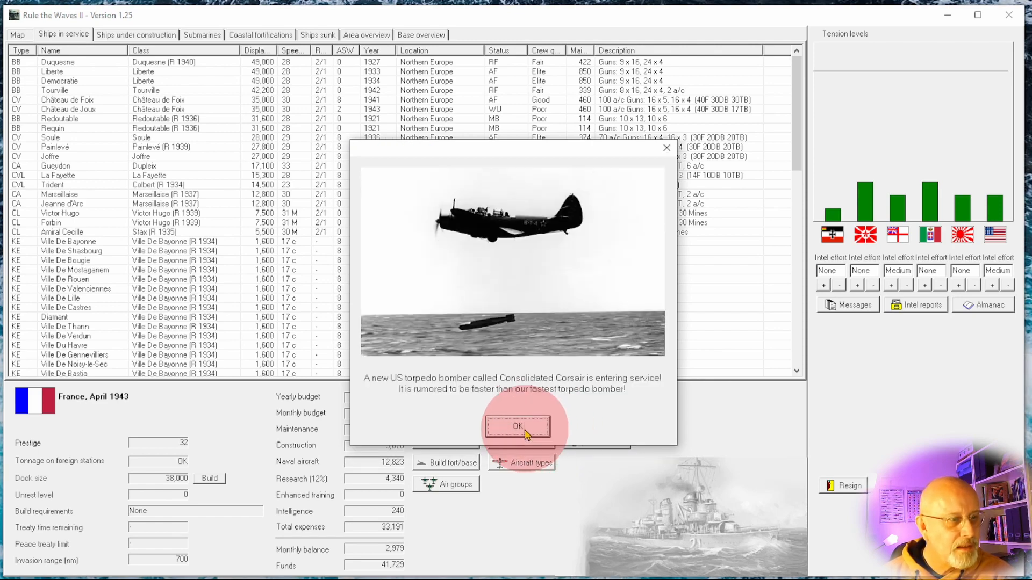
click(516, 426)
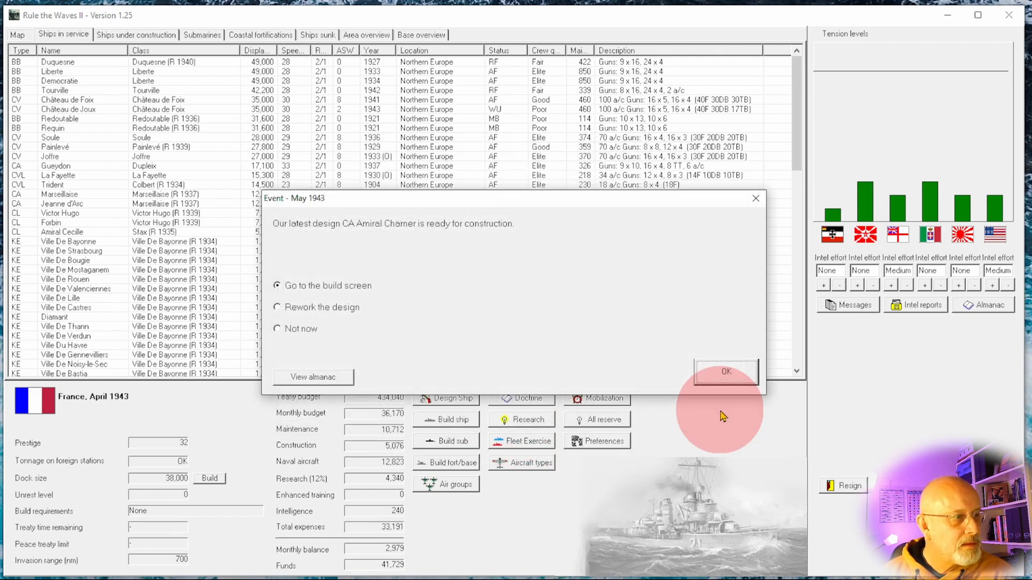
mouse_move(753, 401)
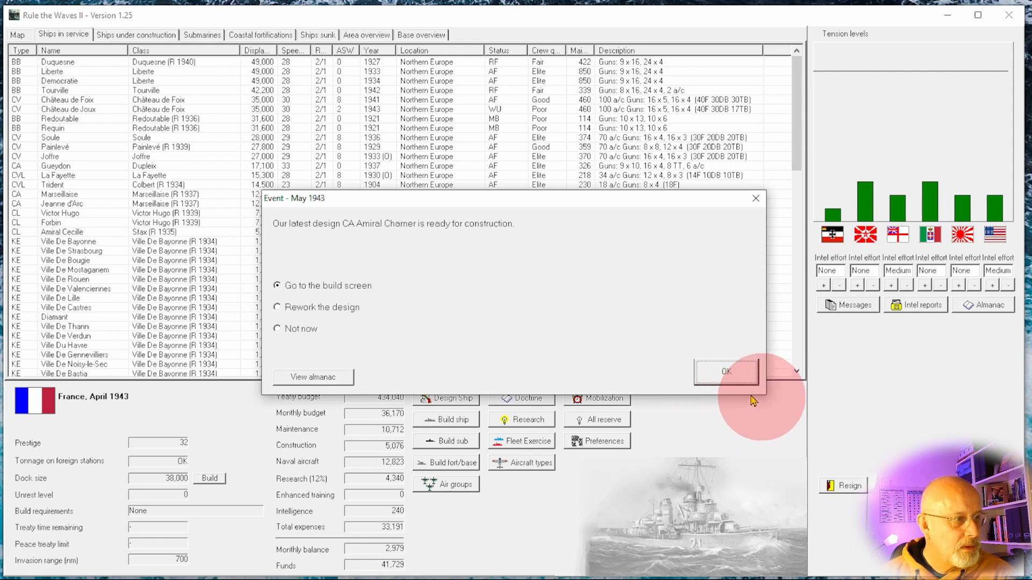
- Order two Amiral Charner class cruisers with suggested names Amiral Charner and Chanzy
click(724, 372)
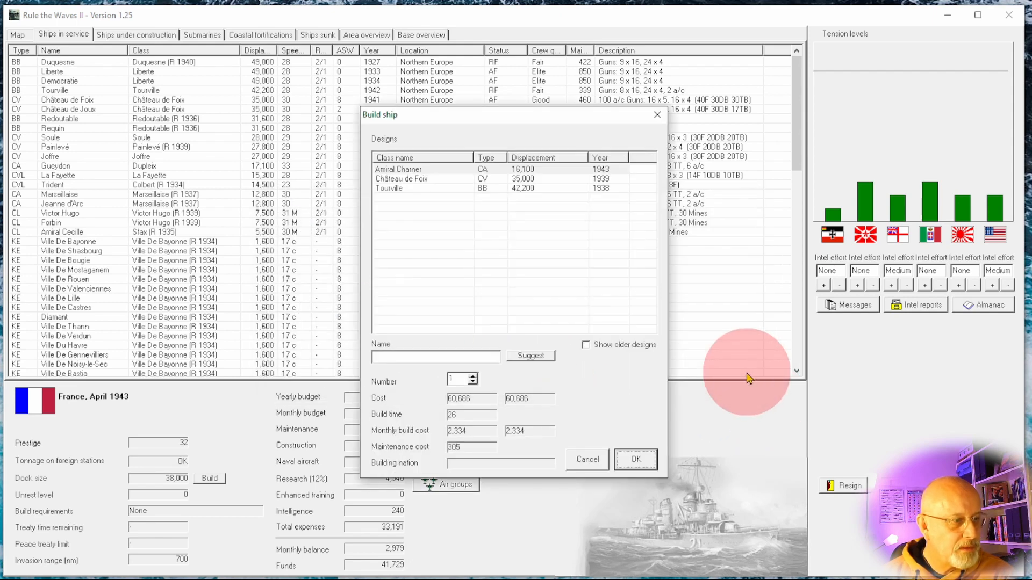
mouse_move(514, 446)
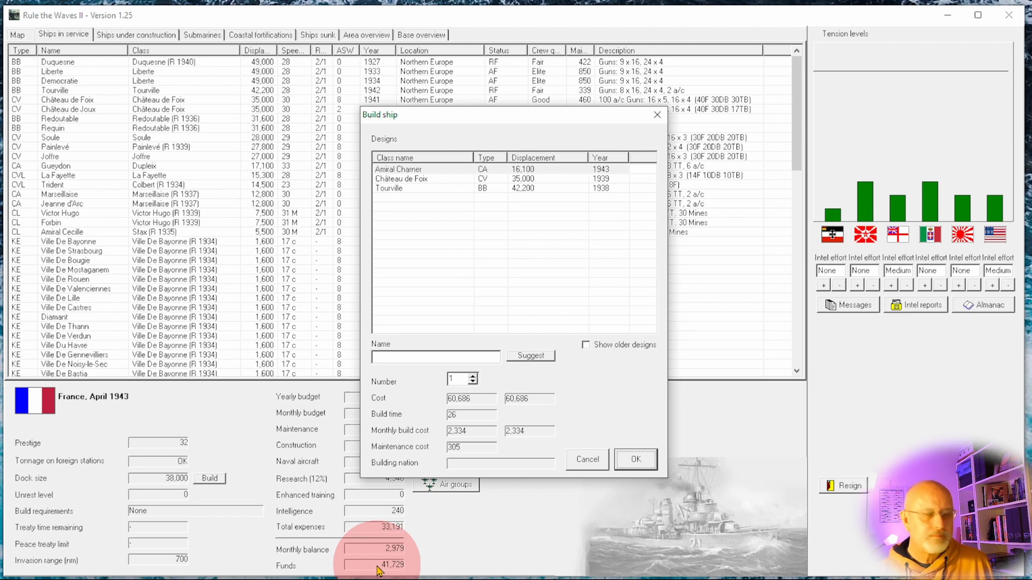
mouse_move(443, 436)
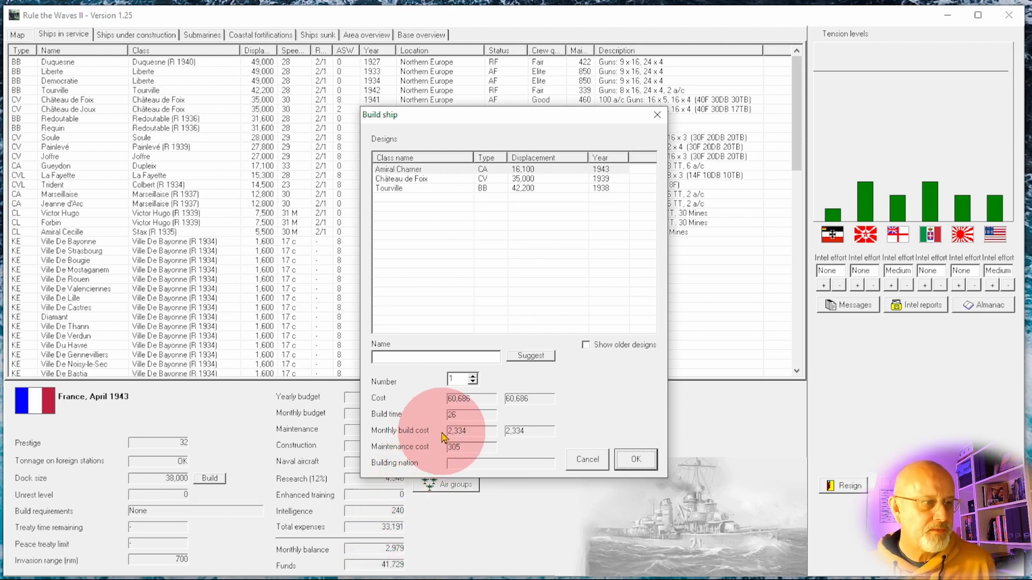
click(472, 376)
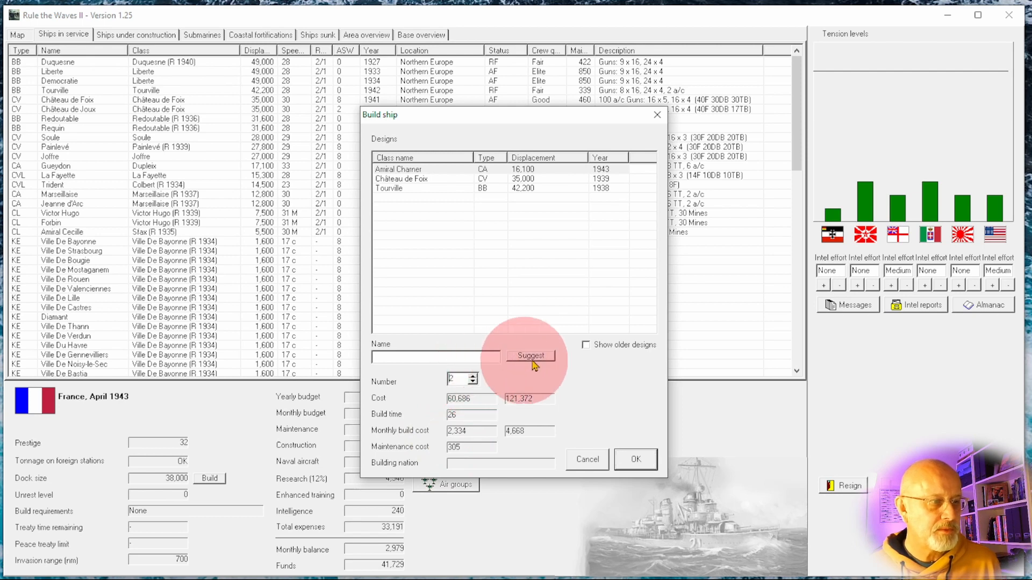
click(634, 459)
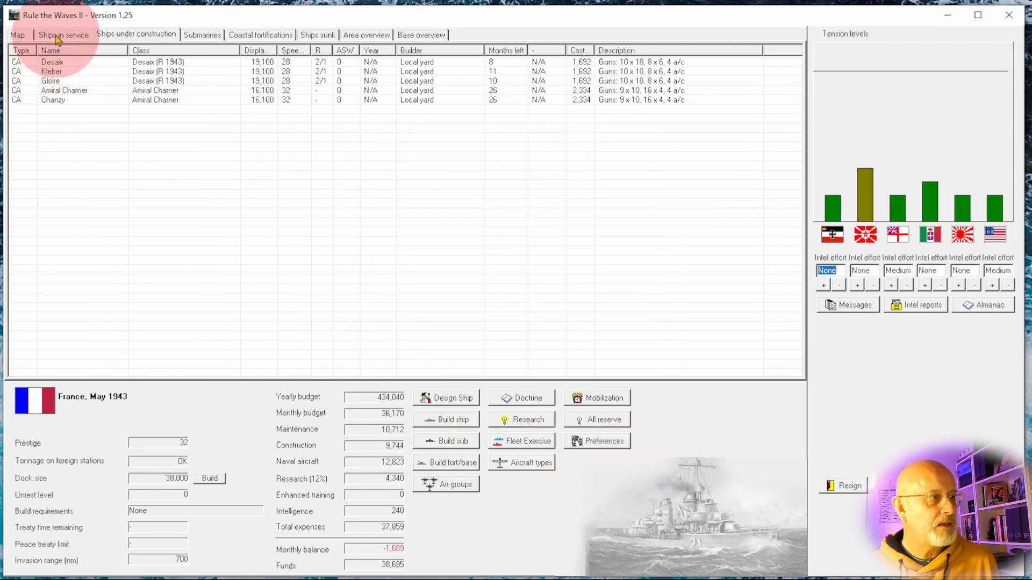
- Return to Ships in service, review the Almanac nation tonnage table, and close it
click(64, 35)
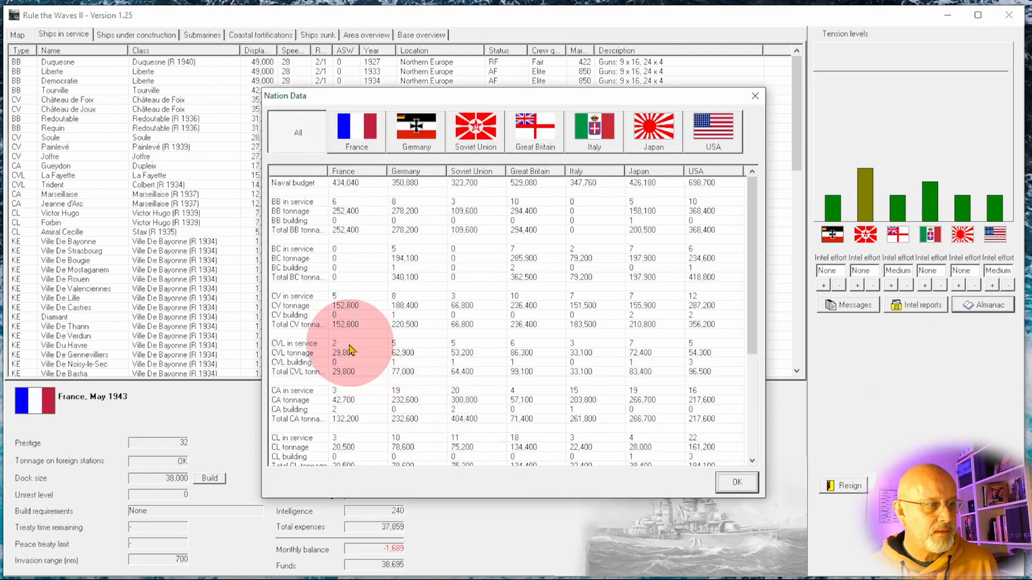
mouse_move(310, 387)
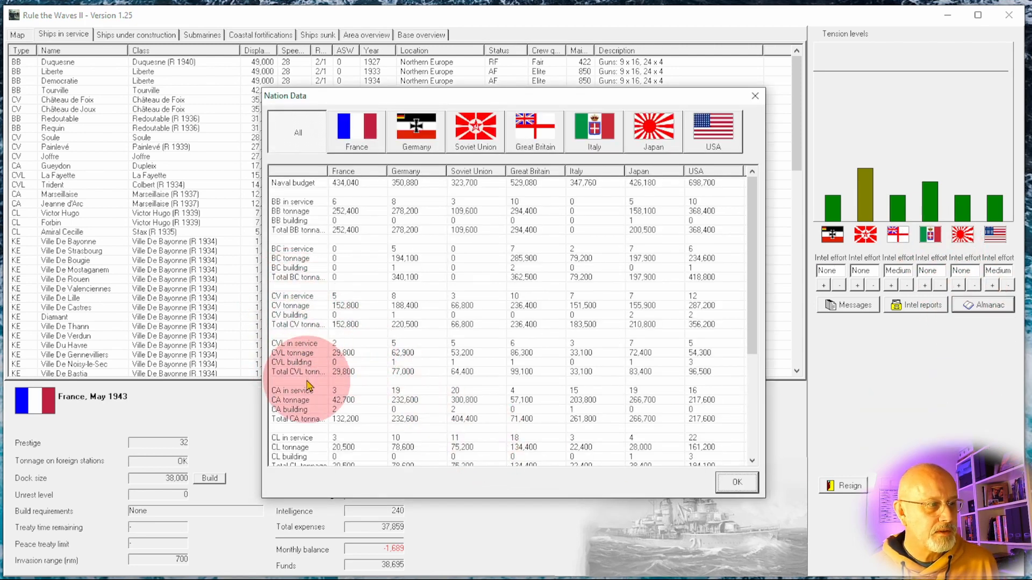
mouse_move(615, 398)
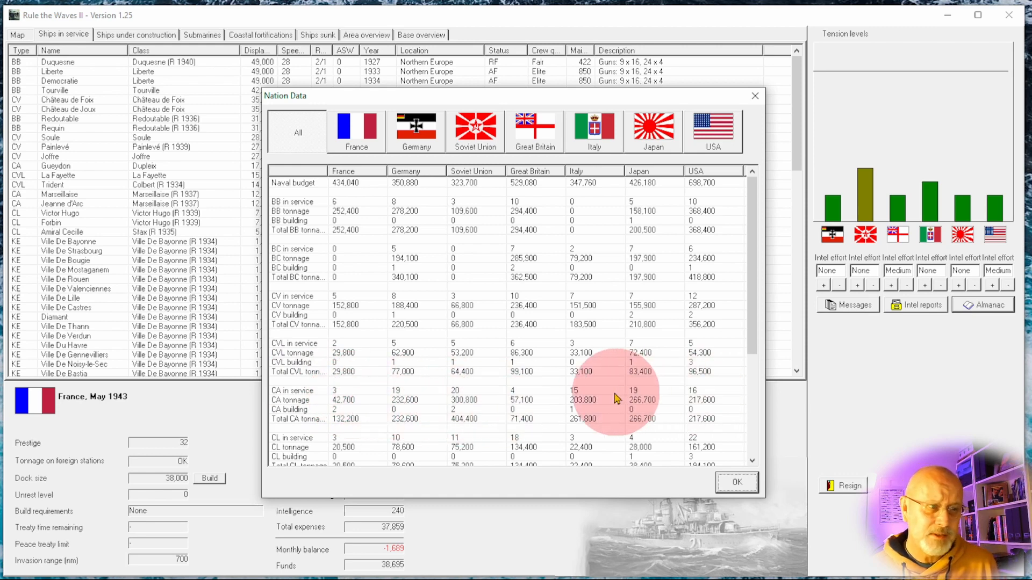
mouse_move(648, 433)
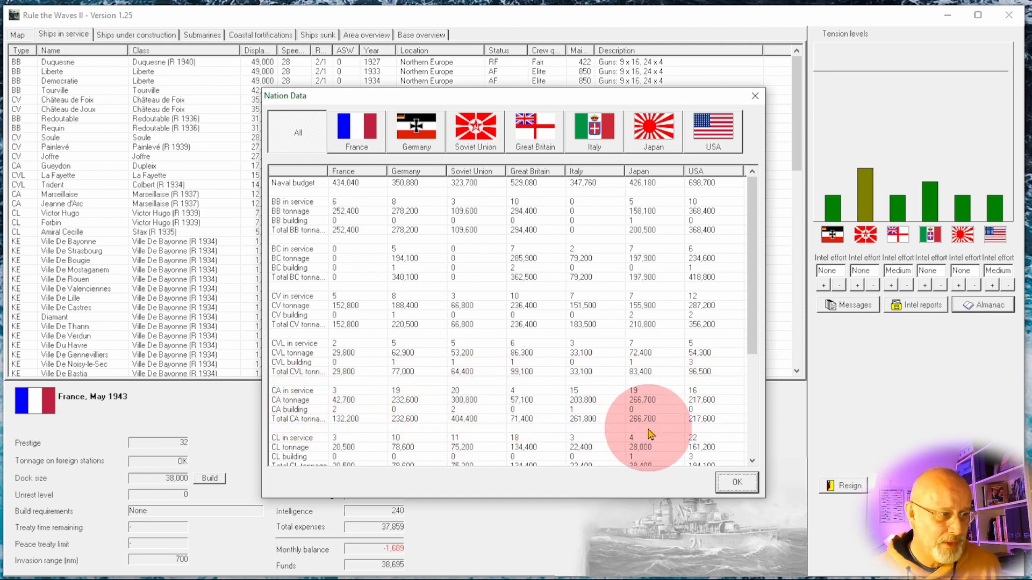
mouse_move(343, 431)
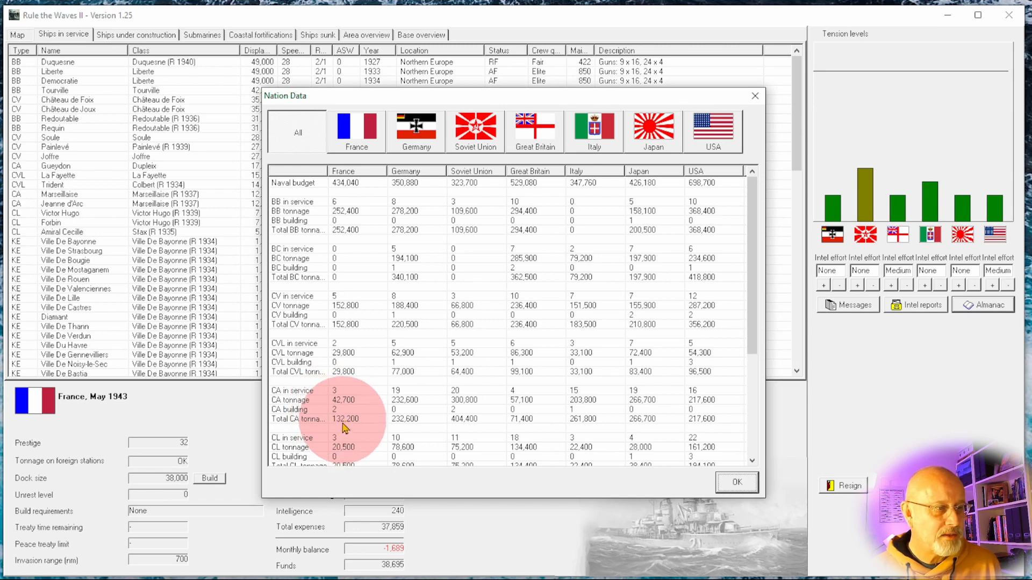
mouse_move(641, 405)
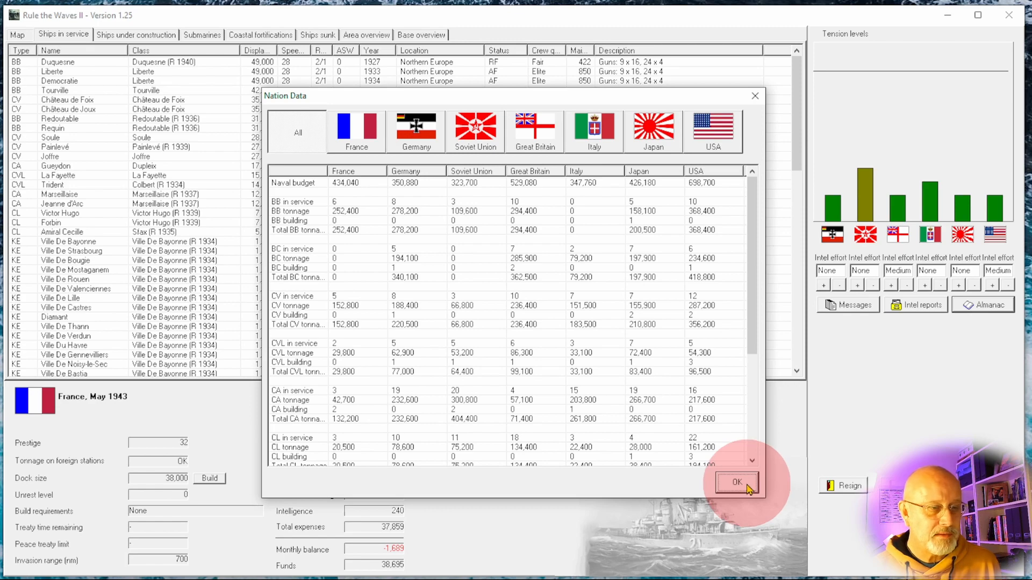
click(735, 483)
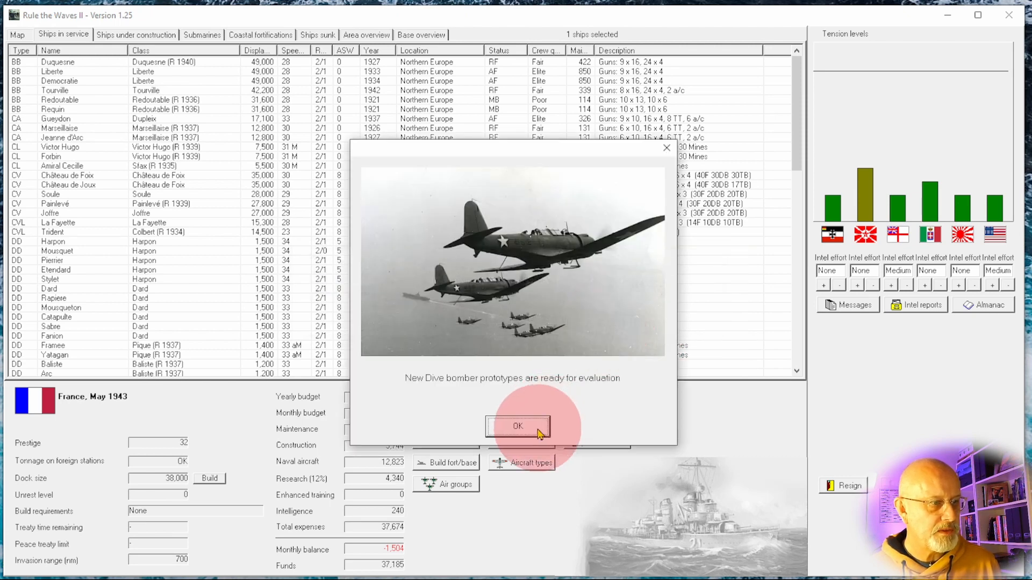
- Open the 1943 dive bomber prototypes and select the Dewoitine D.126
click(517, 426)
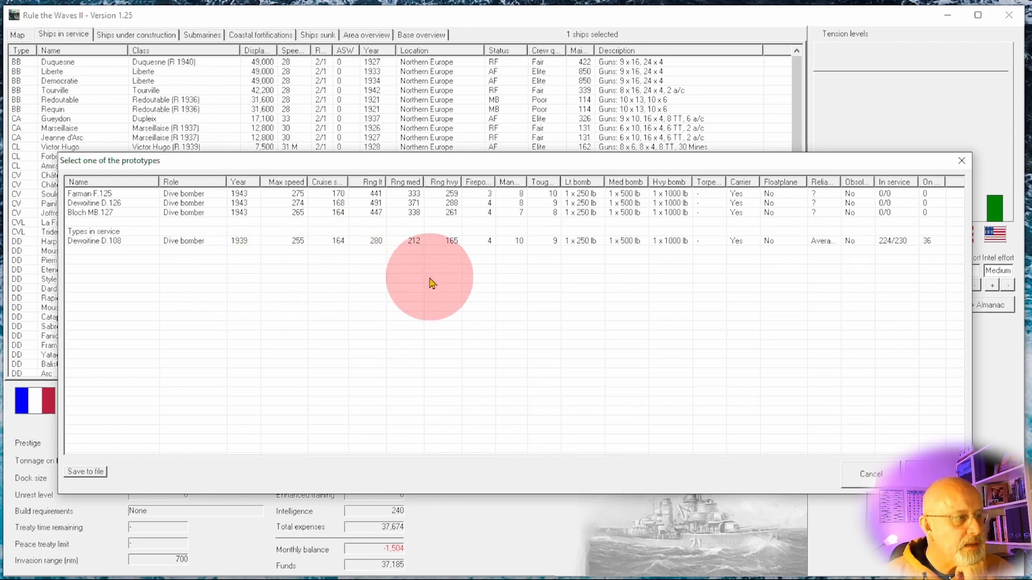
mouse_move(385, 250)
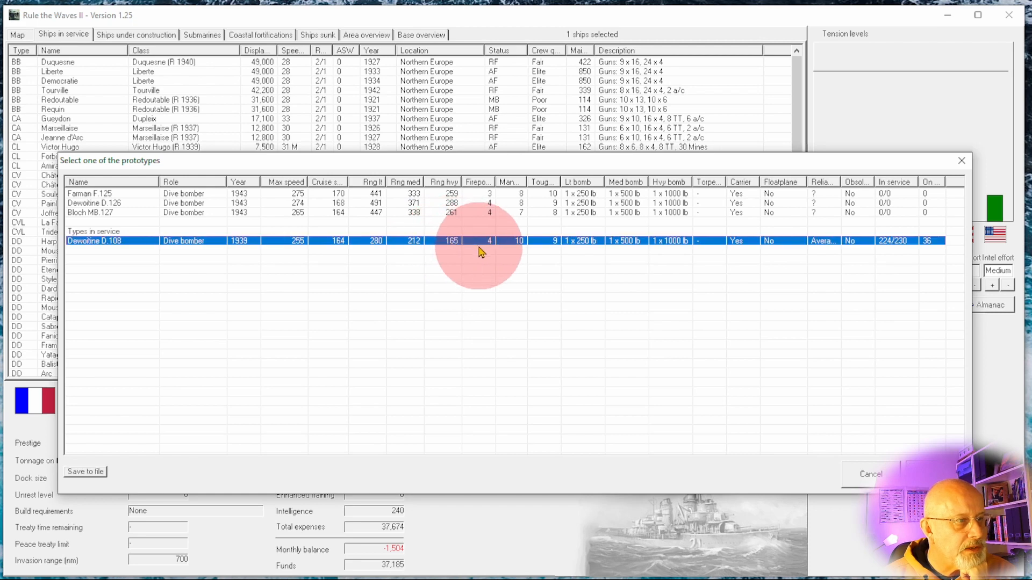
mouse_move(444, 259)
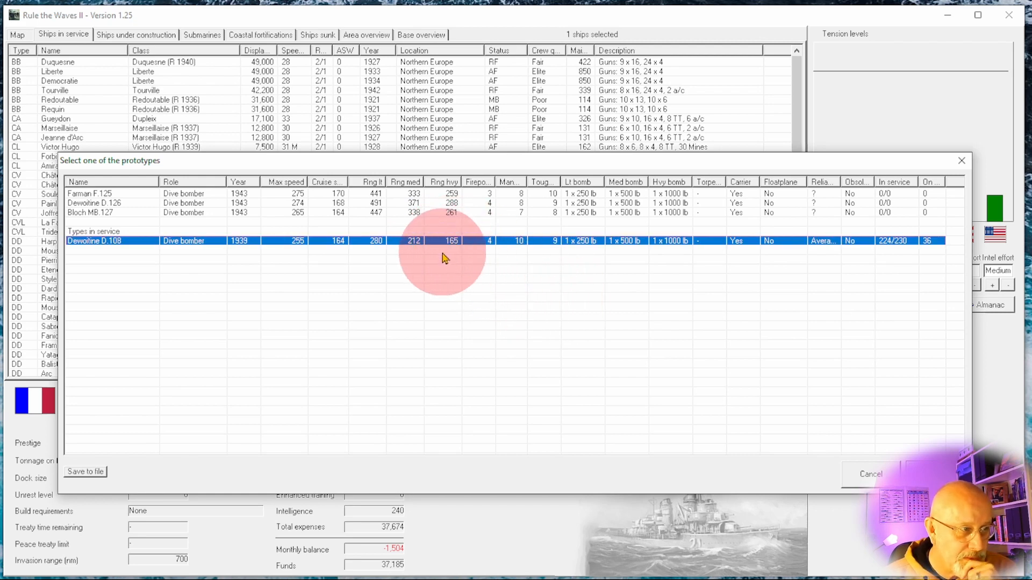
mouse_move(456, 233)
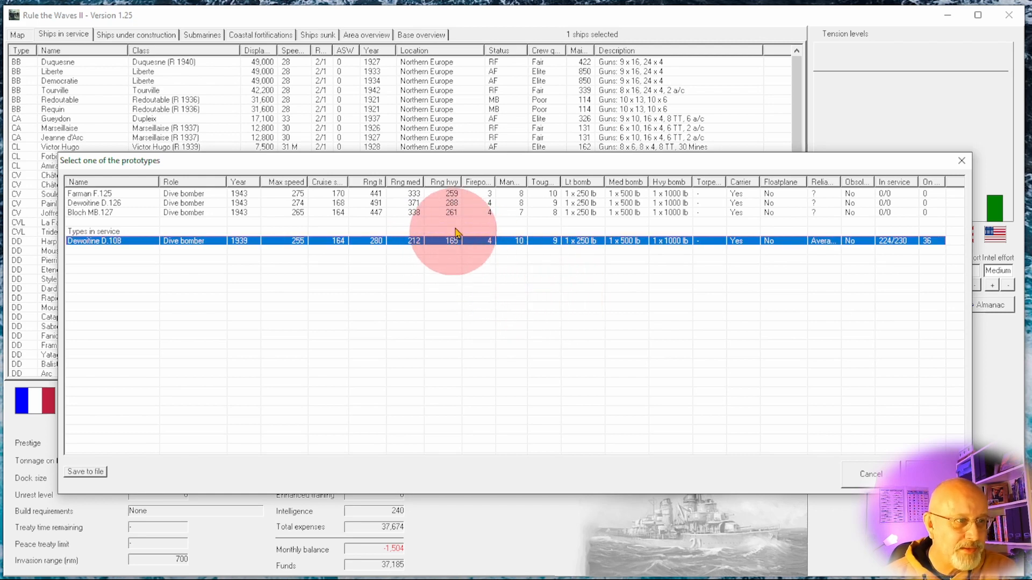
mouse_move(506, 216)
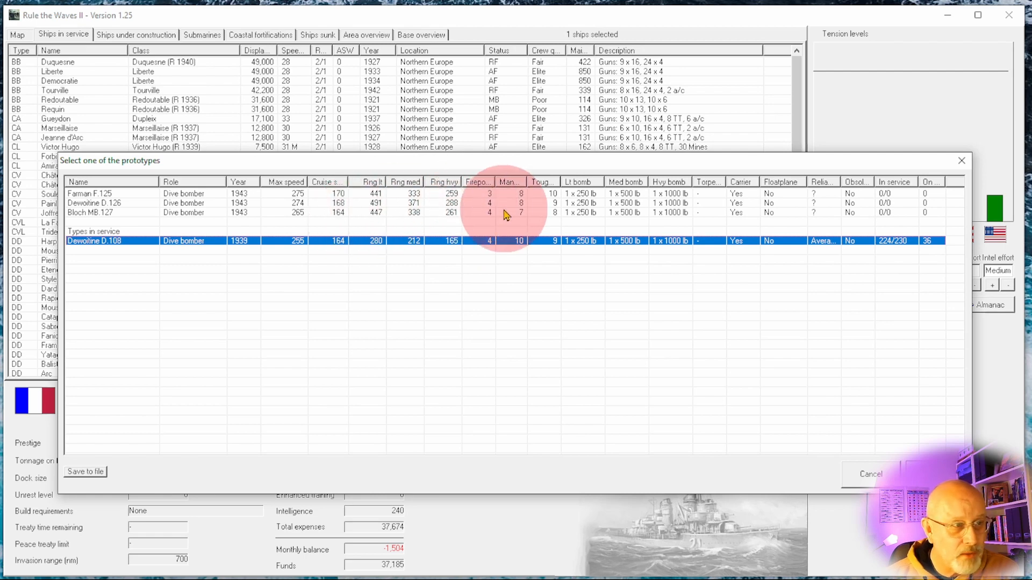
mouse_move(190, 240)
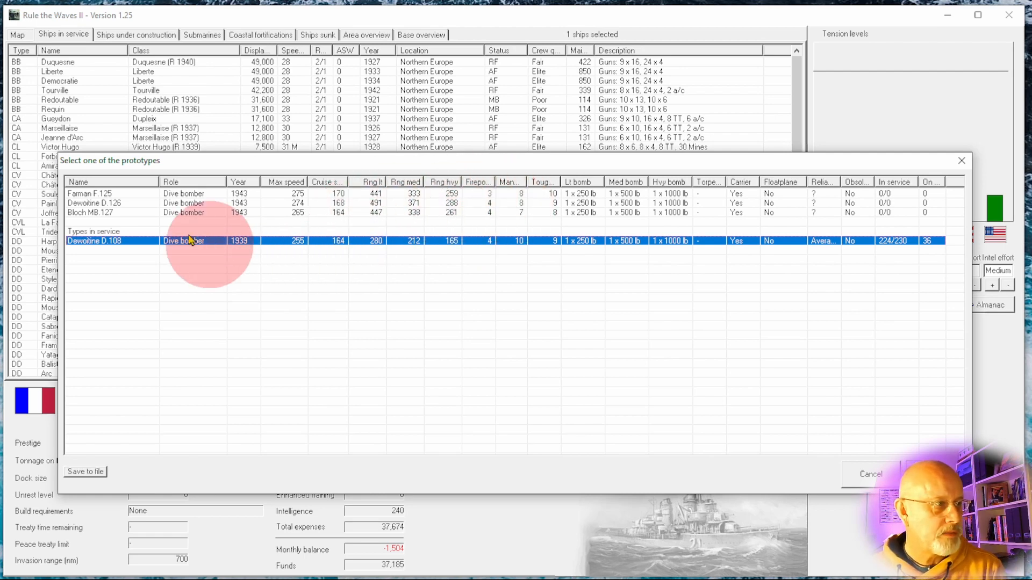
click(96, 203)
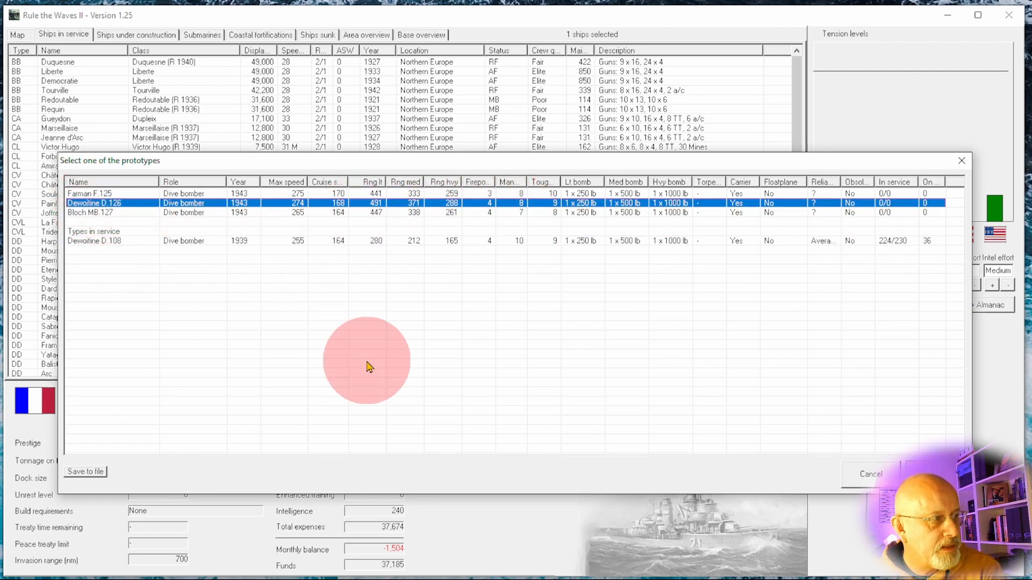
mouse_move(469, 504)
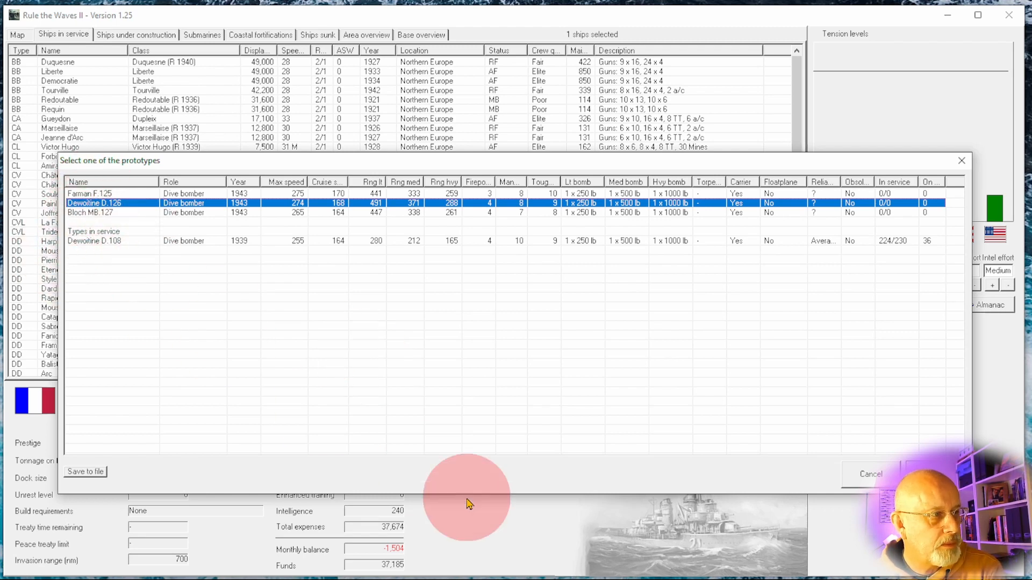
mouse_move(319, 212)
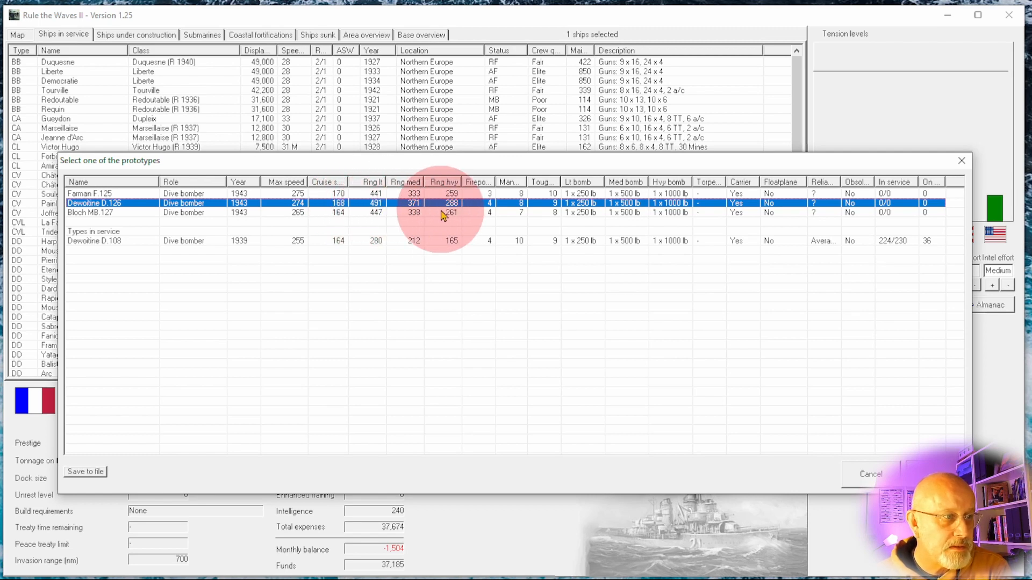
mouse_move(454, 214)
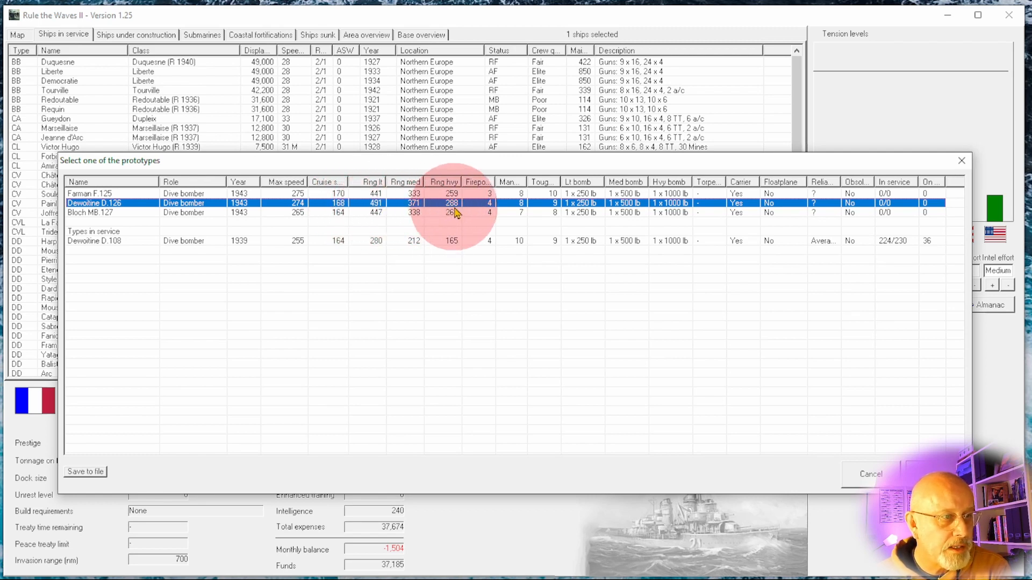
mouse_move(589, 209)
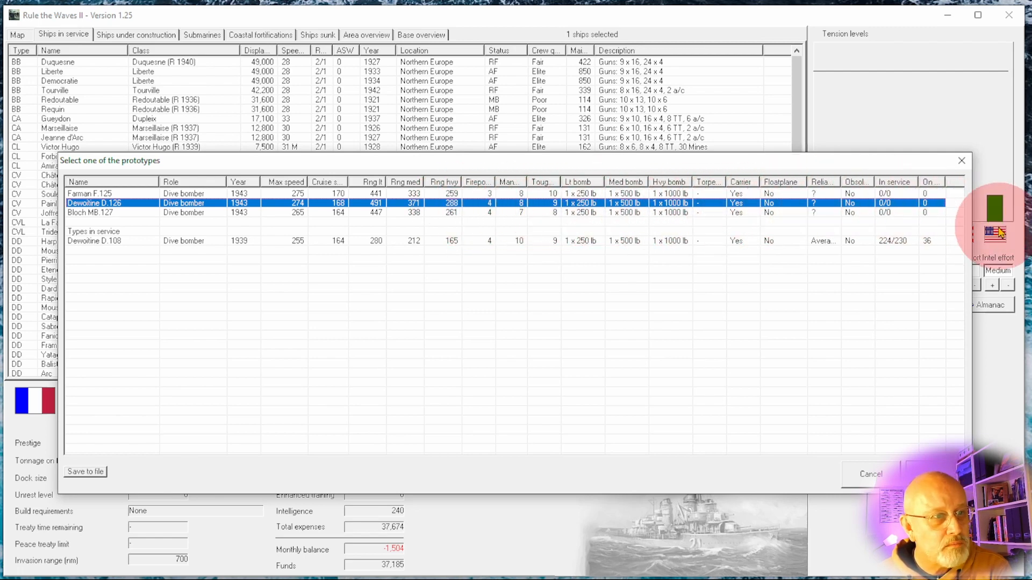
mouse_move(876, 284)
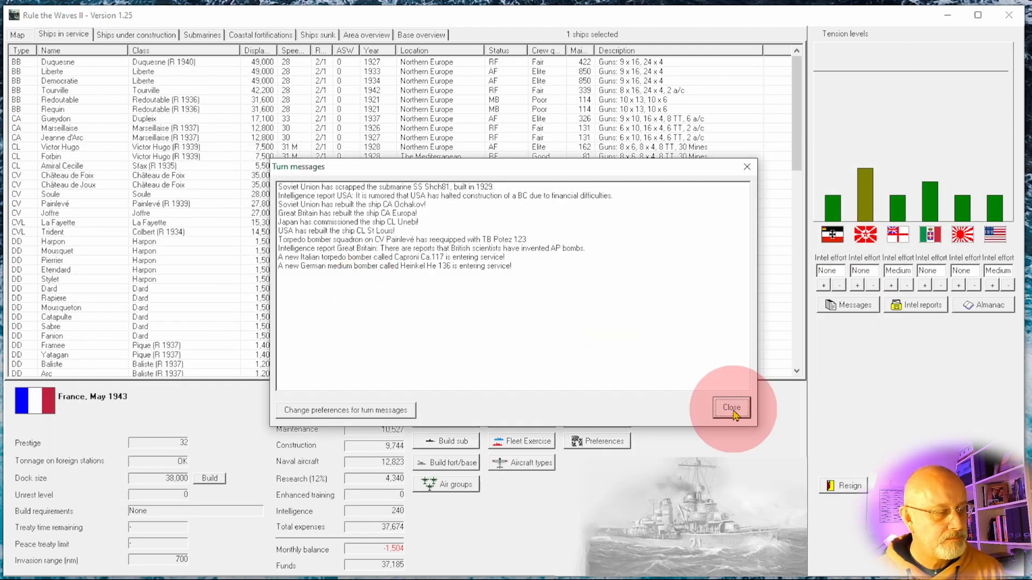
- In Aircraft types, compare the Morane Saulnier MS.113 against all nations' fighters
click(730, 408)
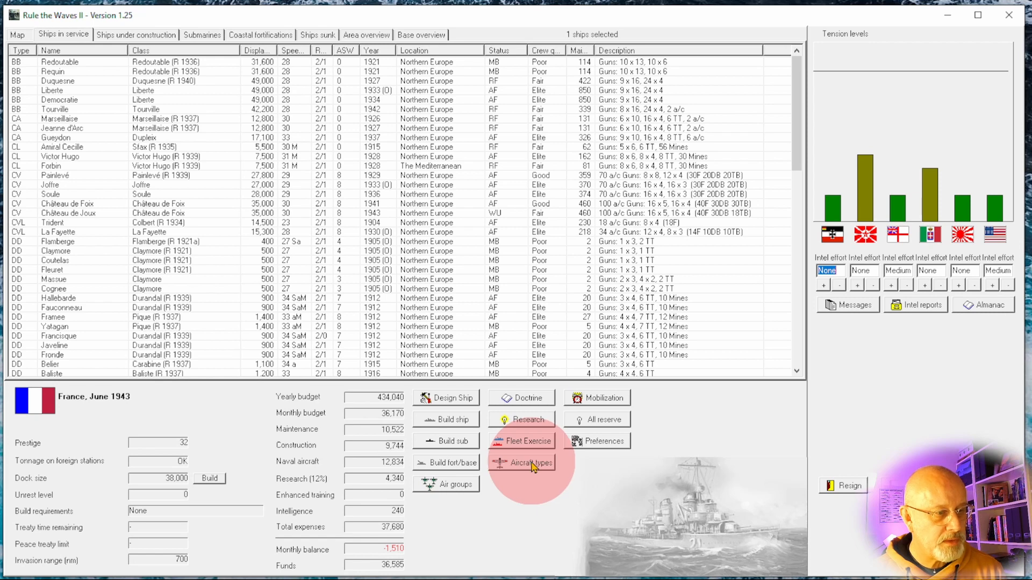
click(528, 463)
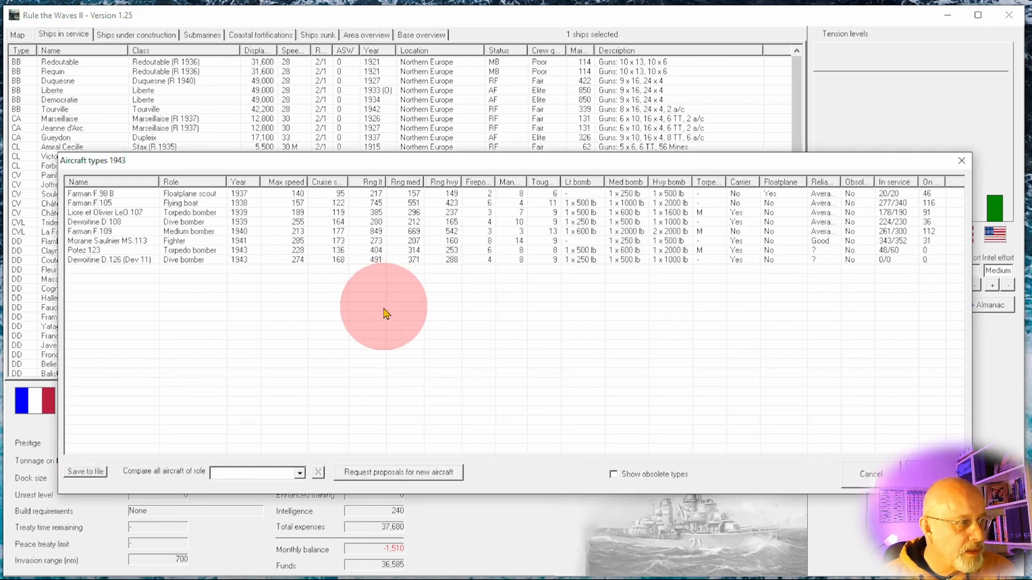
mouse_move(231, 210)
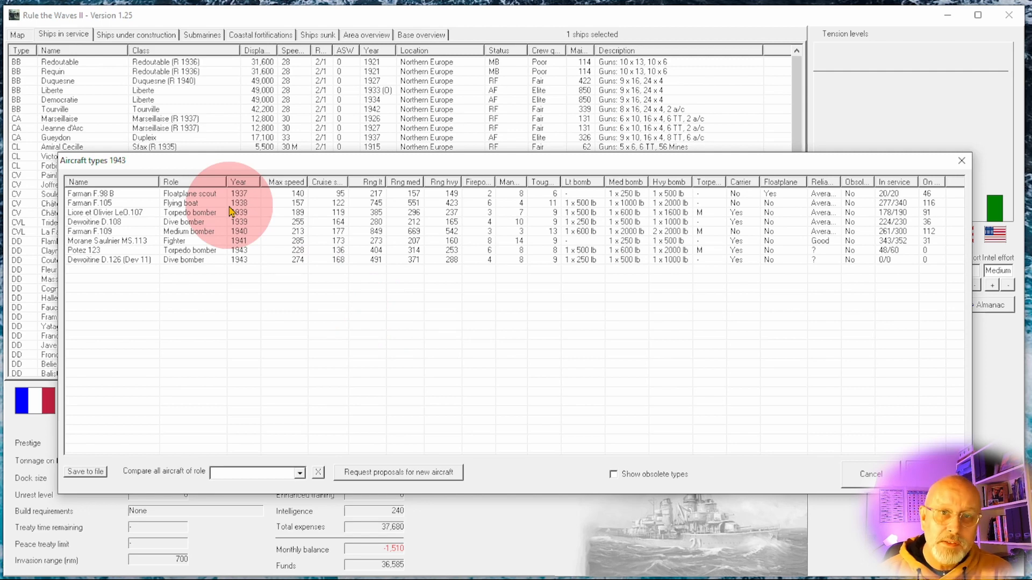
mouse_move(223, 210)
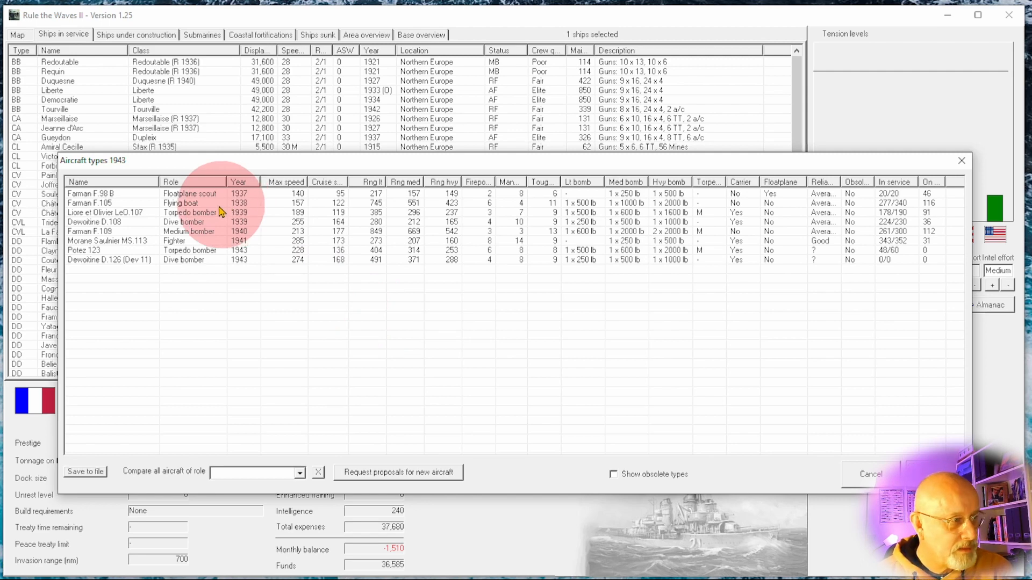
click(89, 202)
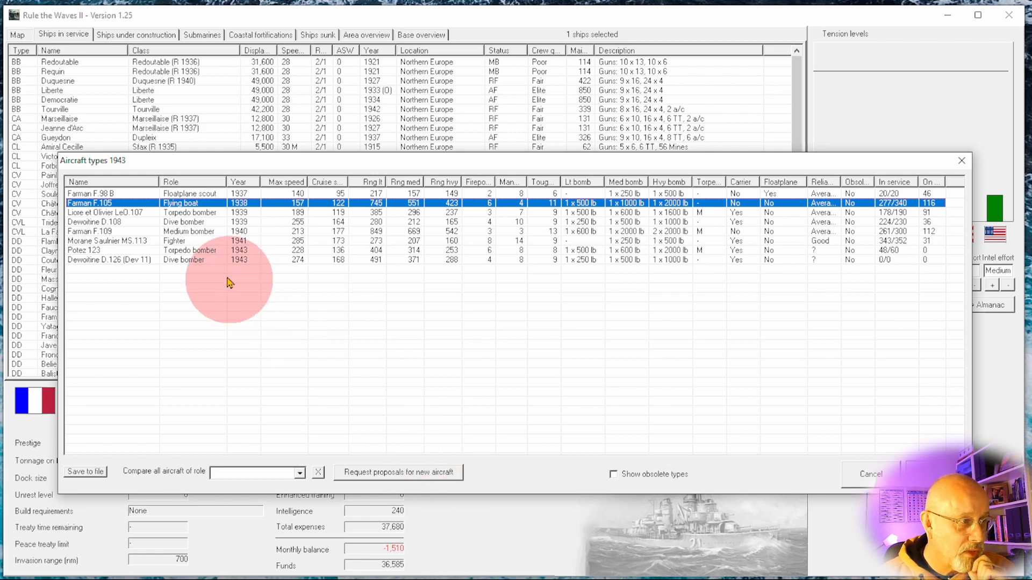
click(108, 240)
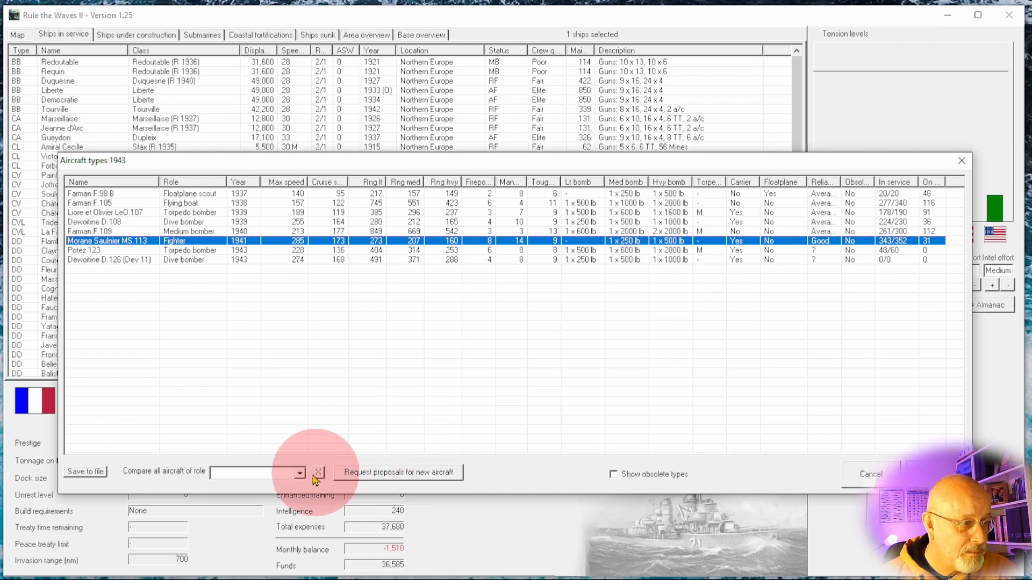
click(300, 472)
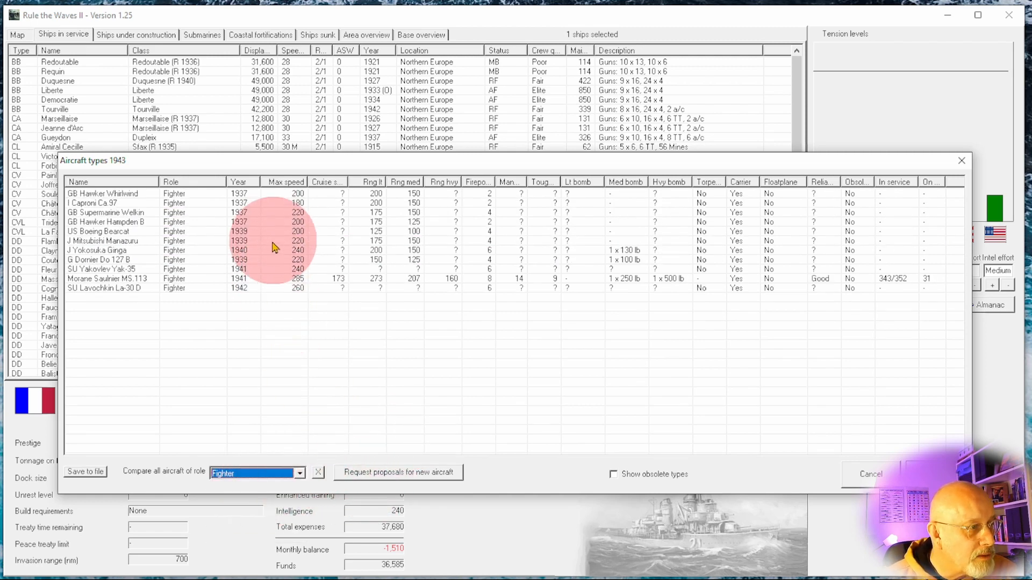
click(110, 278)
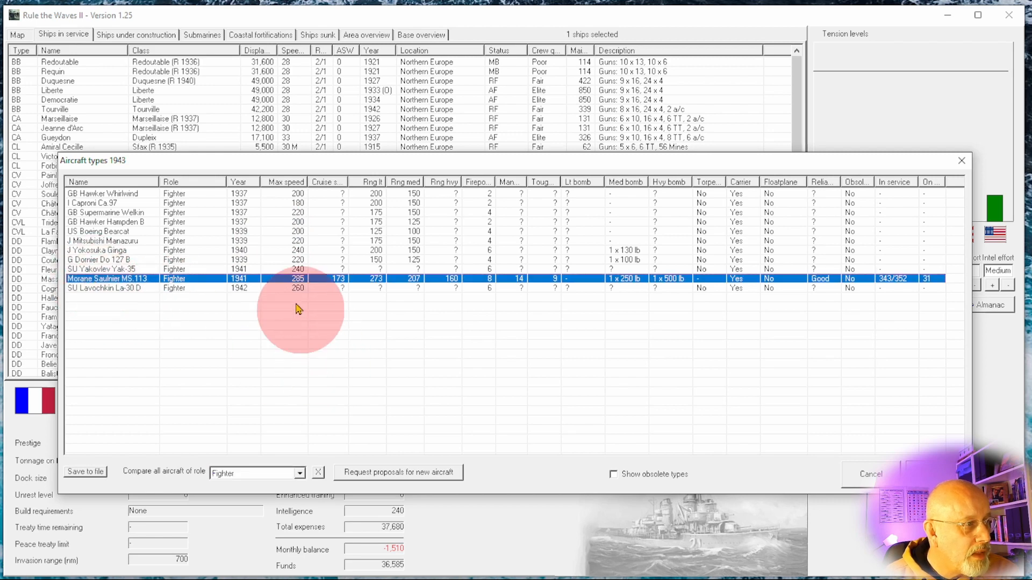
mouse_move(249, 300)
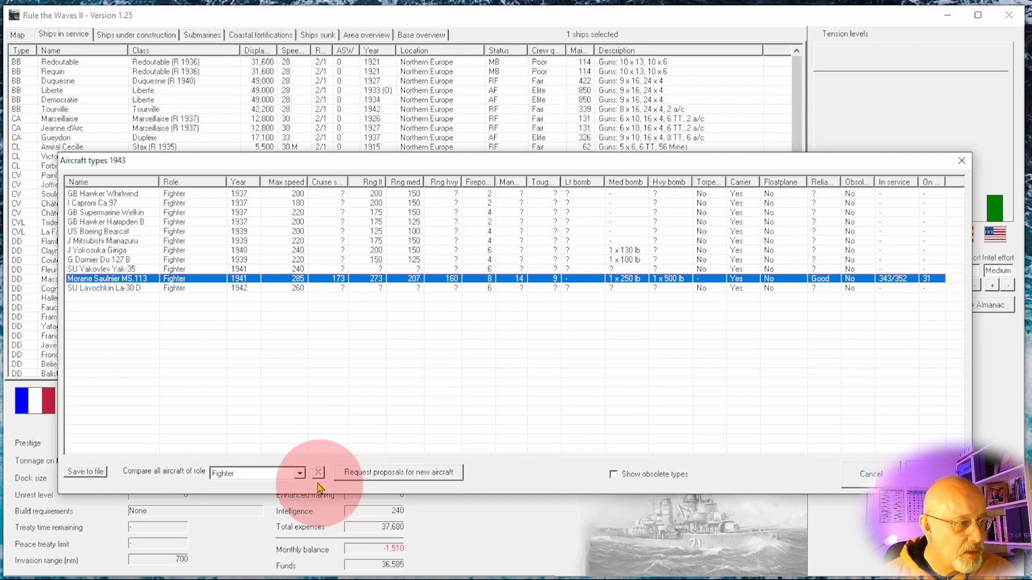
- Review all nations' flying boats, then clear the comparison and reselect the Farman F.105
click(301, 472)
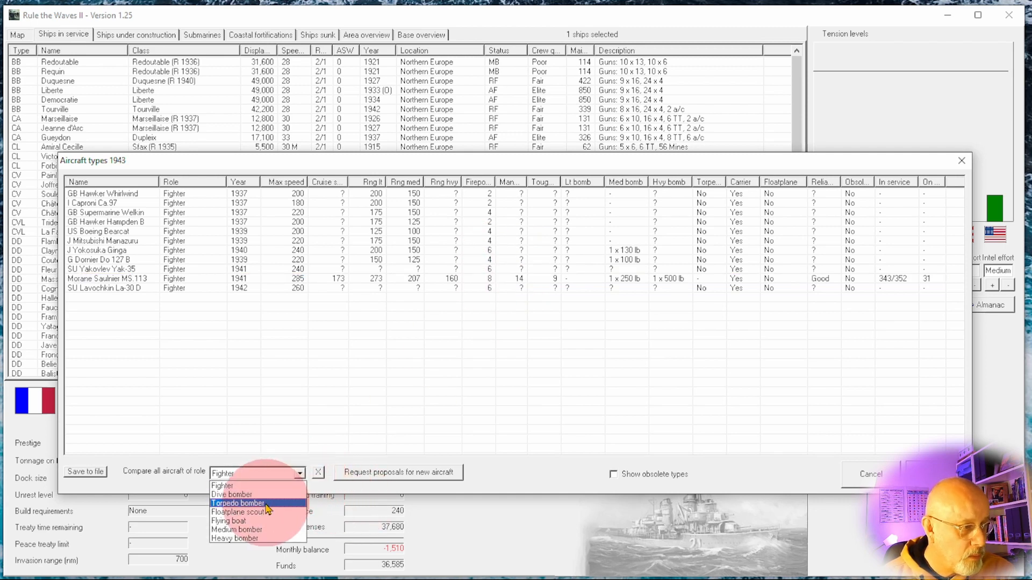
click(227, 521)
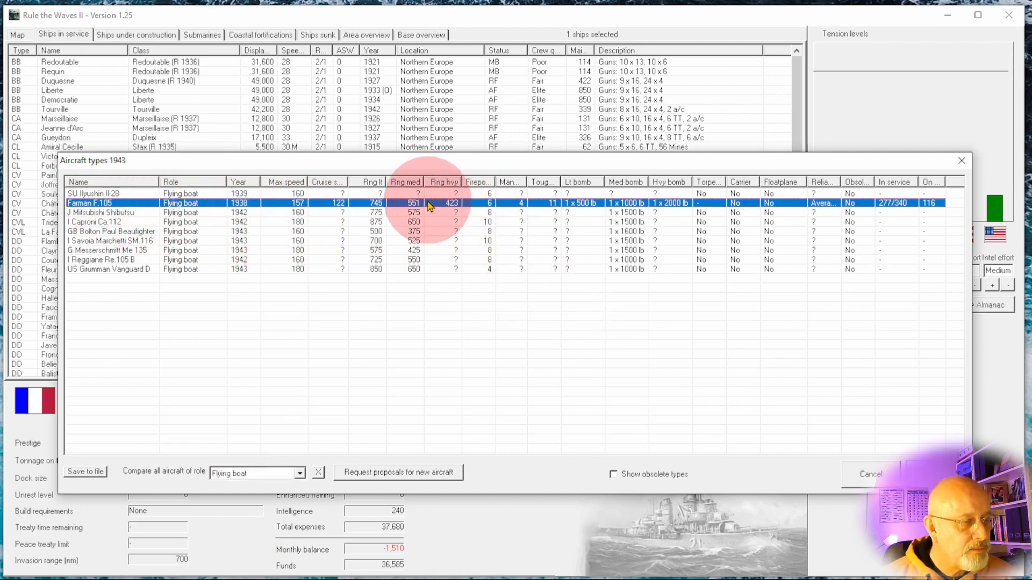
mouse_move(439, 215)
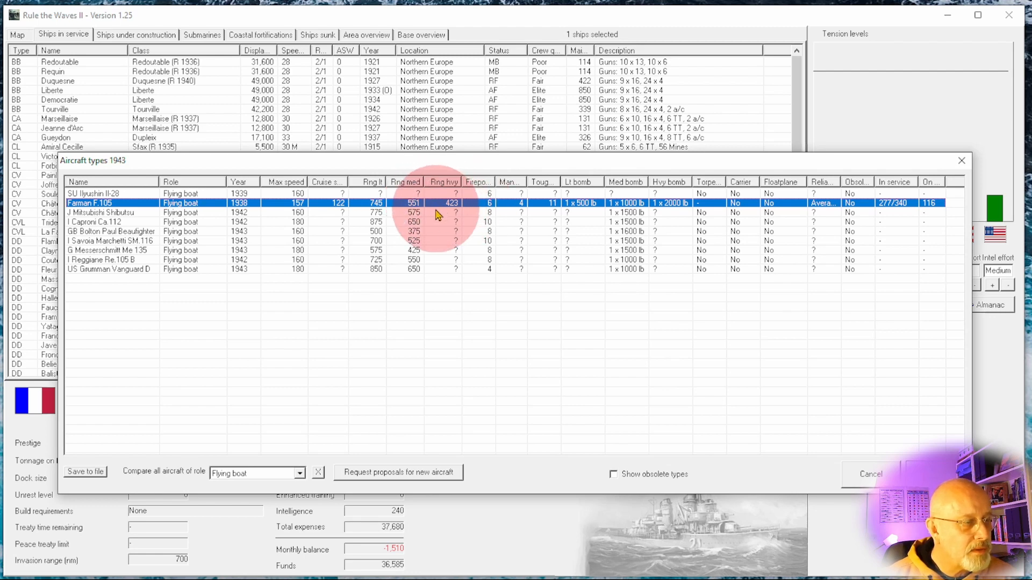
mouse_move(414, 295)
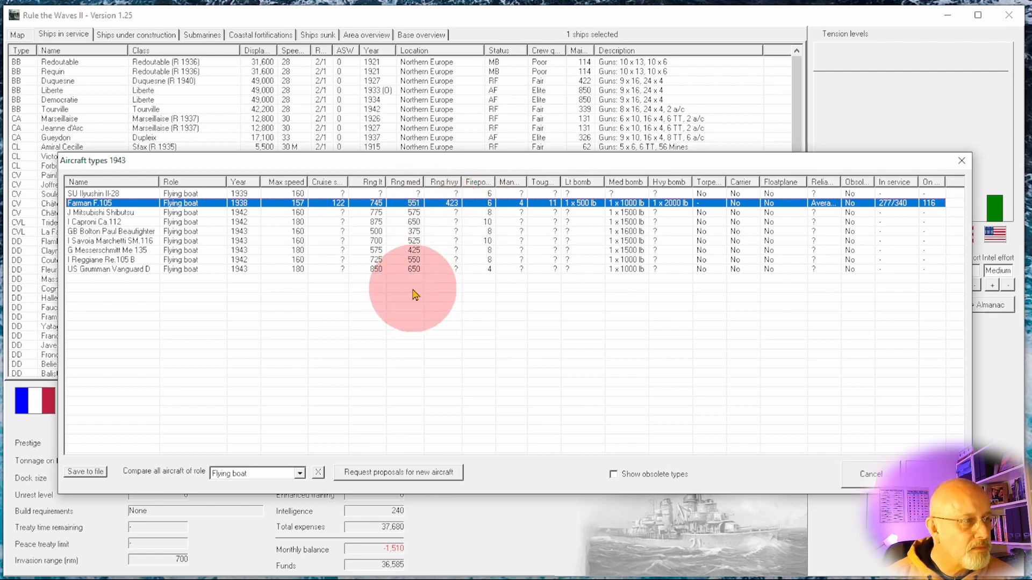
mouse_move(632, 217)
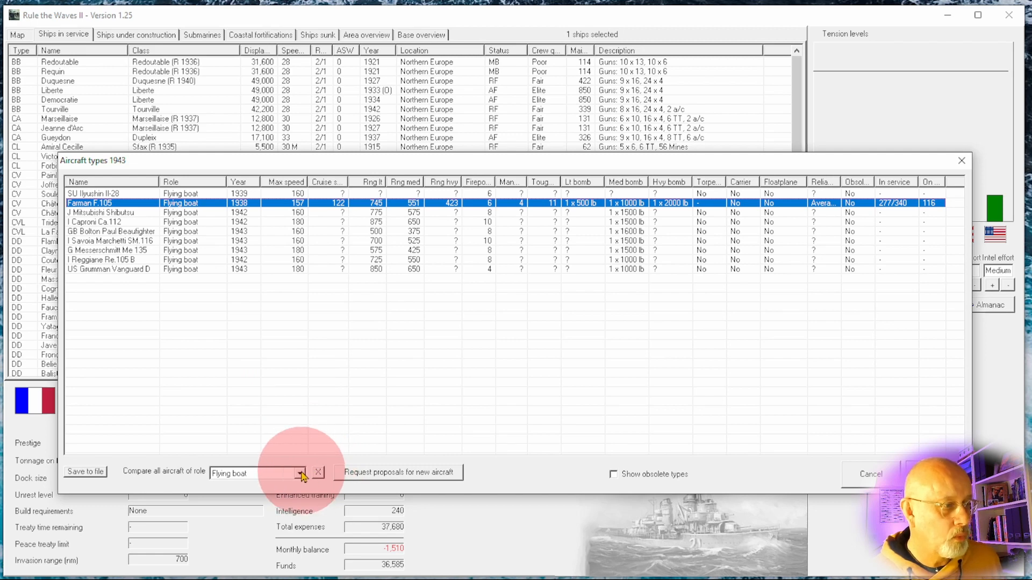
click(318, 472)
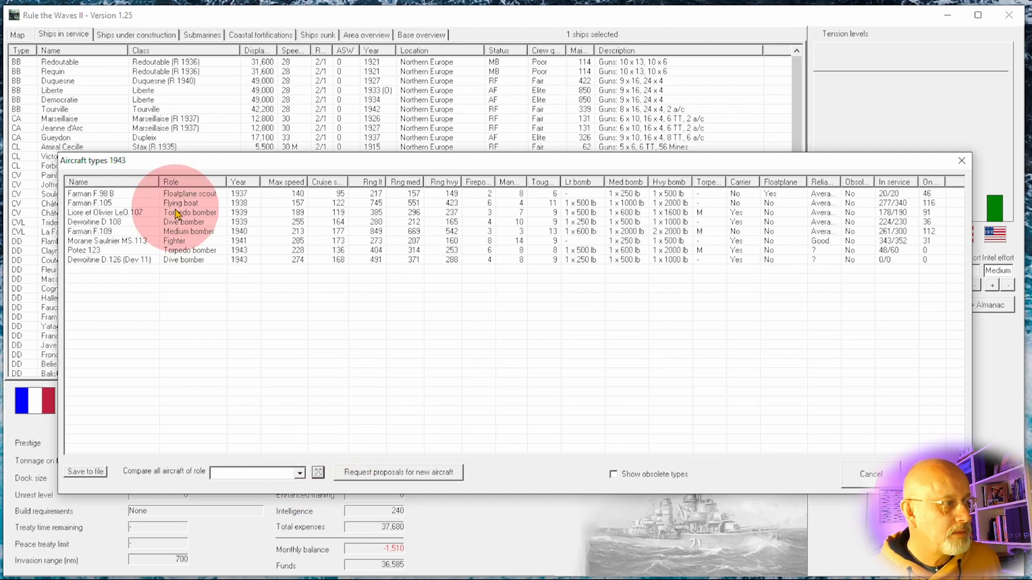
click(88, 202)
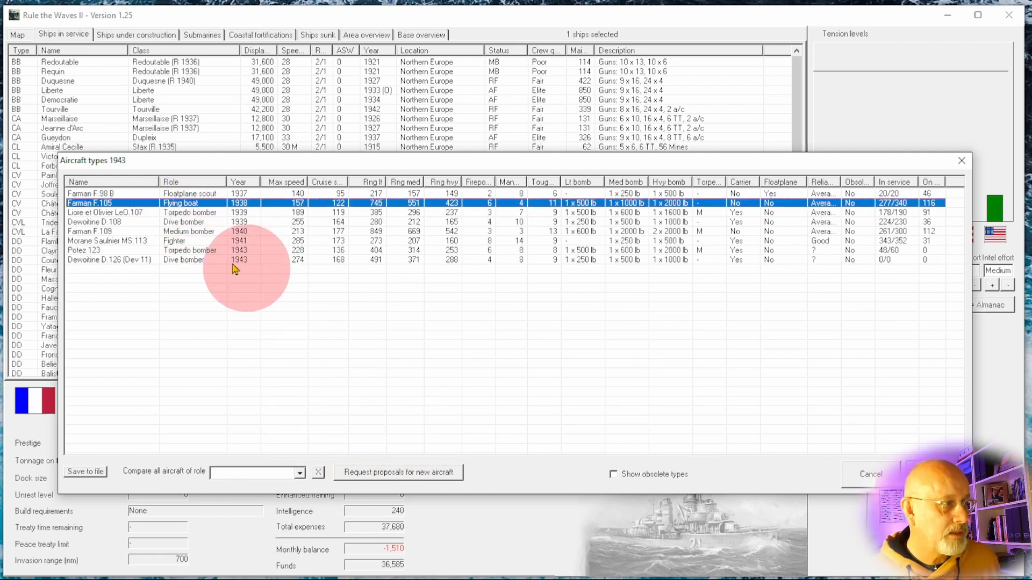
mouse_move(497, 428)
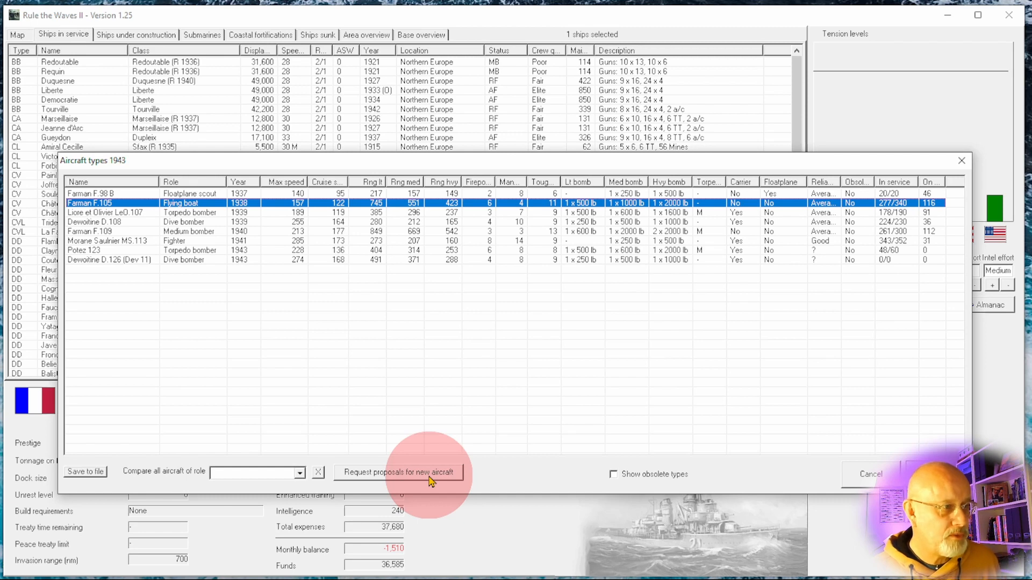
- Request new aircraft proposals for a flying boat with Range as first priority
click(398, 473)
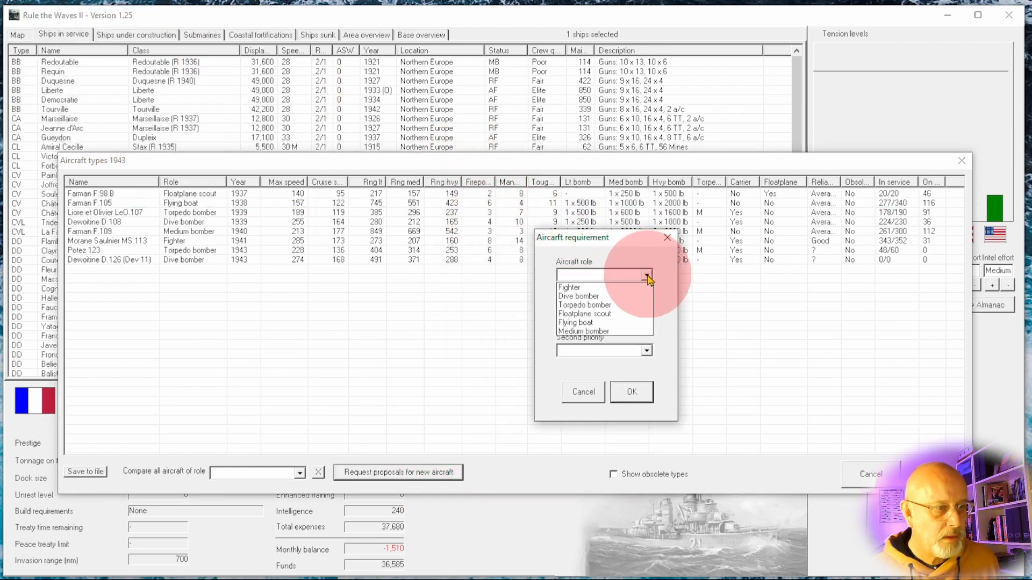
mouse_move(576, 323)
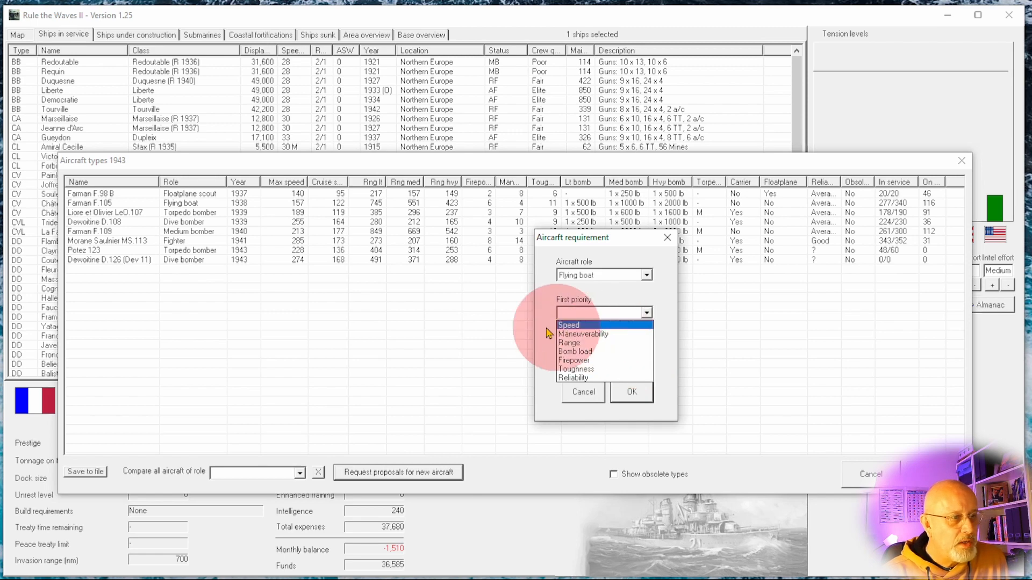
mouse_move(458, 204)
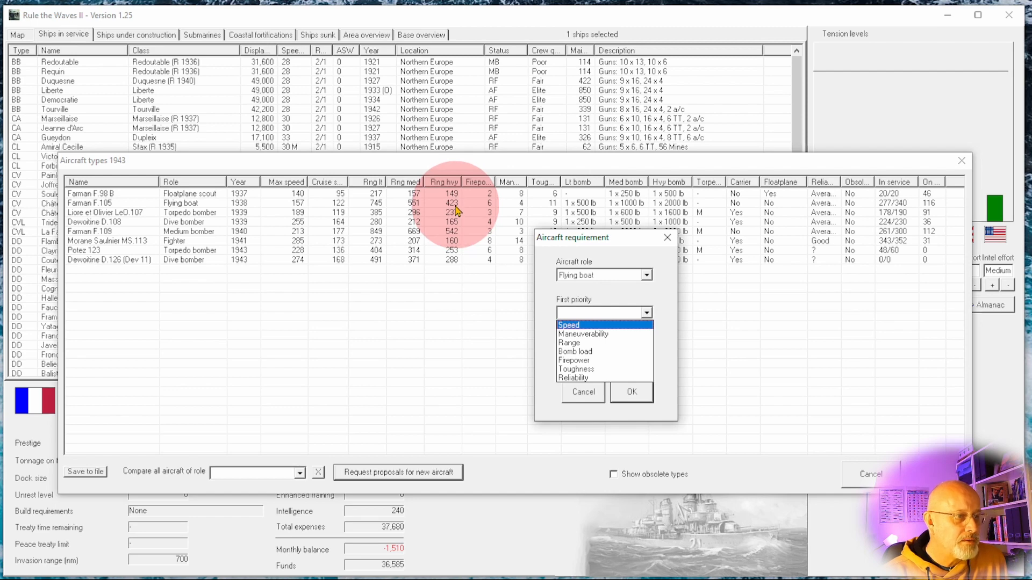
click(568, 343)
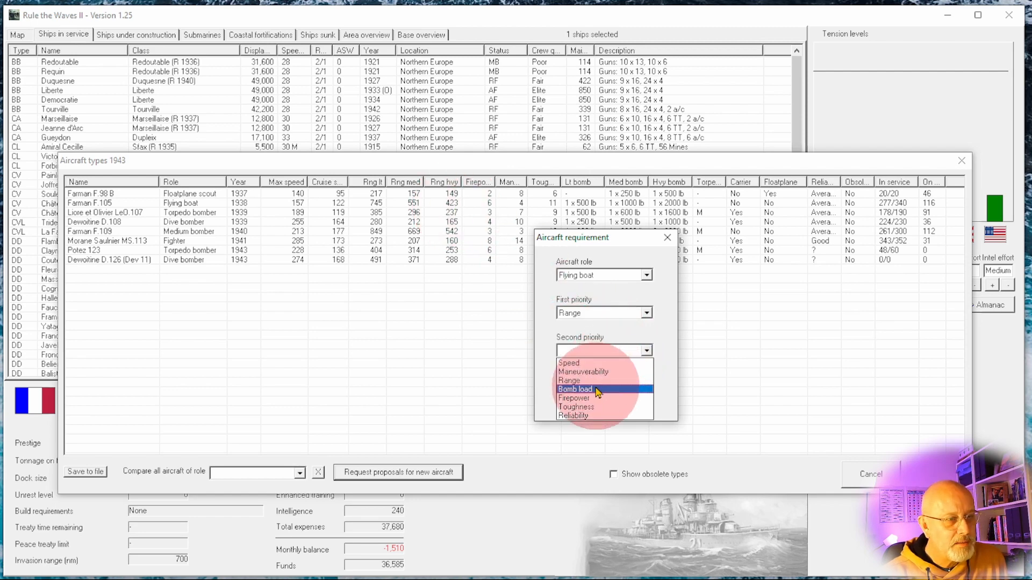
mouse_move(574, 416)
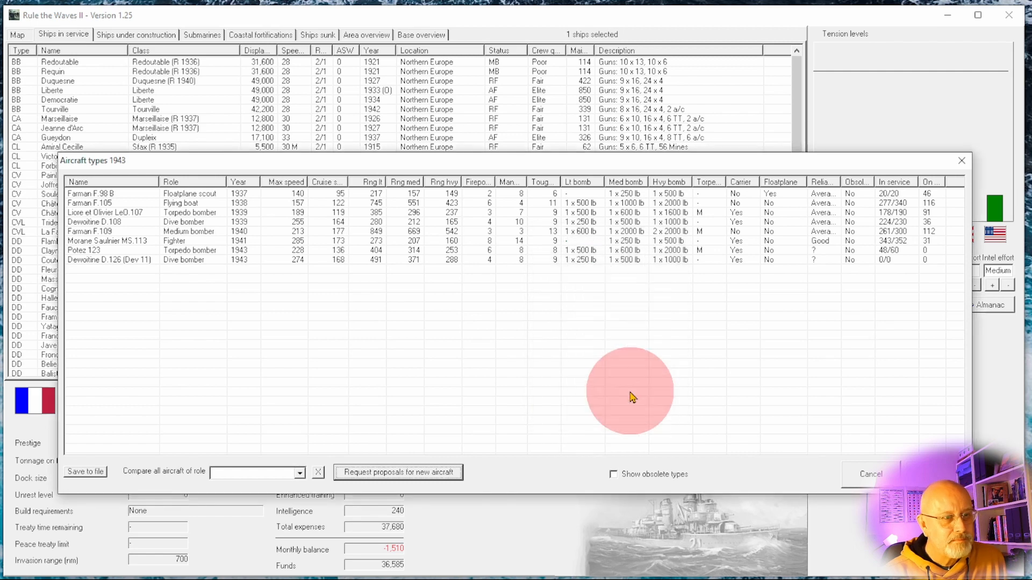
- End the turn and acknowledge the Château de Joux working-up and 17-inch gun research notices
click(870, 474)
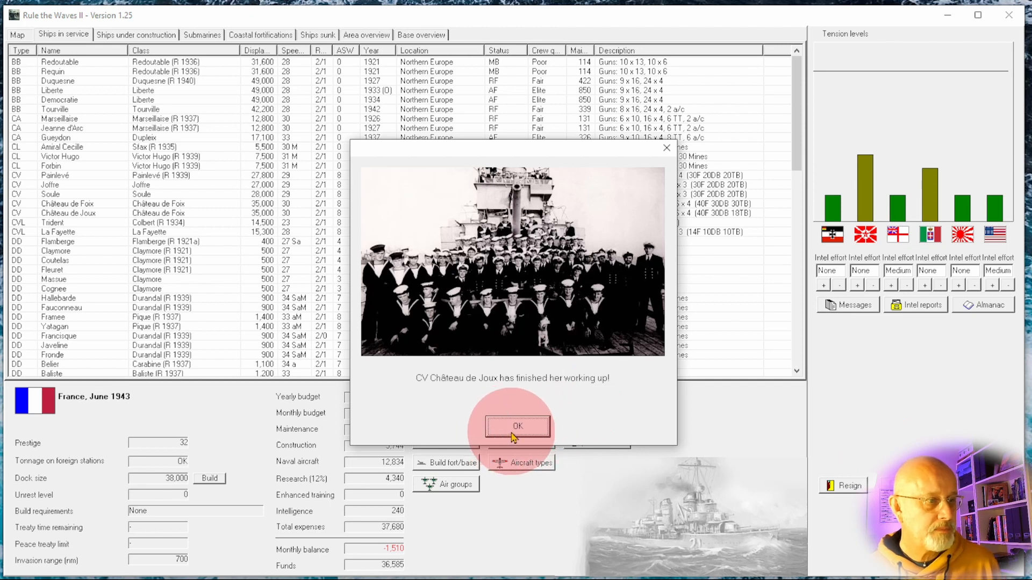
click(516, 426)
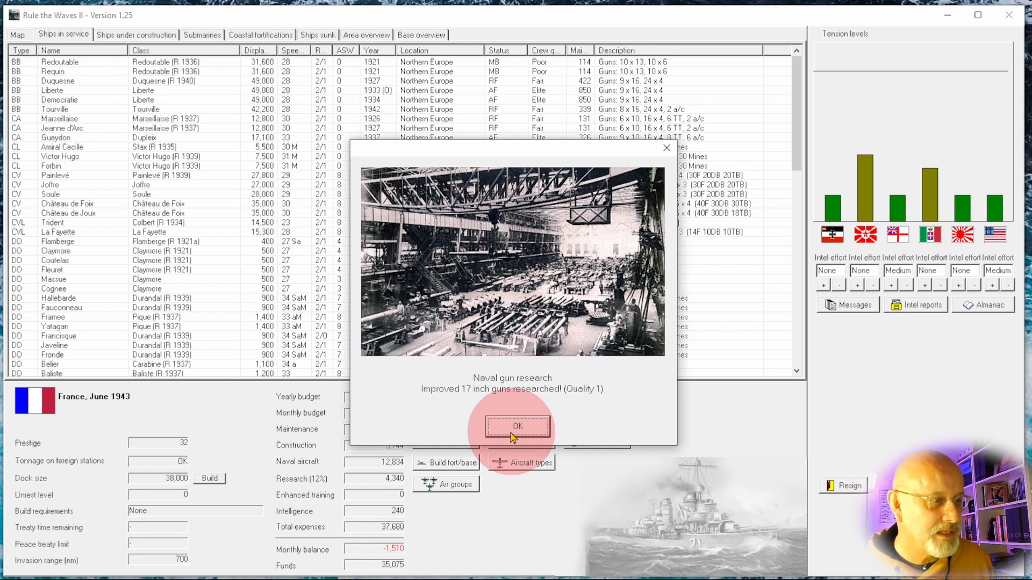
click(517, 426)
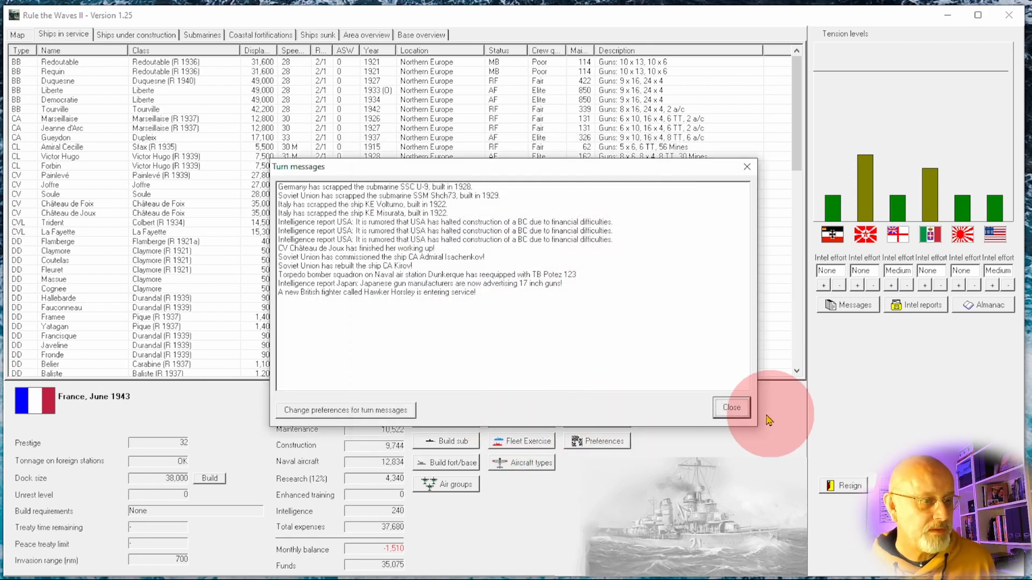
- Close the July 1943 messages, check the ships under construction, and return to the fleet list
click(731, 407)
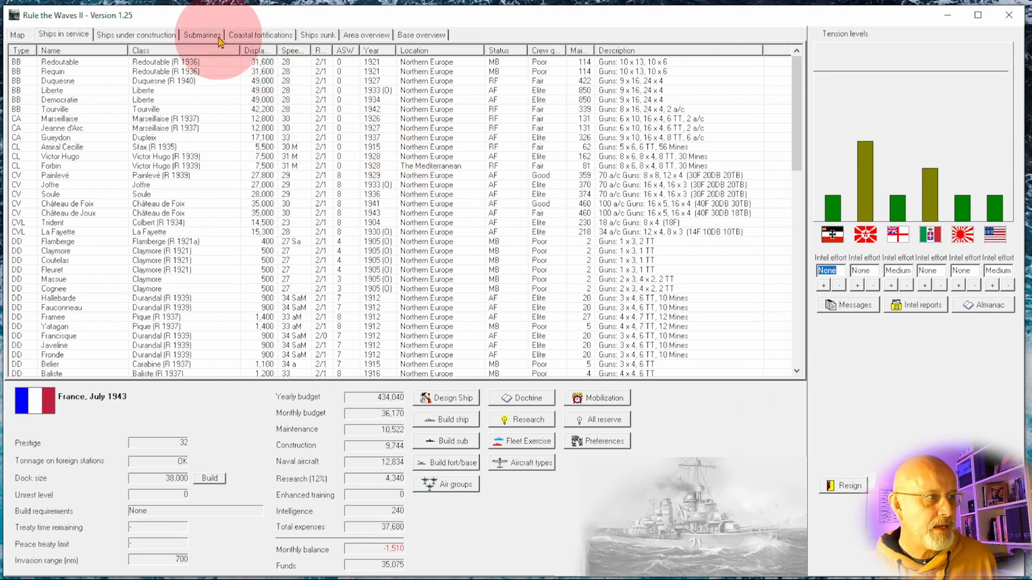
click(135, 35)
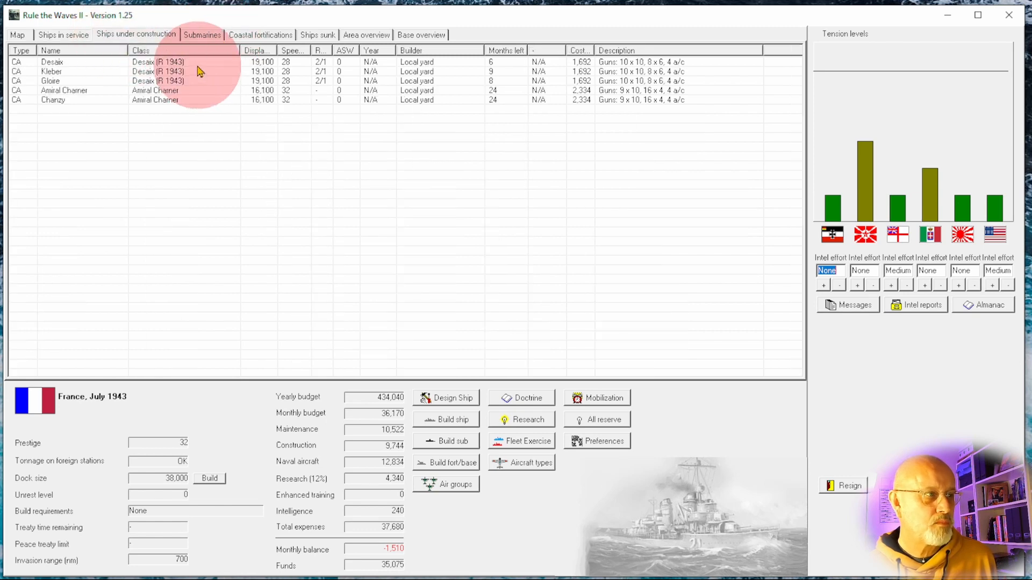
mouse_move(65, 35)
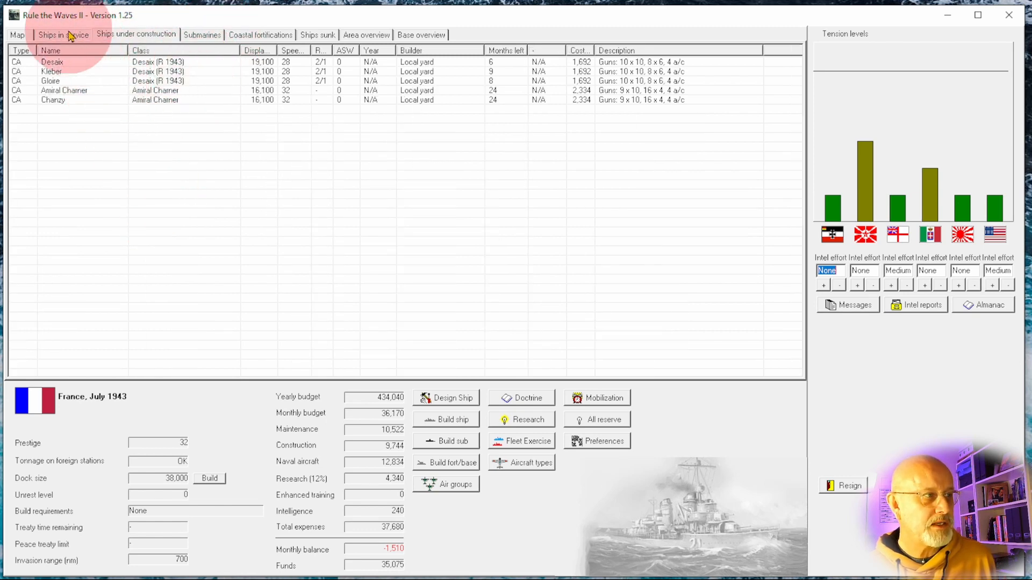
click(64, 34)
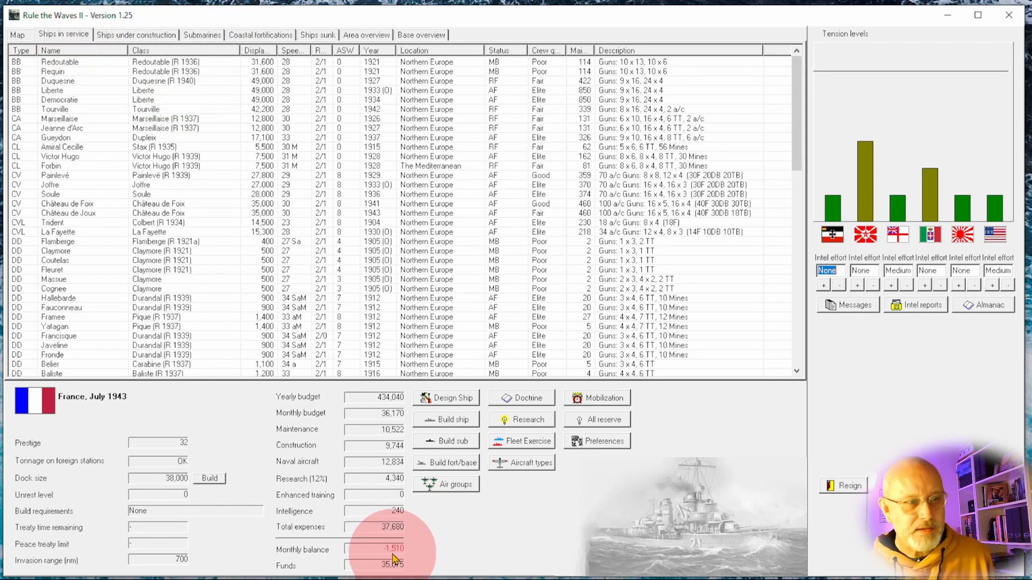
mouse_move(329, 283)
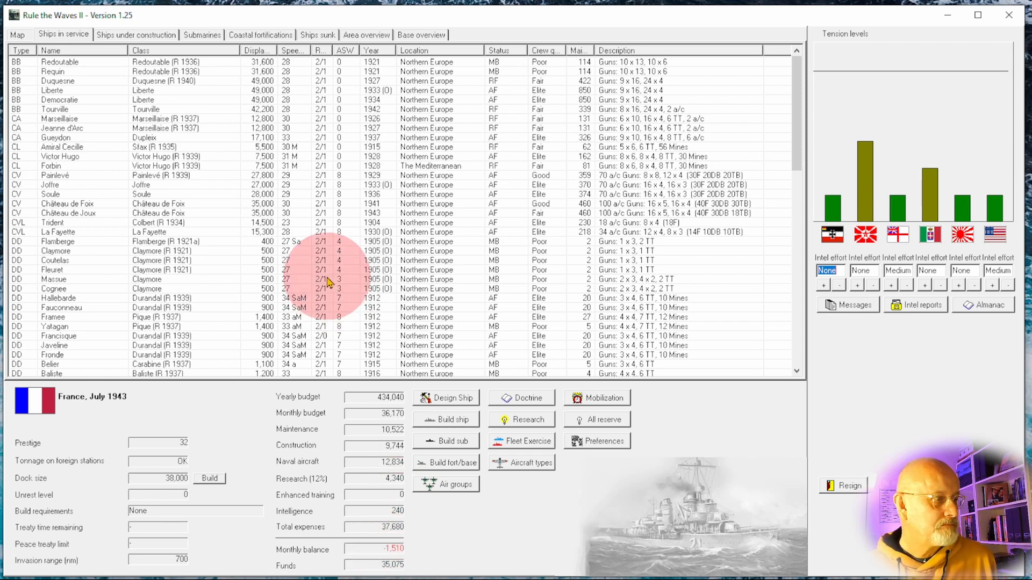
mouse_move(379, 422)
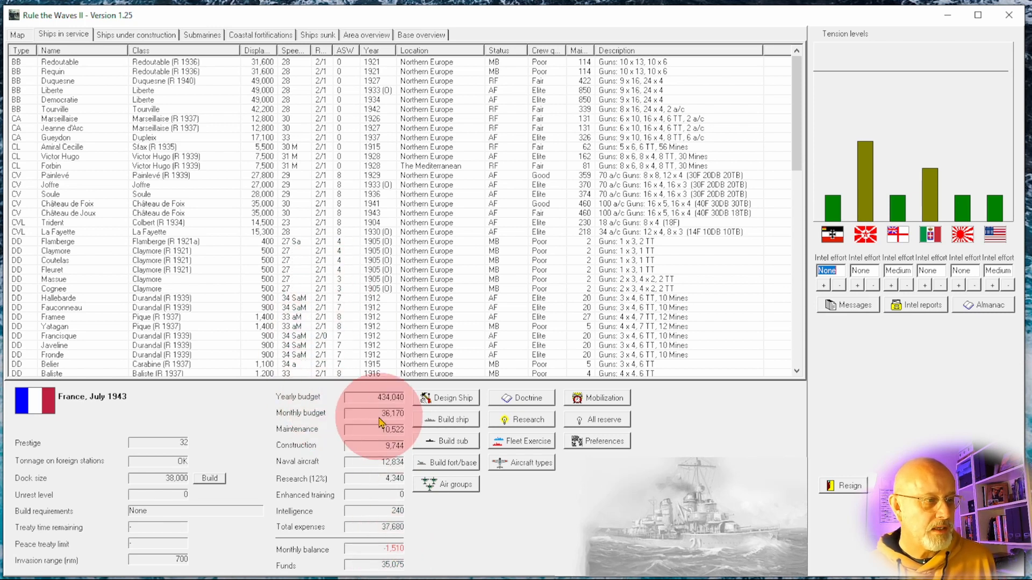